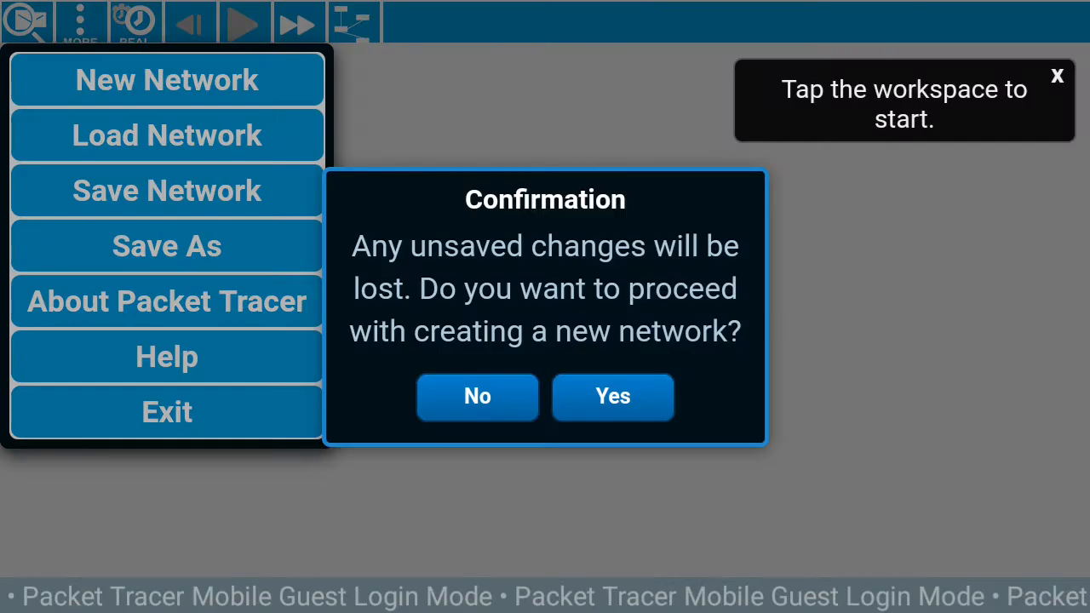
# Confirm a new blank network and place a Switch-PT as Switch0 in the workspace.
pyautogui.click(613, 396)
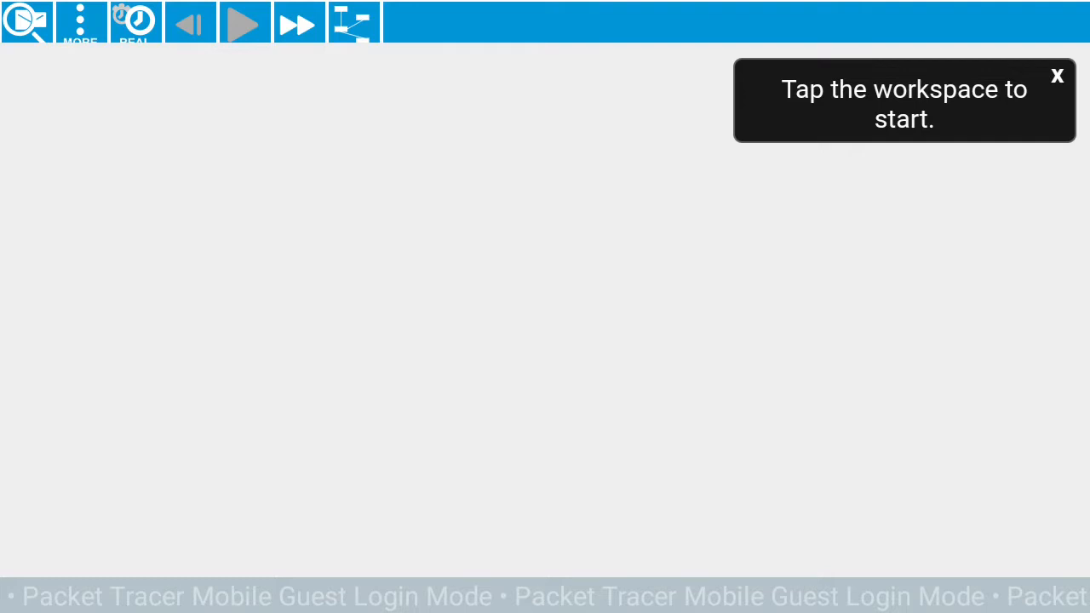
pyautogui.click(544, 332)
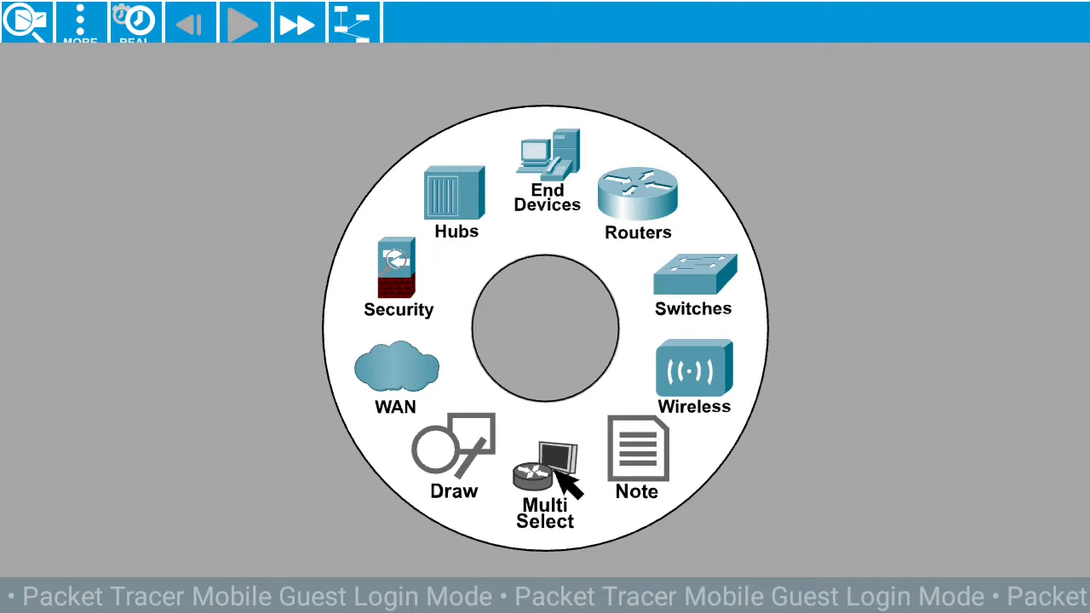
pyautogui.click(691, 286)
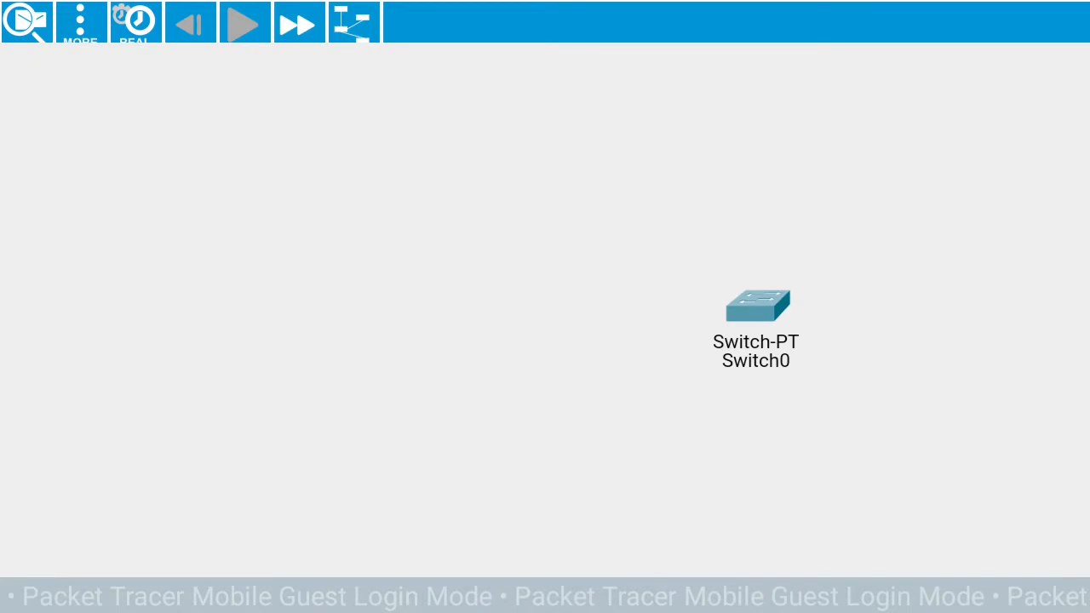
# Drag the switch to the centre and place PCs around it from End Devices.
pyautogui.moveTo(756, 306); pyautogui.dragTo(513, 306)
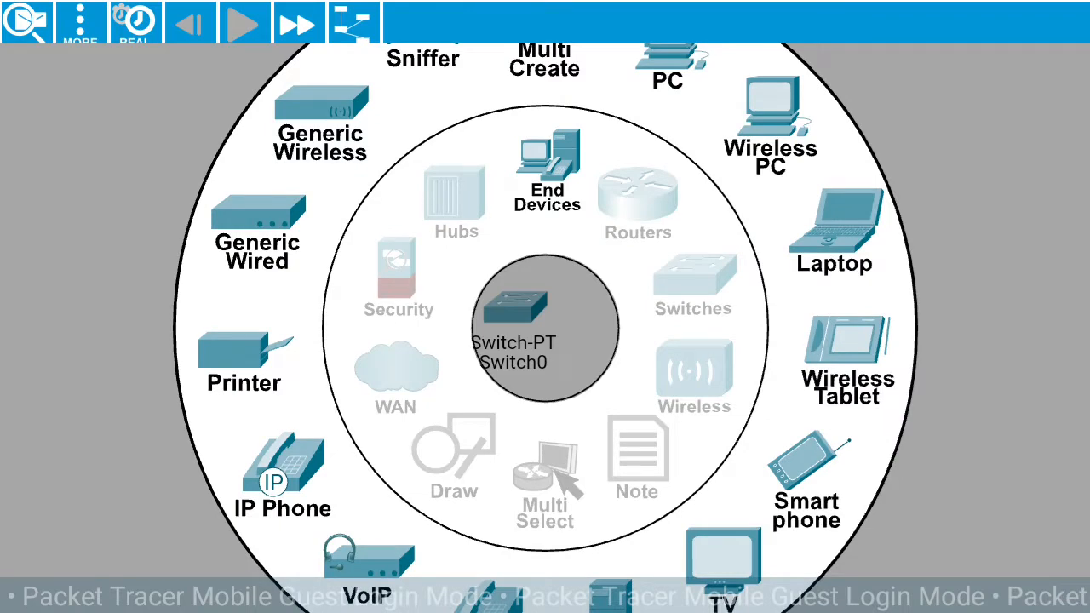
pyautogui.click(545, 170)
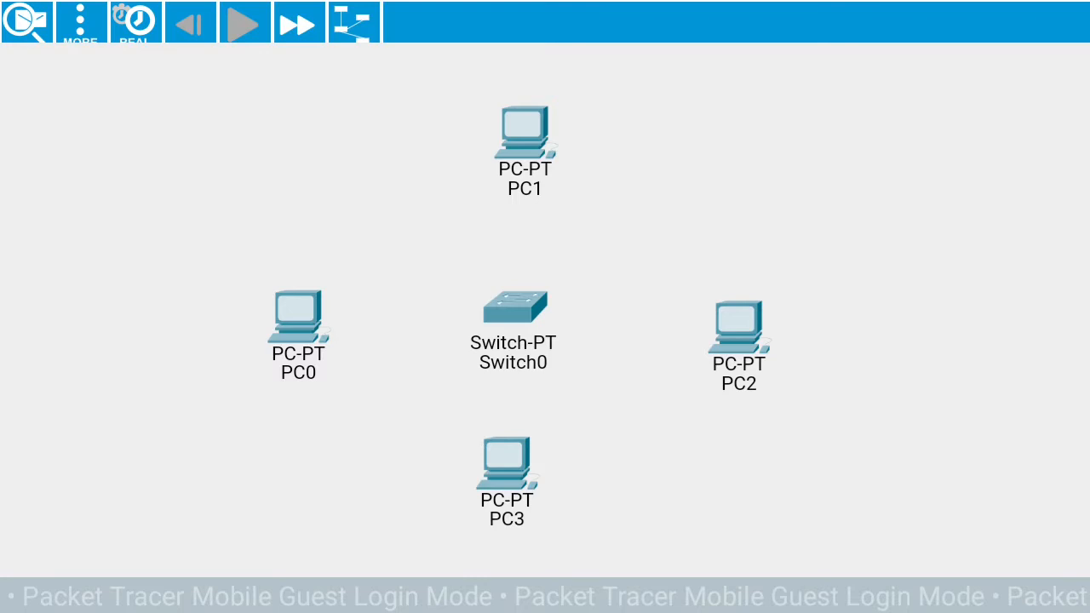
# Rename the bottom PC to PC4, dismissing the duplicate-name error on the first try.
pyautogui.click(298, 320)
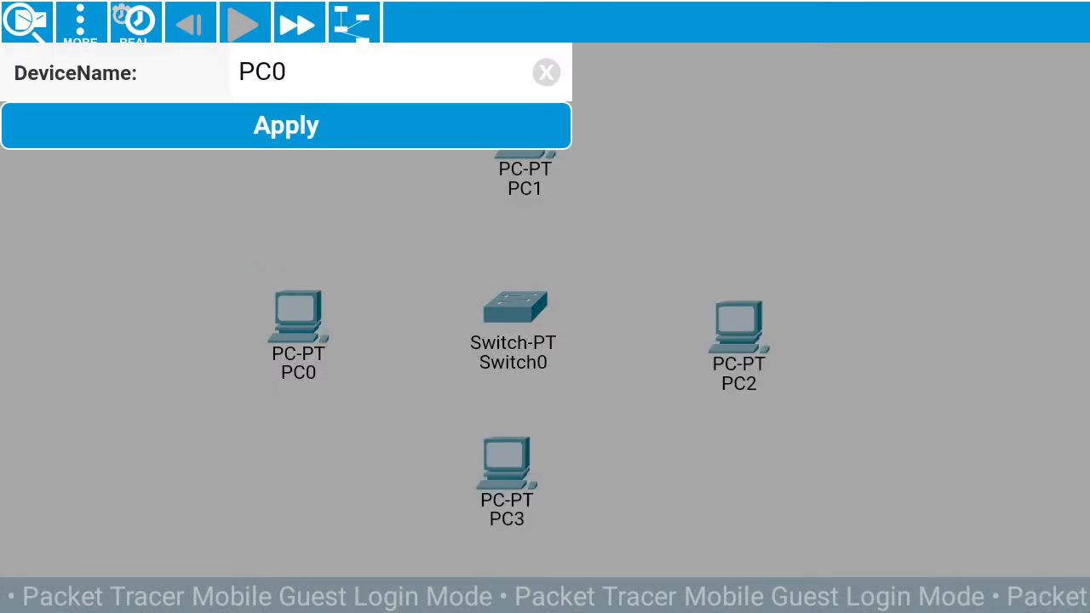
pyautogui.click(384, 72)
pyautogui.write('1')
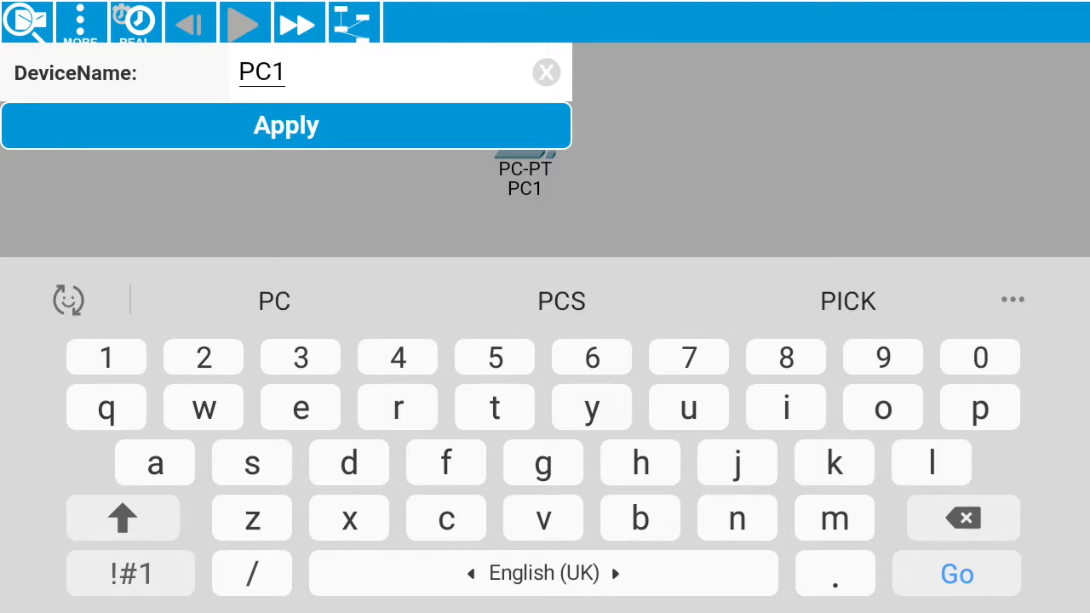
pyautogui.click(286, 126)
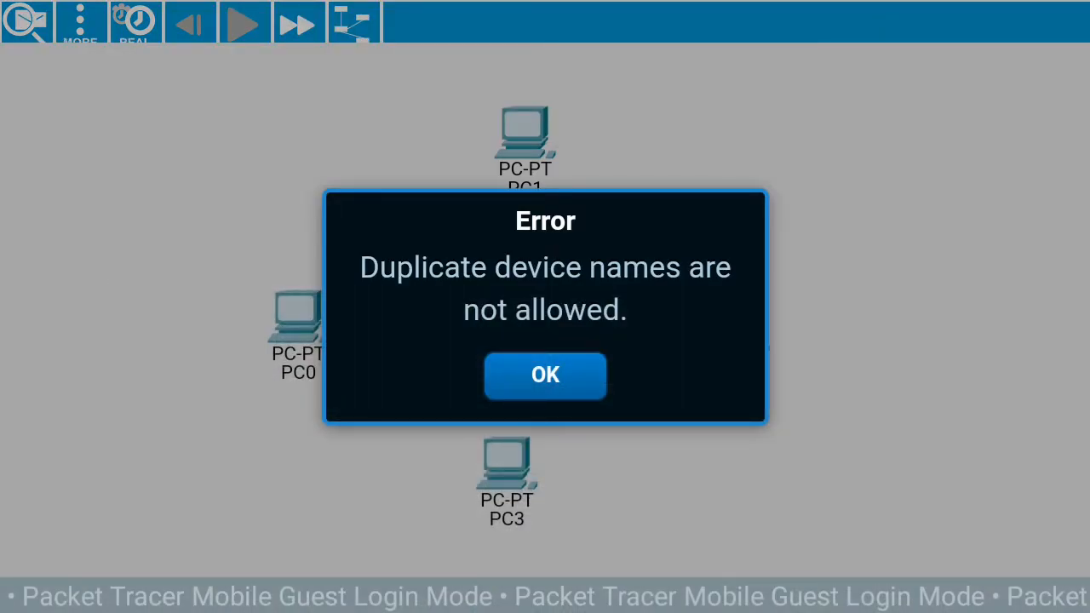
pyautogui.click(545, 374)
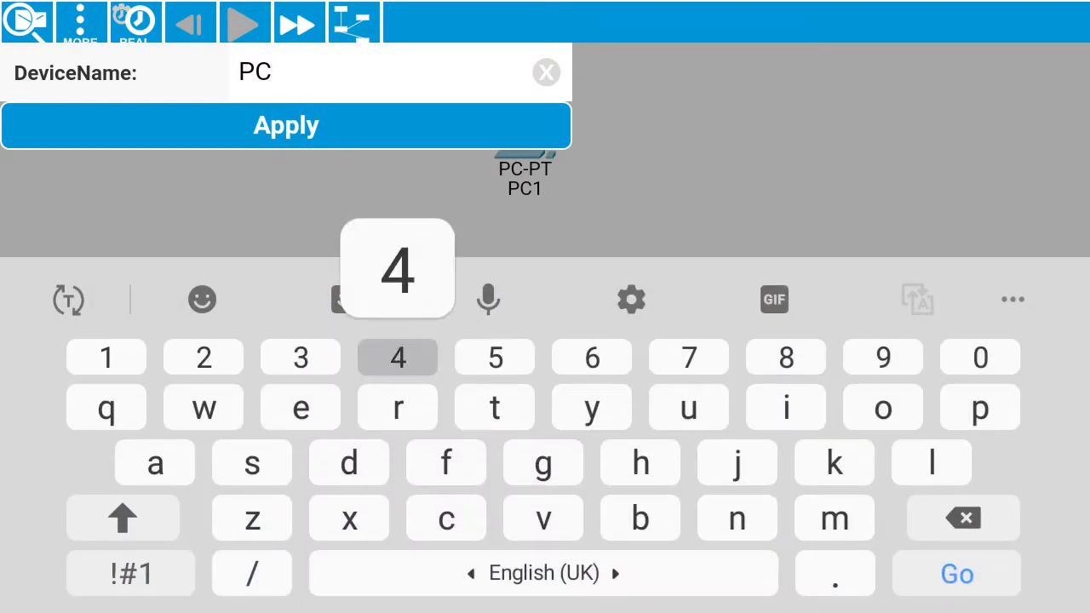
pyautogui.click(286, 126)
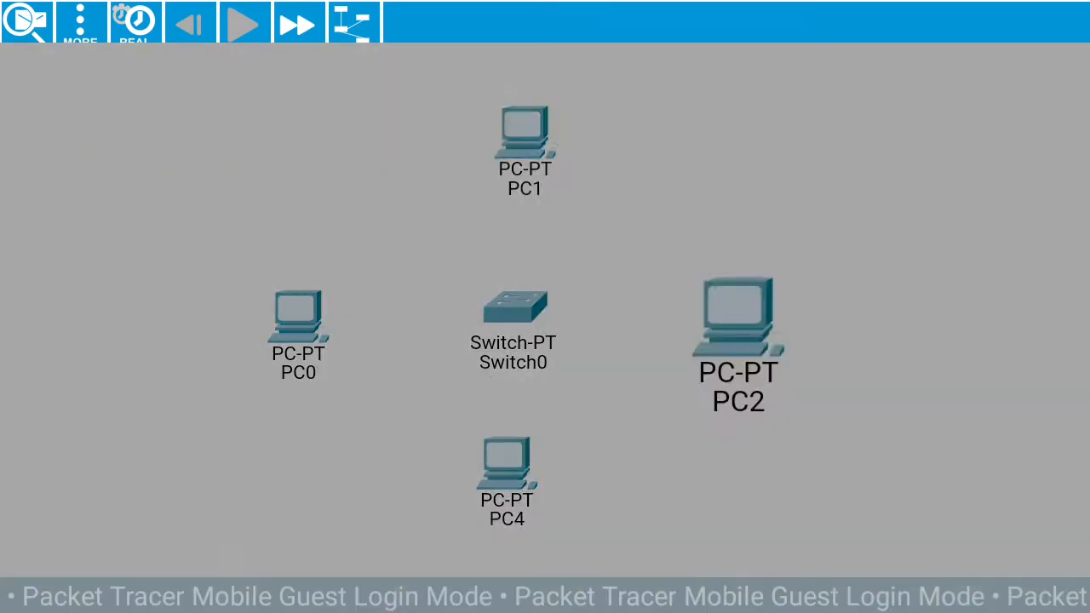
# Rename the remaining PCs (including PC1 on the left) and name the switch Switch.
pyautogui.click(739, 320)
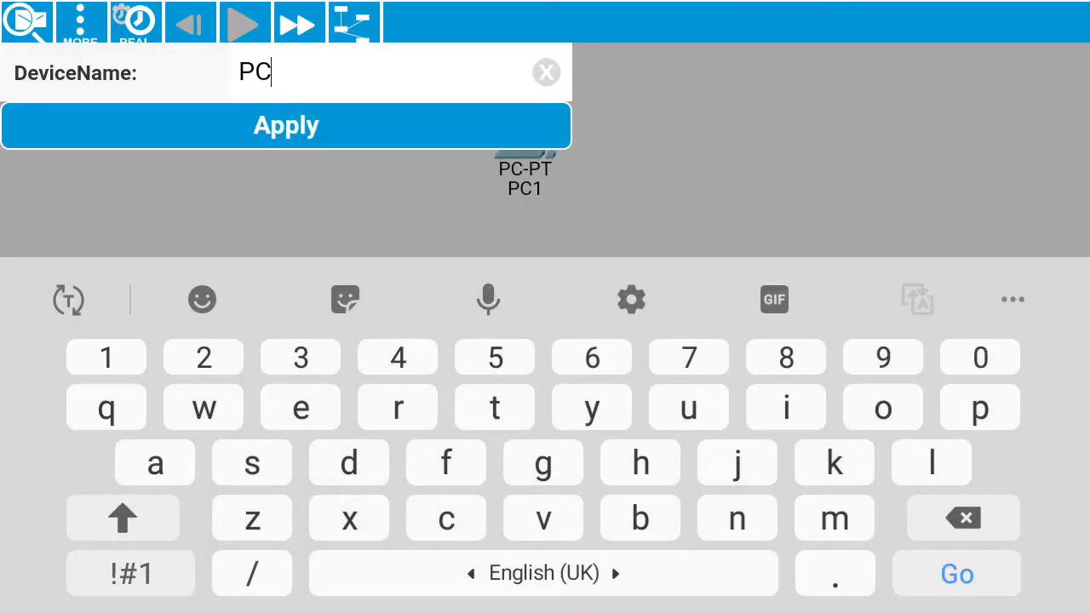
pyautogui.click(286, 126)
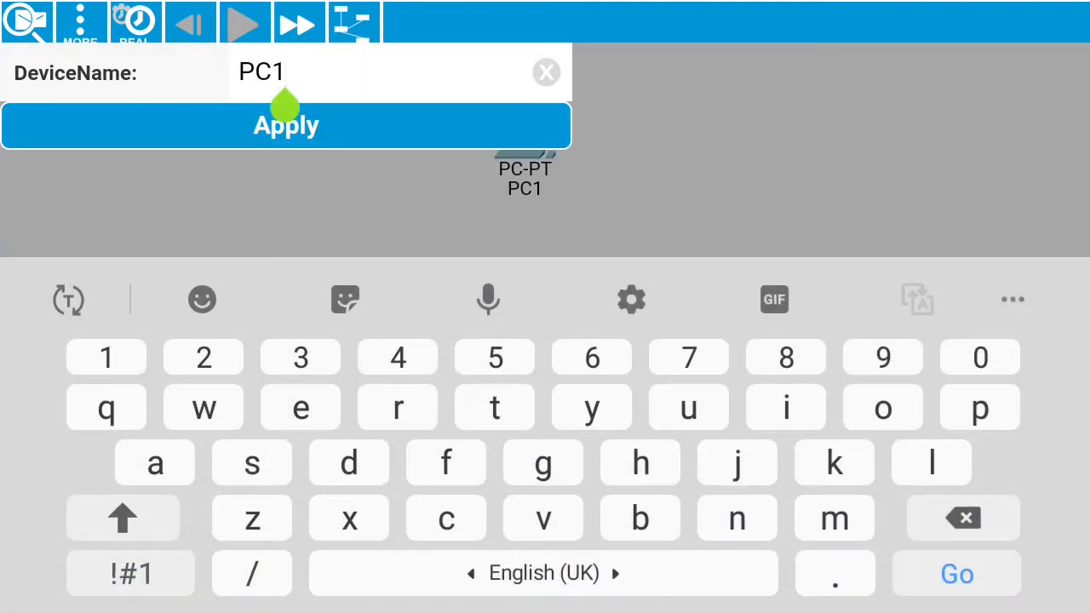
pyautogui.click(286, 126)
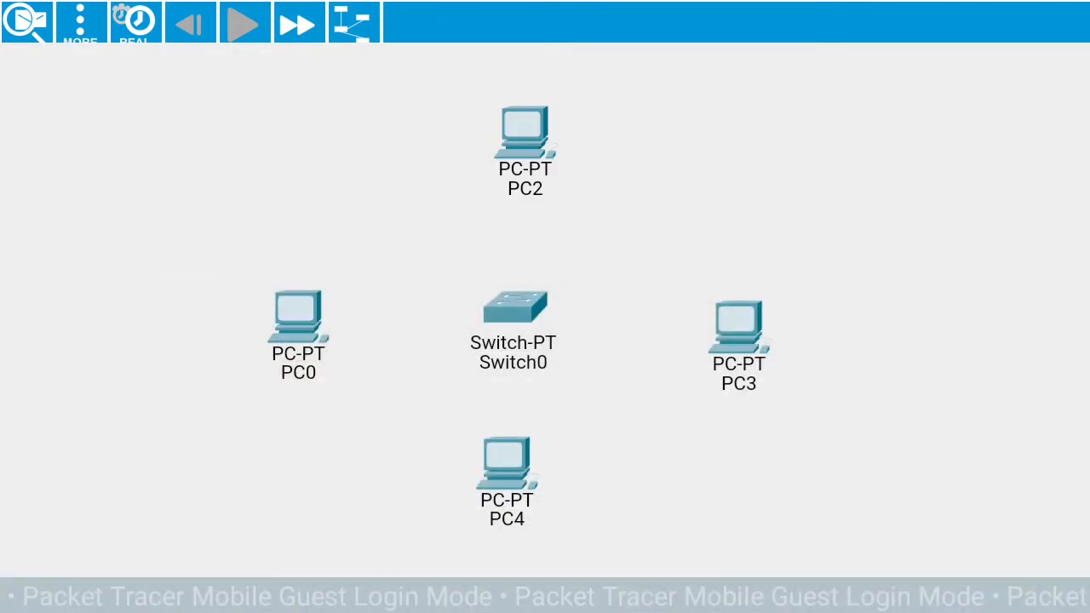
pyautogui.click(298, 320)
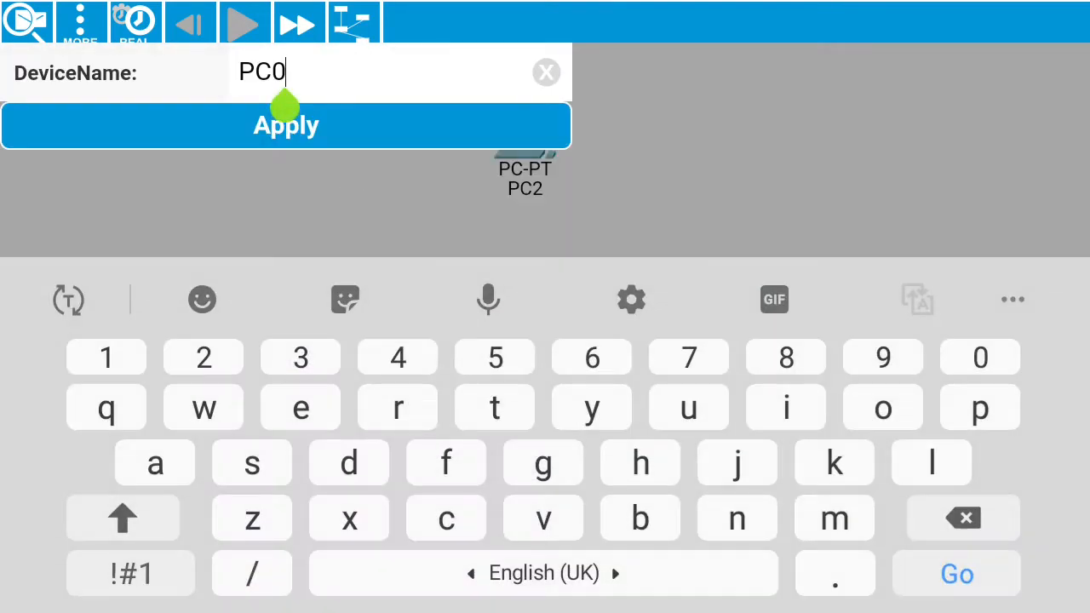
pyautogui.click(286, 126)
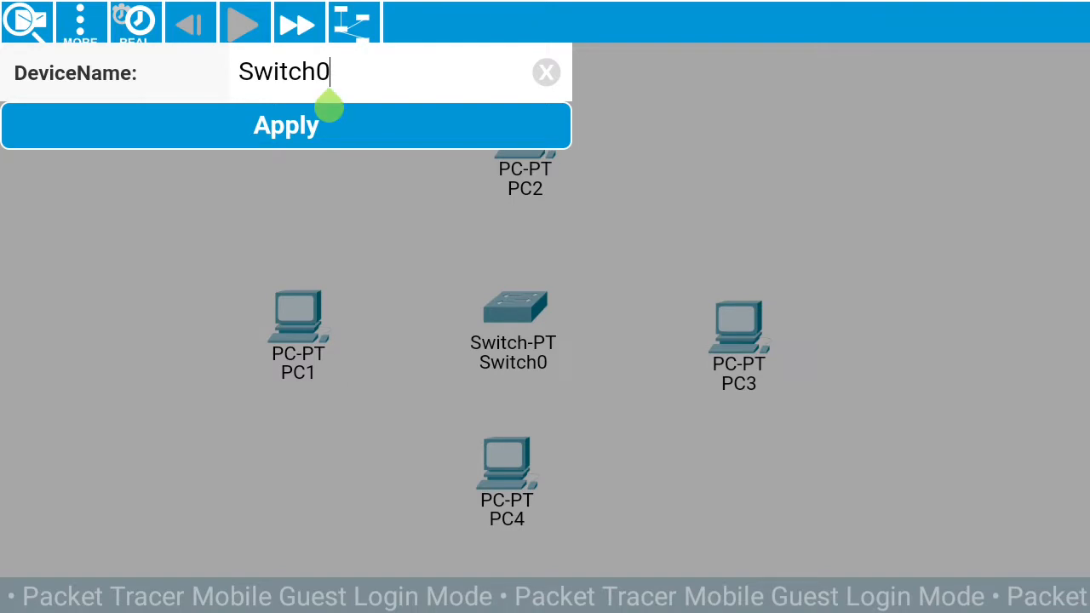
pyautogui.click(286, 126)
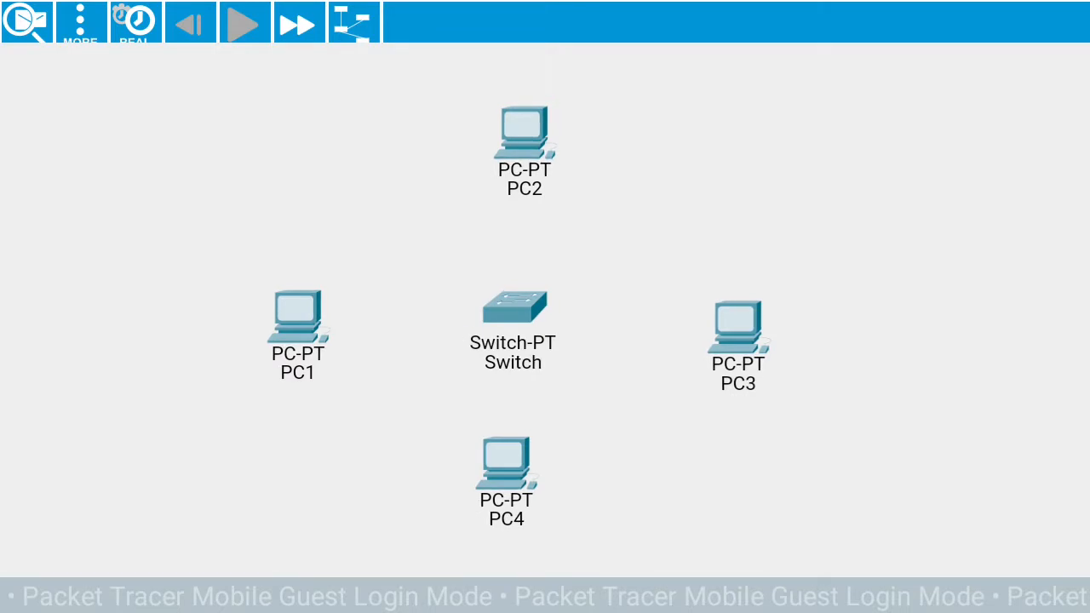
# Run a straight-through cable from switch port FE0/1 to PC1's FE0.
pyautogui.rightClick(512, 306)
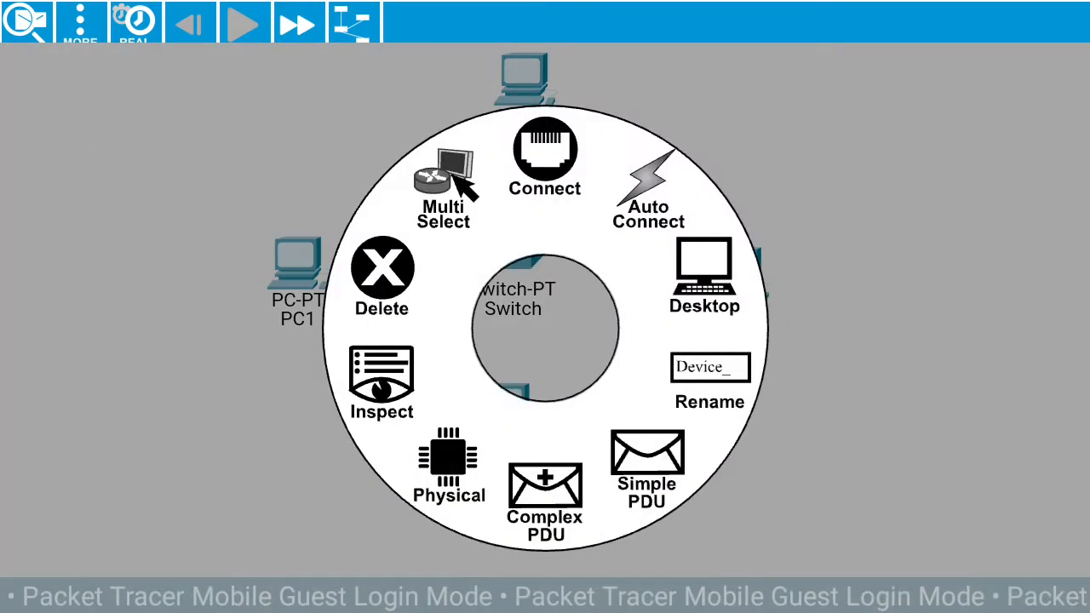
pyautogui.click(544, 153)
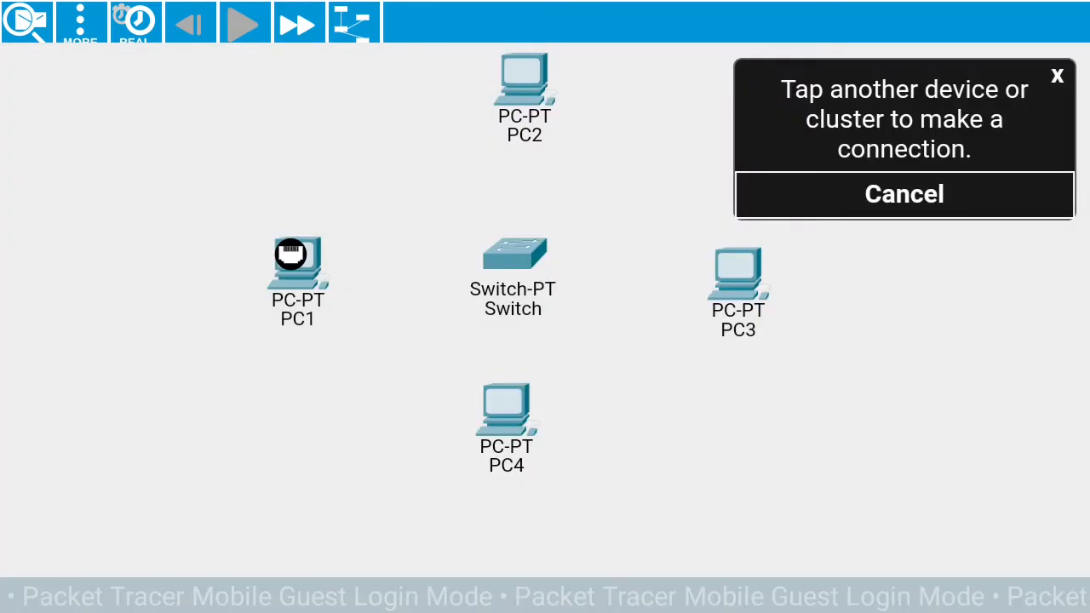
pyautogui.click(511, 255)
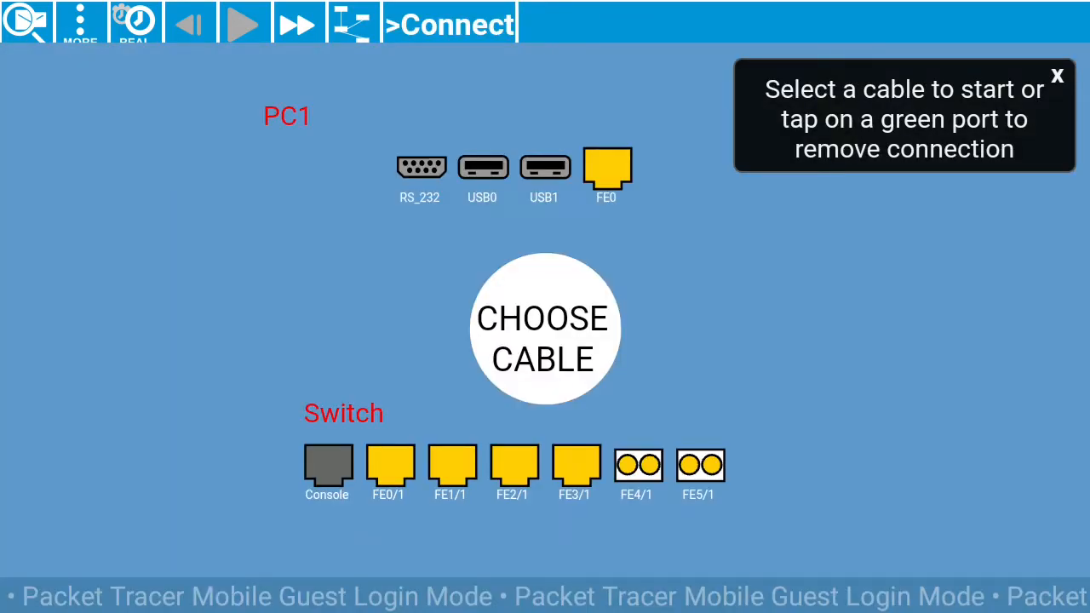
pyautogui.click(545, 327)
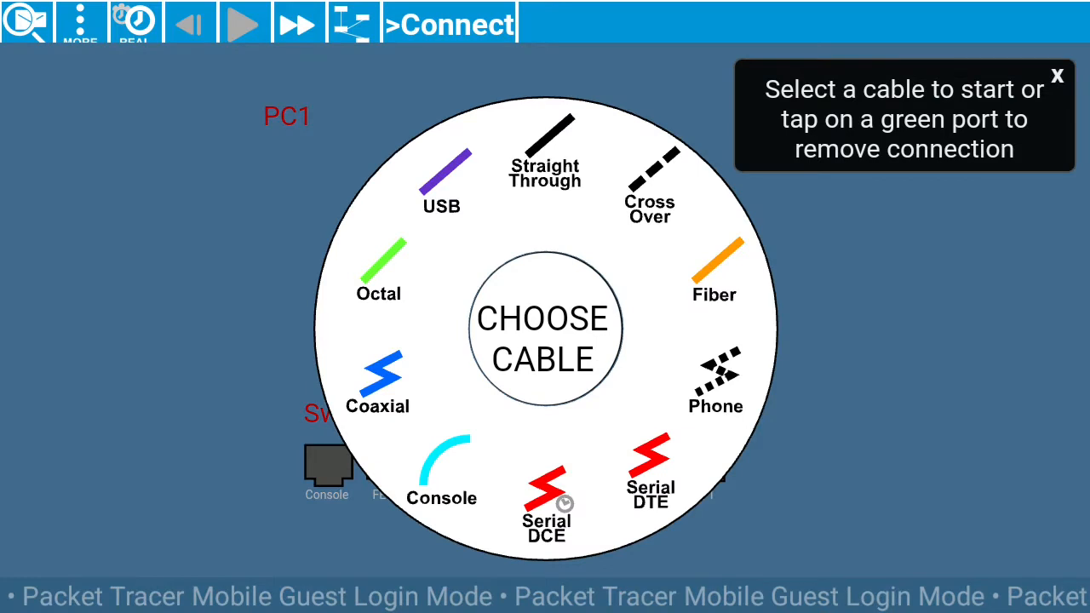
pyautogui.click(544, 139)
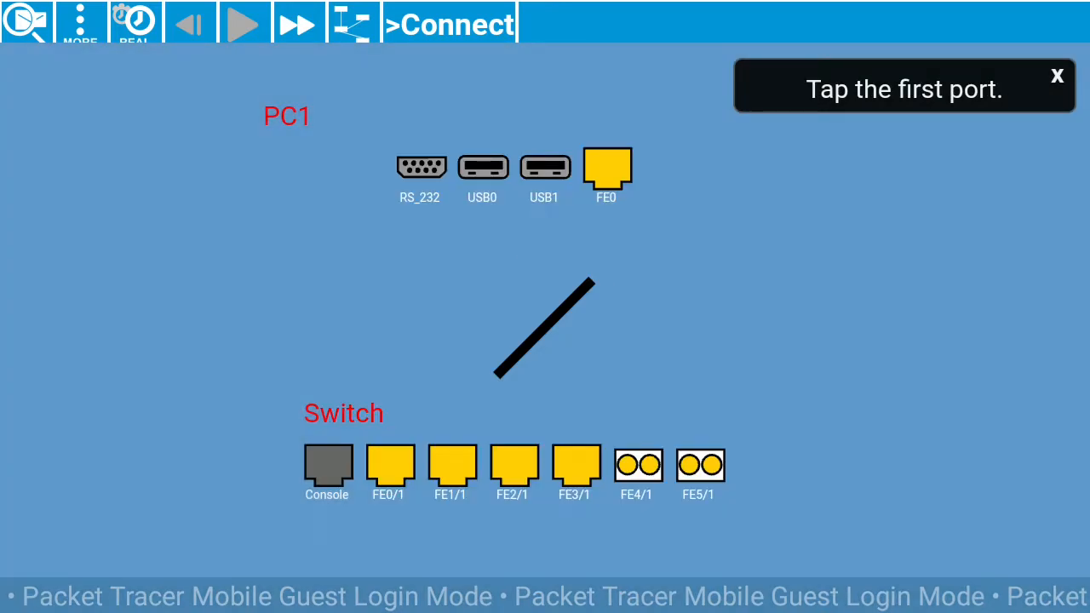
pyautogui.click(390, 467)
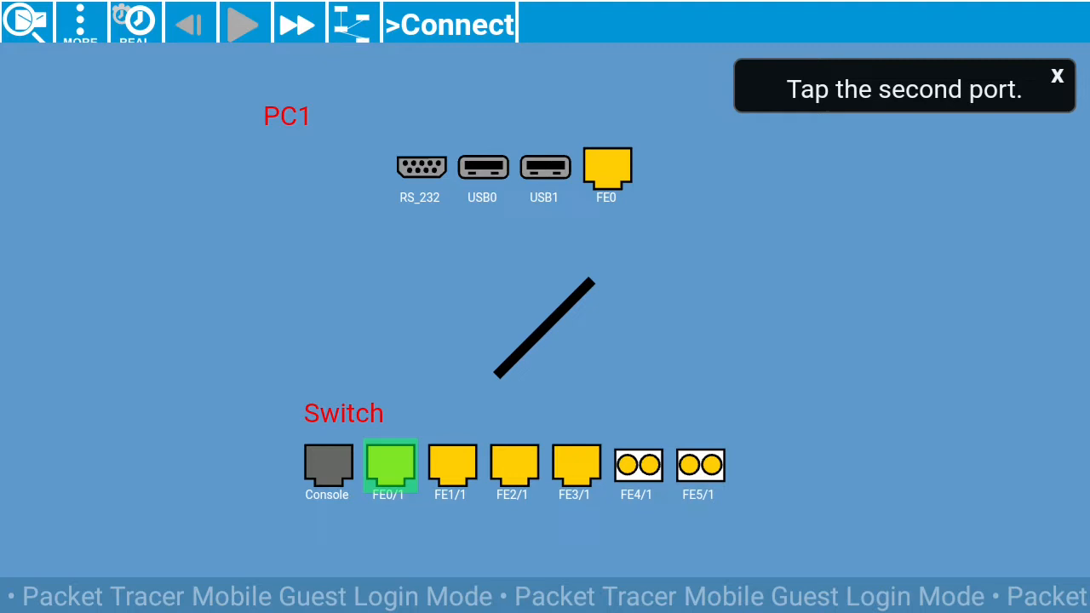
pyautogui.click(606, 169)
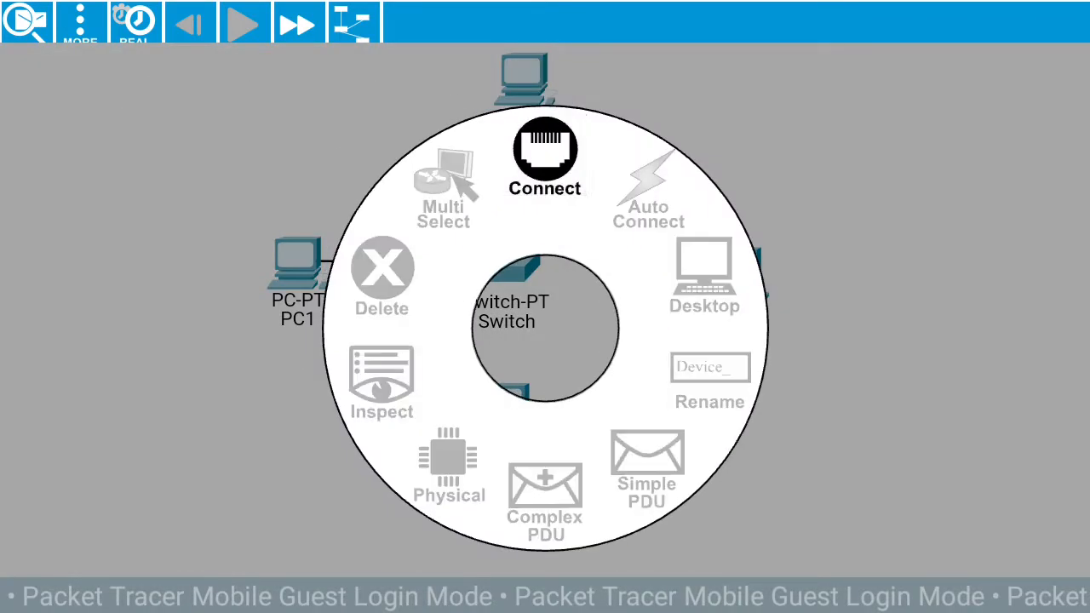
# Connect PC2 and PC3 to free switch ports with straight-through cables.
pyautogui.click(545, 154)
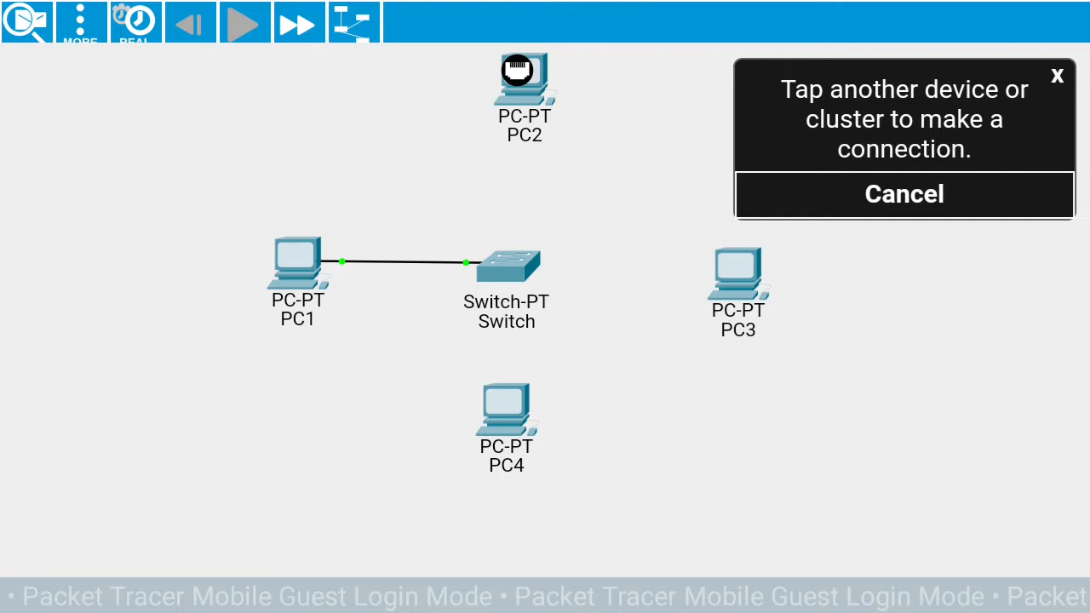
pyautogui.click(353, 24)
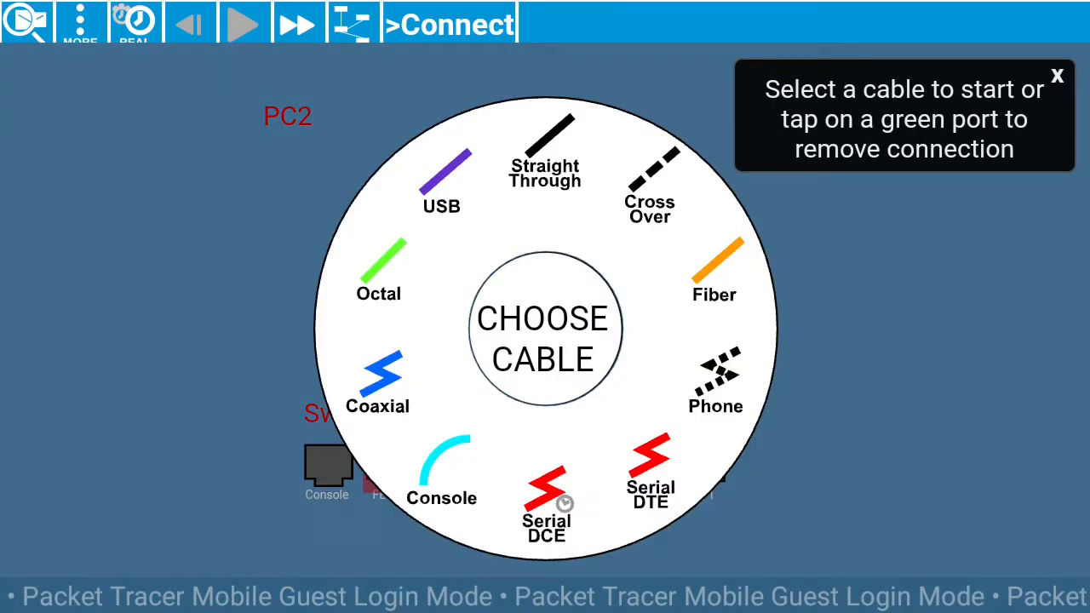
pyautogui.click(545, 136)
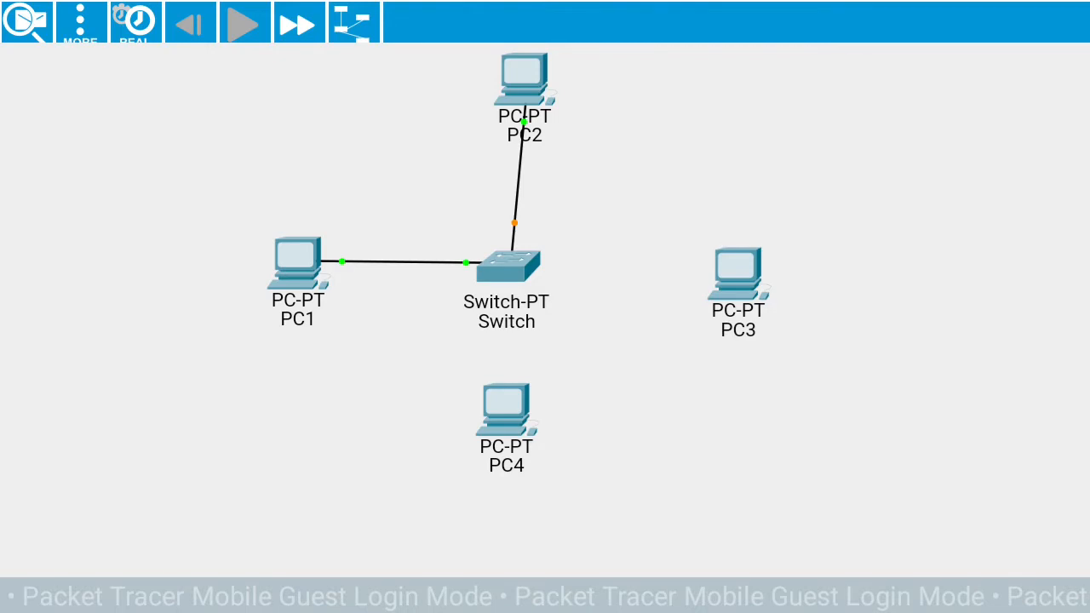
pyautogui.click(737, 264)
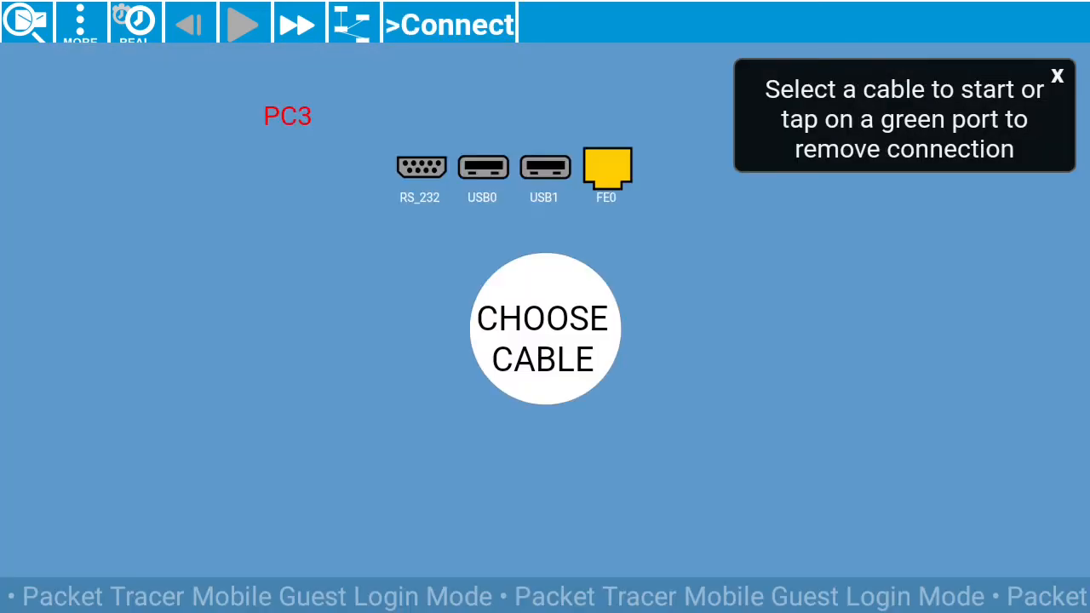
pyautogui.click(543, 327)
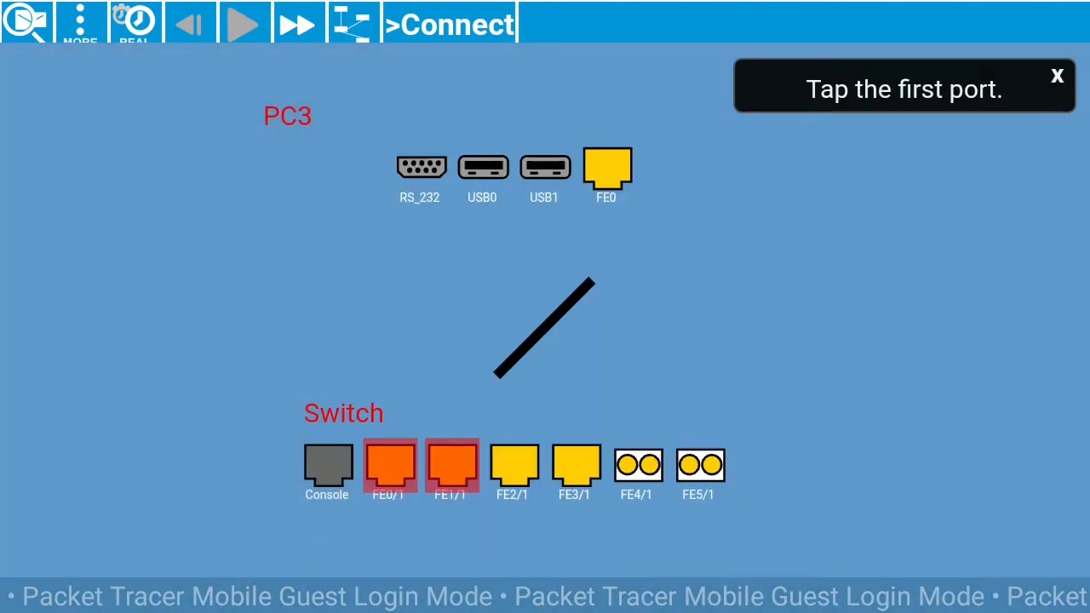
pyautogui.click(515, 467)
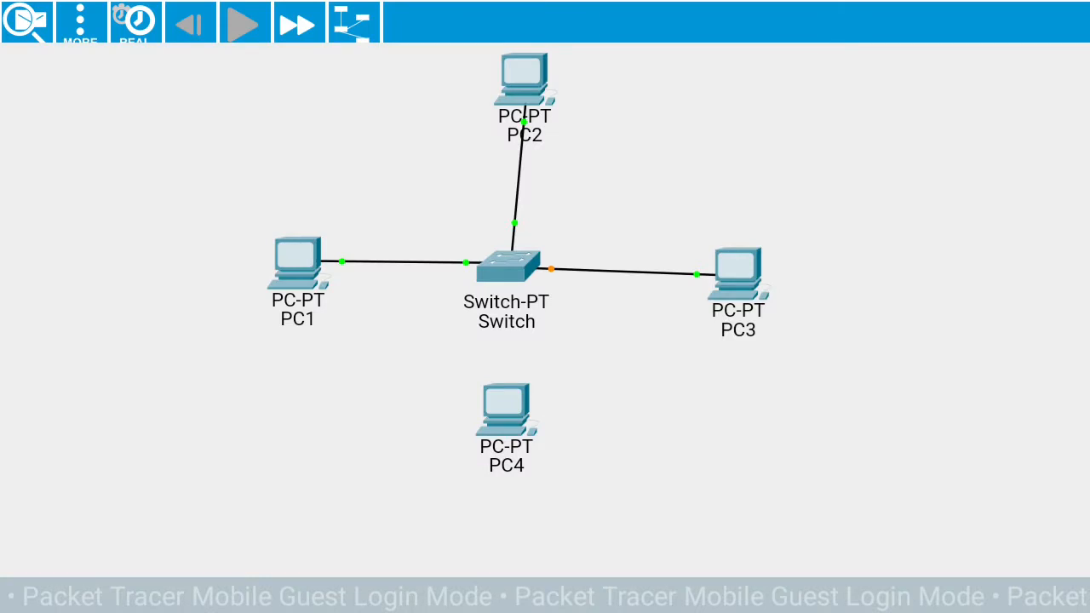
# Run a straight-through cable from PC4's FastEthernet port to switch FE3/1 and return to the network.
pyautogui.rightClick(505, 259)
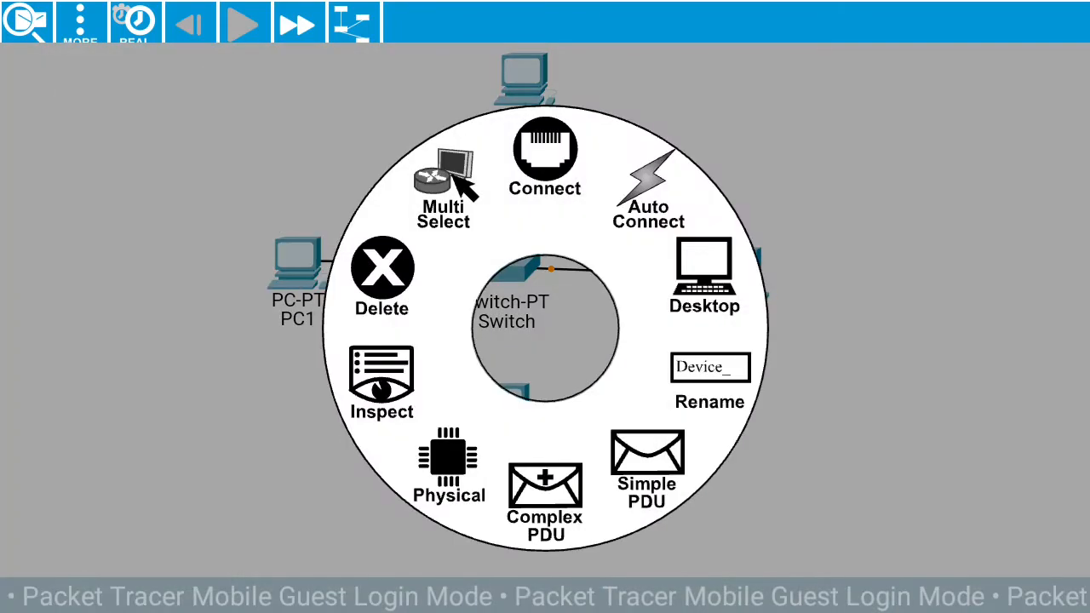
pyautogui.click(545, 157)
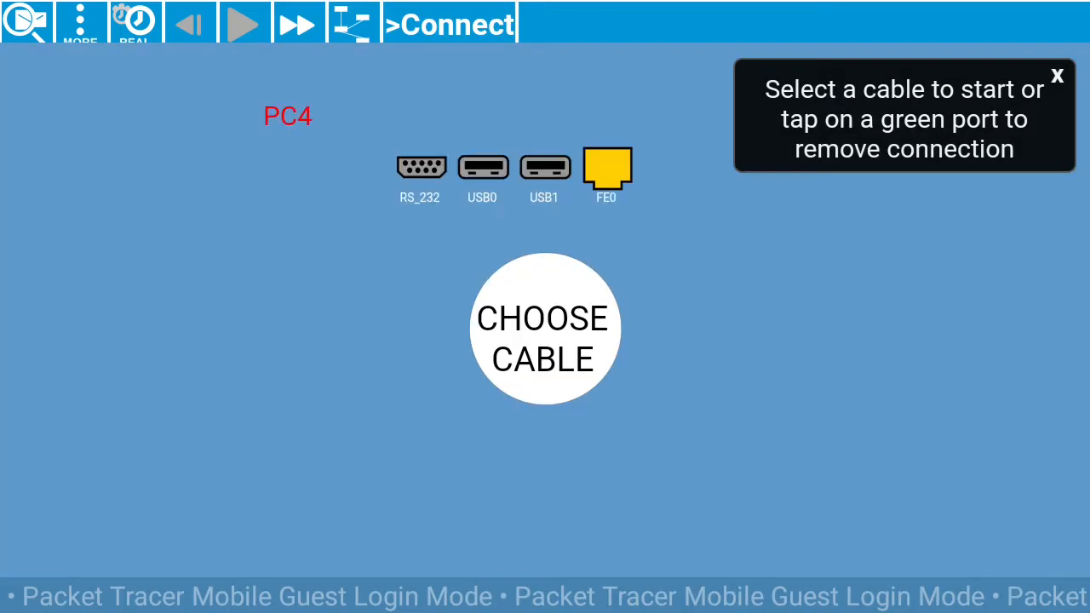
pyautogui.click(545, 327)
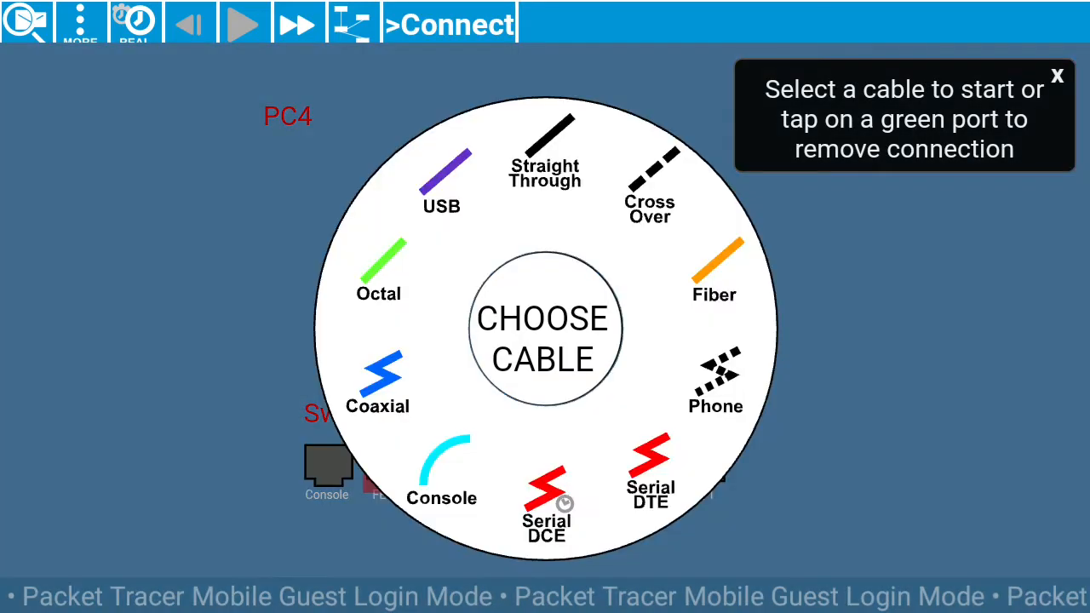
pyautogui.click(545, 136)
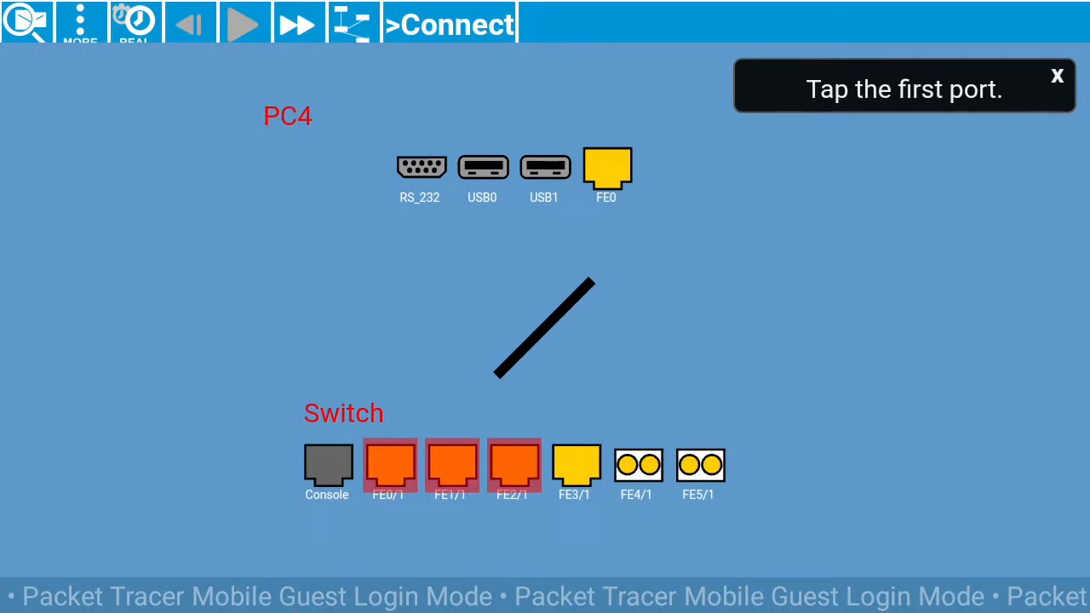
pyautogui.click(606, 168)
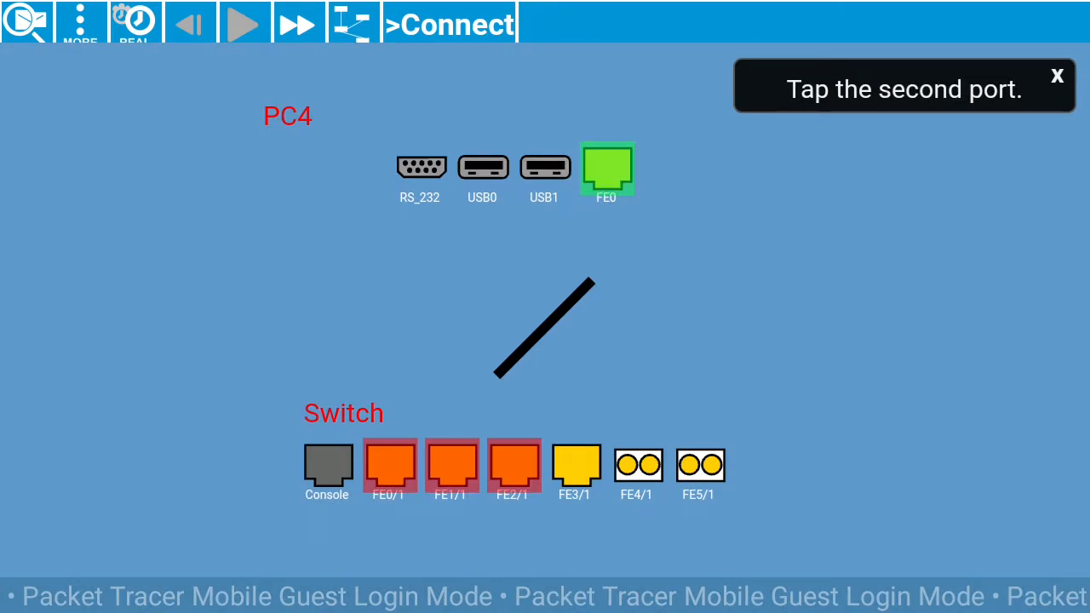
pyautogui.click(575, 467)
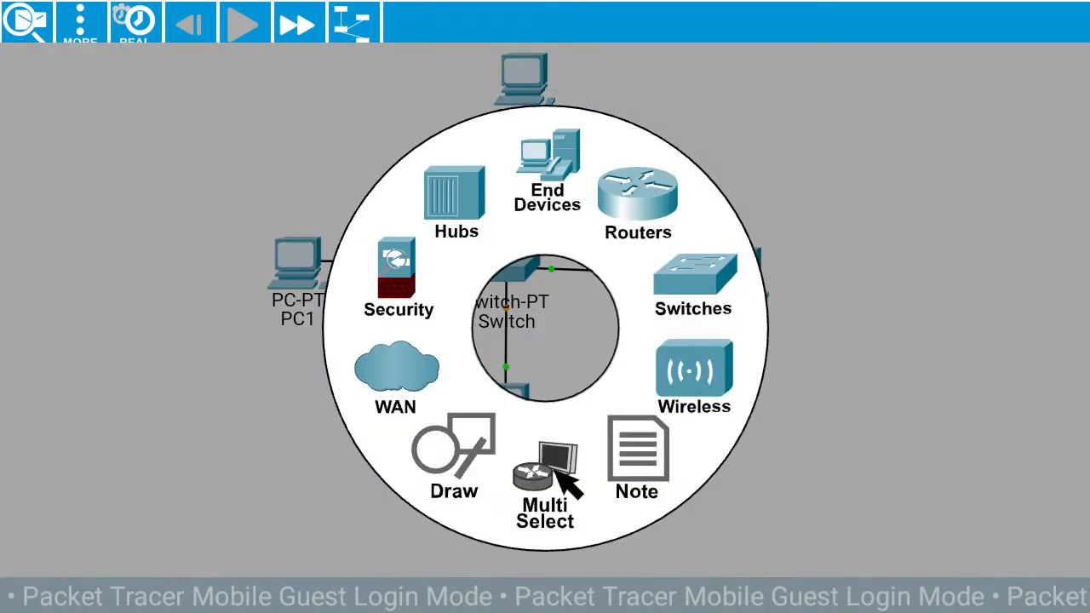
pyautogui.click(545, 473)
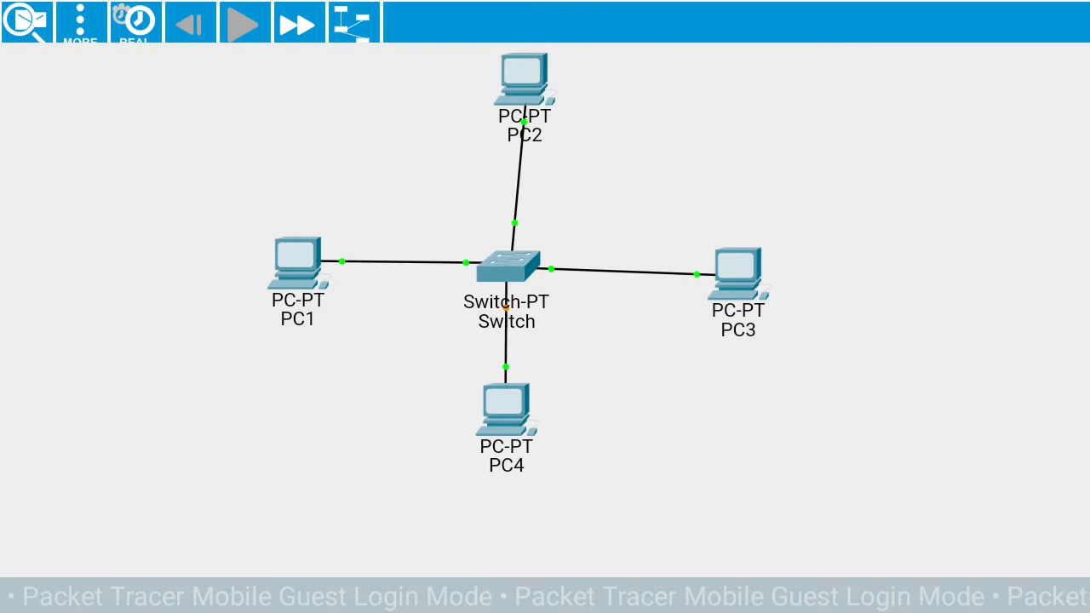
# In PC1's Desktop IPv4 Configuration, enter the address 192.168.1.1.
pyautogui.rightClick(504, 281)
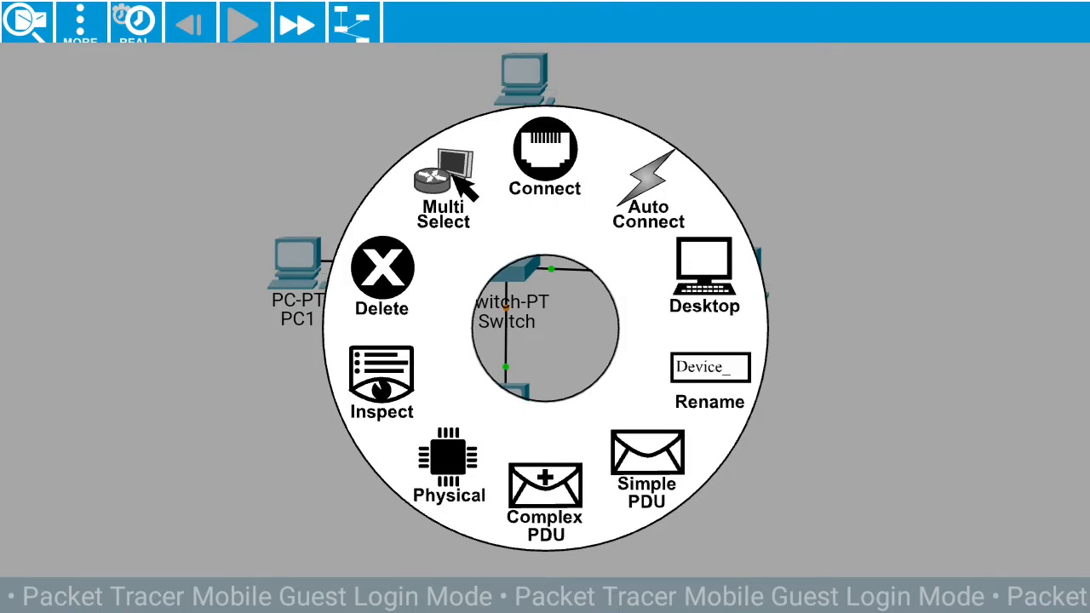
pyautogui.click(704, 273)
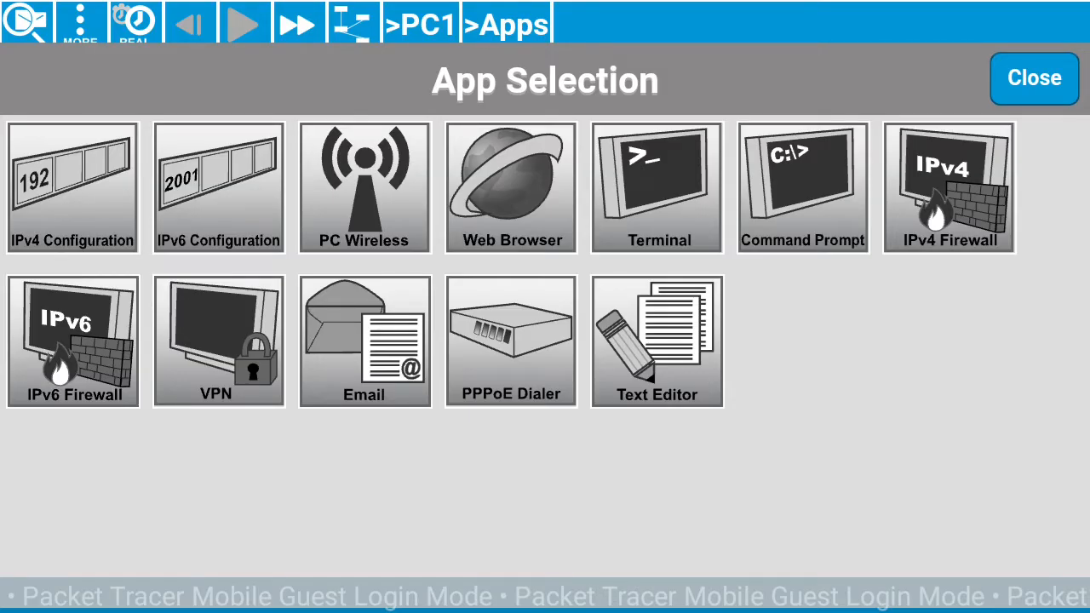
pyautogui.click(71, 187)
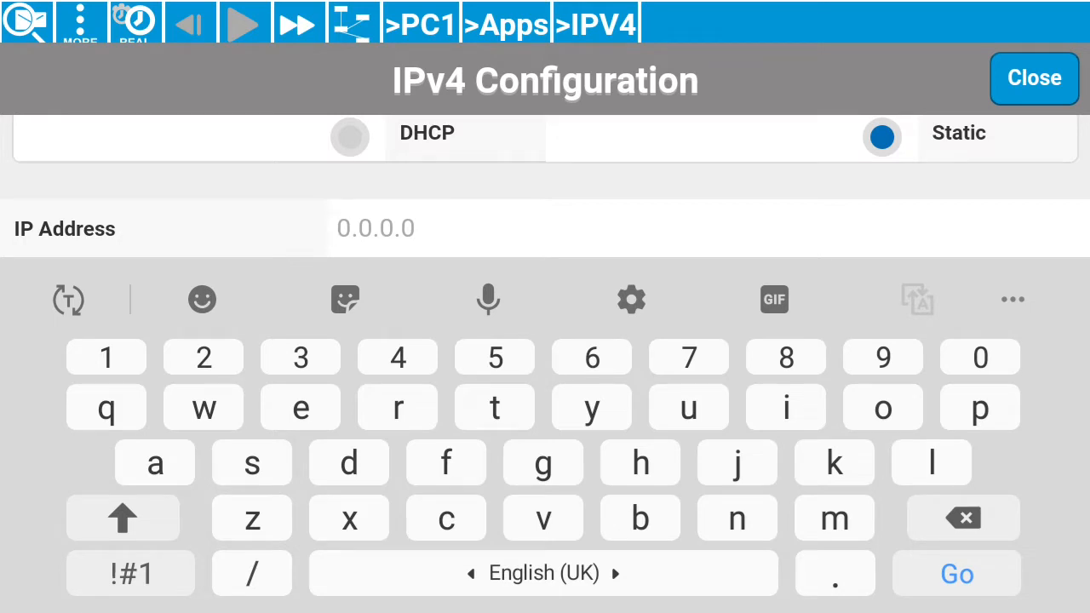
pyautogui.write('192')
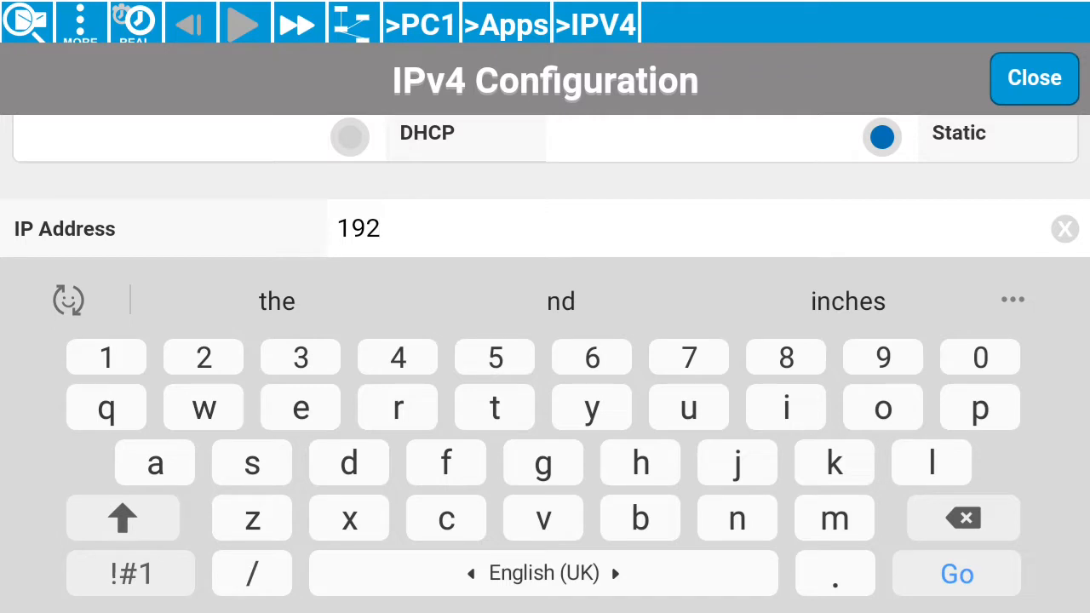
pyautogui.write('.168')
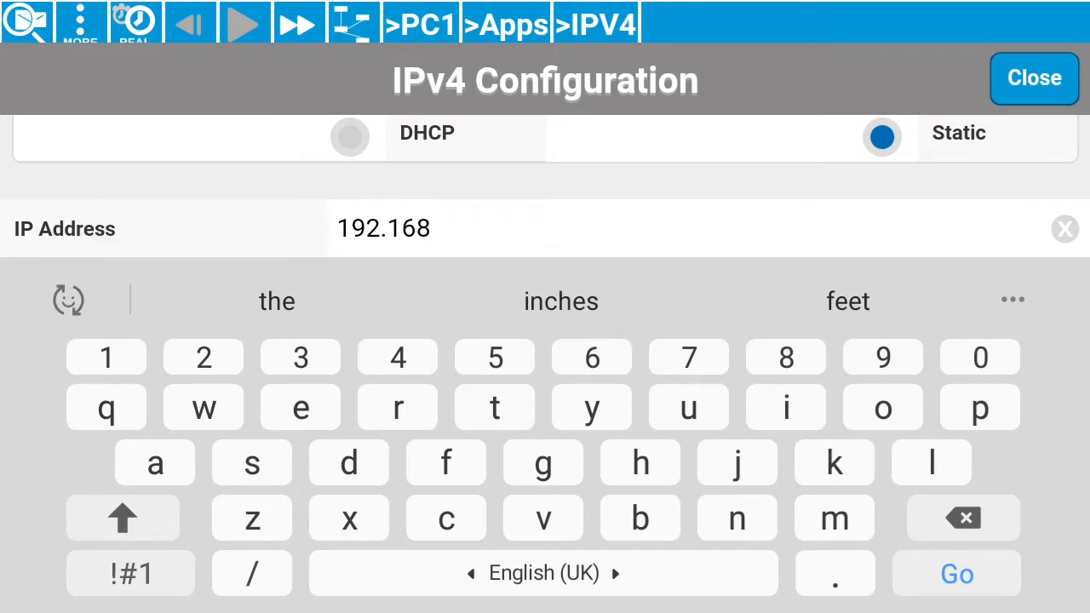
pyautogui.write('.1.')
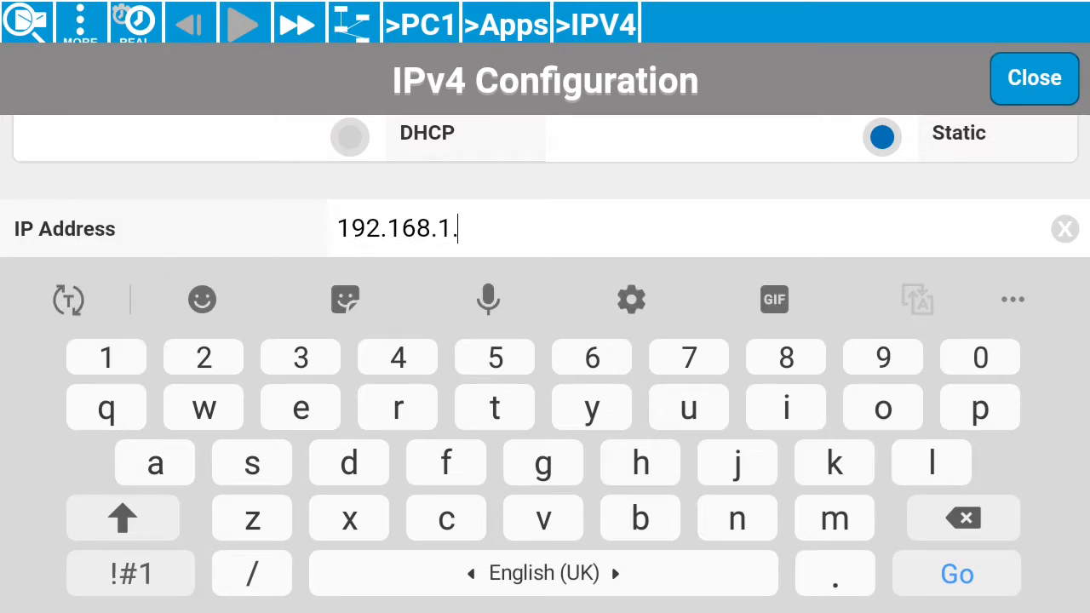
pyautogui.write('1')
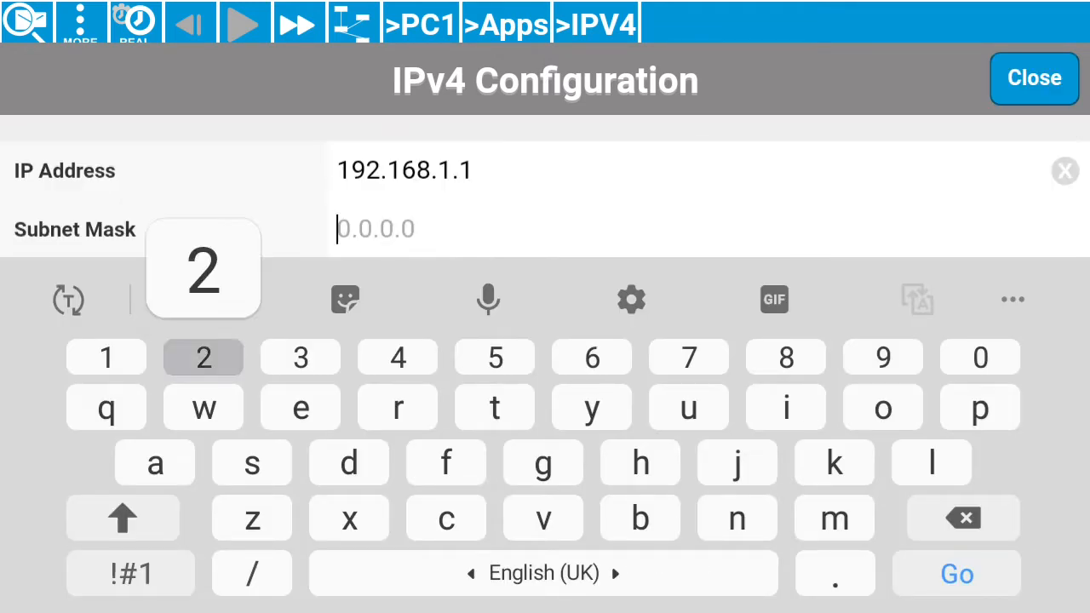
# Enter subnet mask 255.255.255.0 and apply PC1's settings.
pyautogui.write('255.')
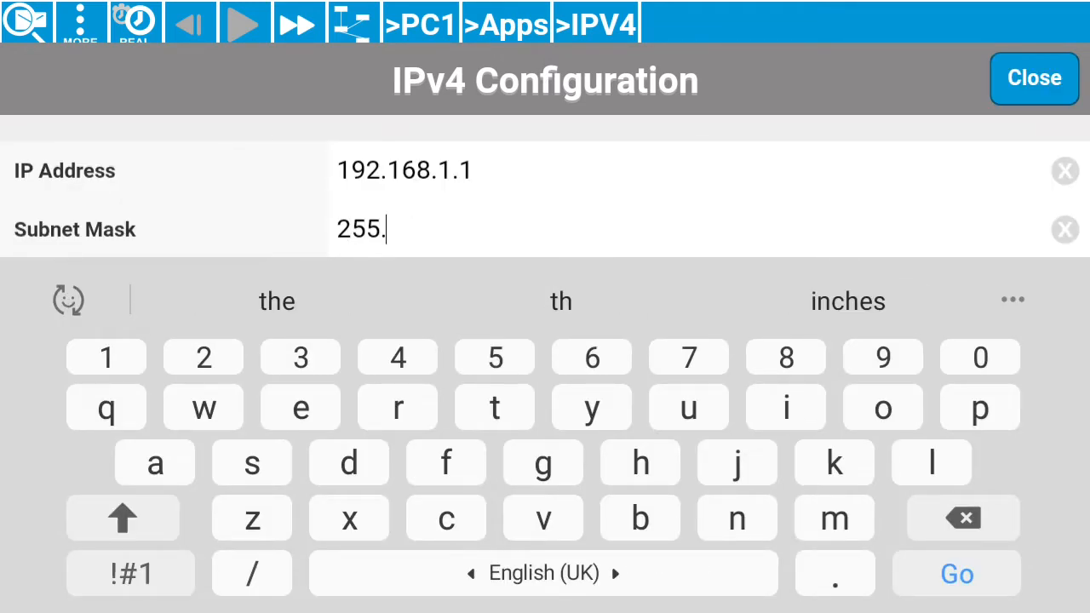
pyautogui.write('255.')
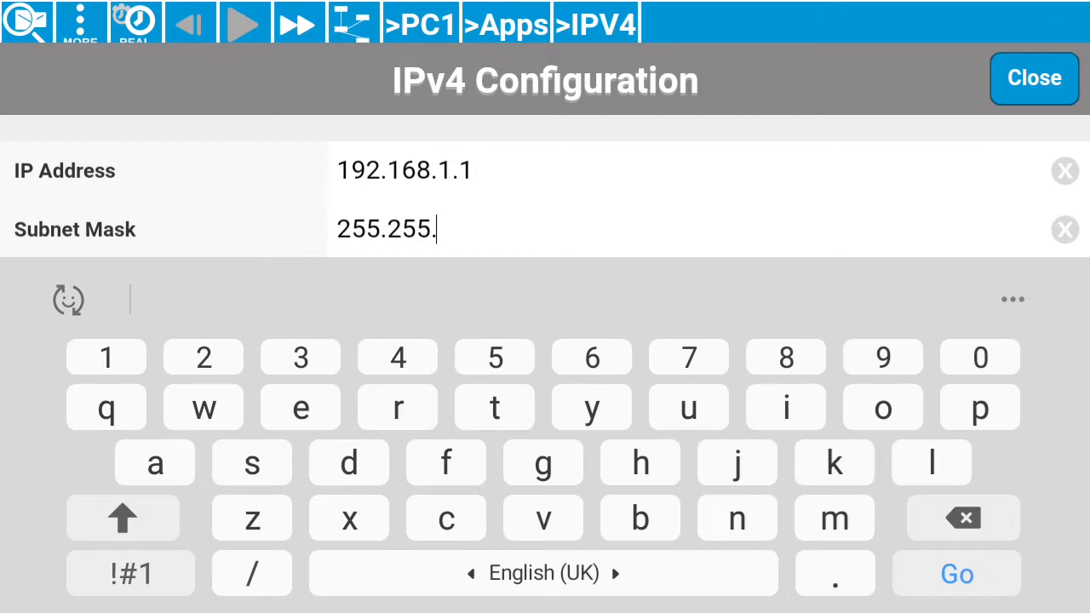
pyautogui.write('255')
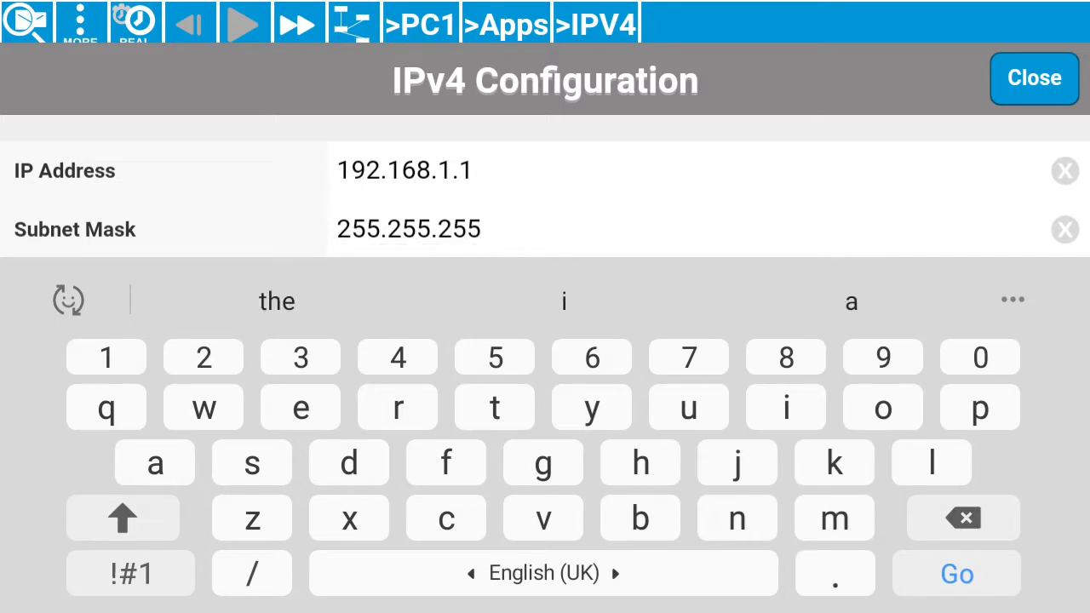
pyautogui.write('.0')
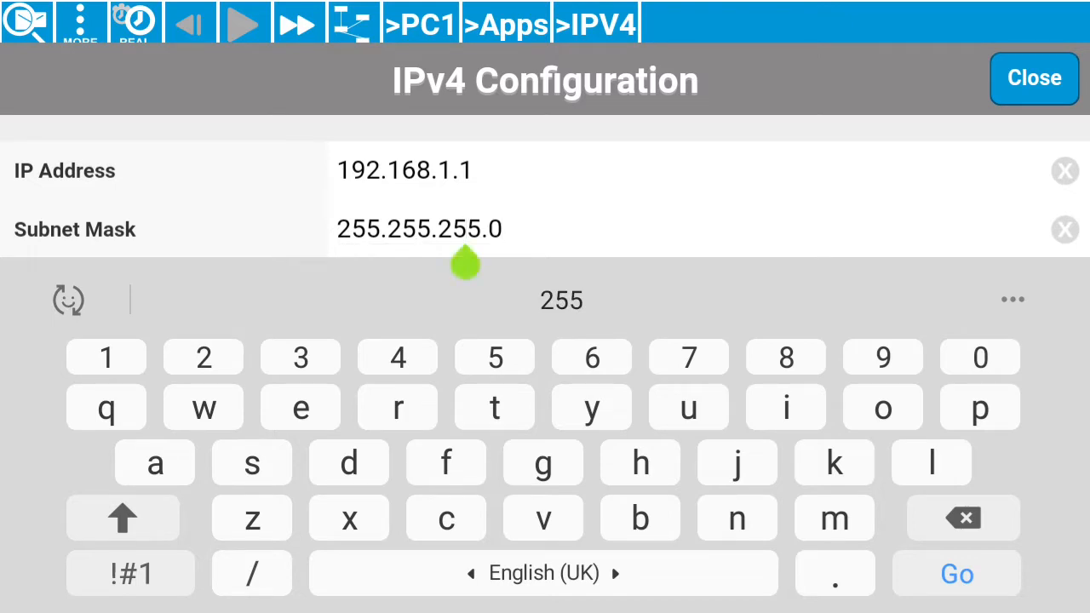
pyautogui.doubleClick(419, 228)
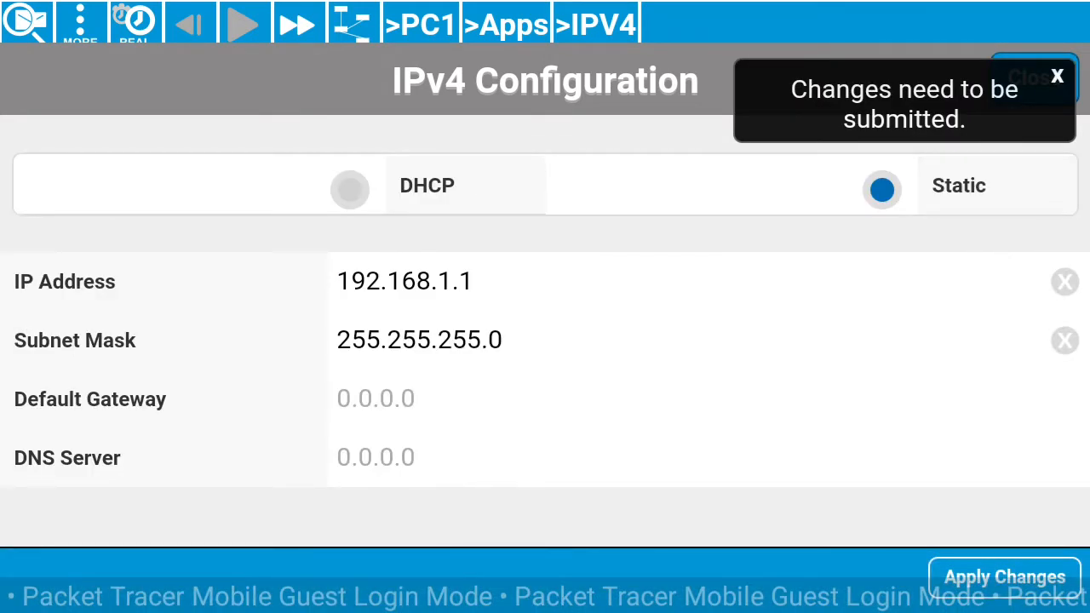
pyautogui.click(1003, 575)
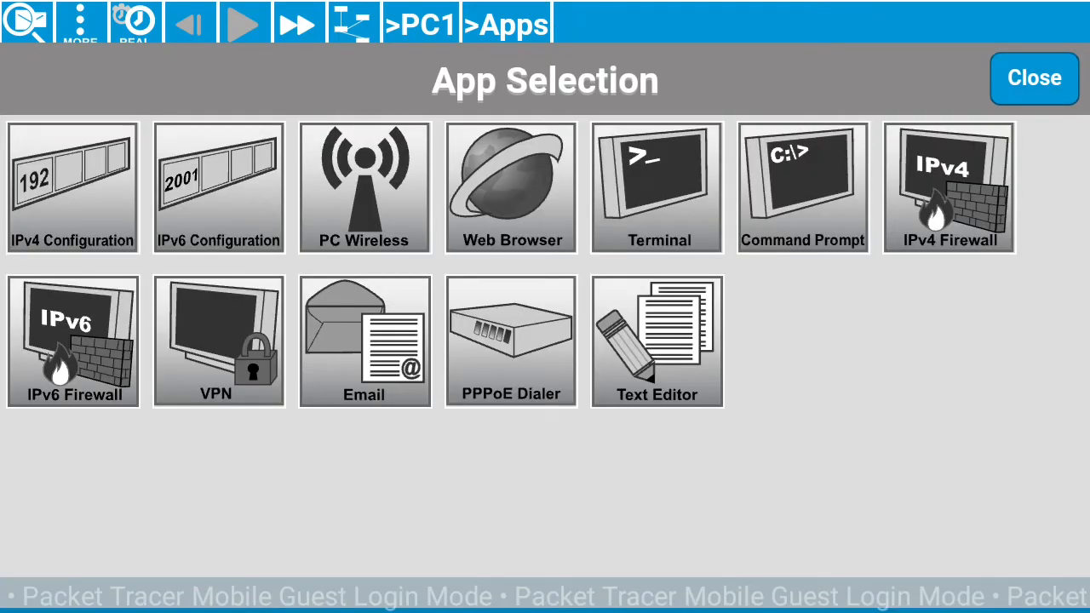
# Reopen PC1's IPv4 settings to verify 192.168.1.1 / 255.255.255.0, then return to the network.
pyautogui.click(71, 187)
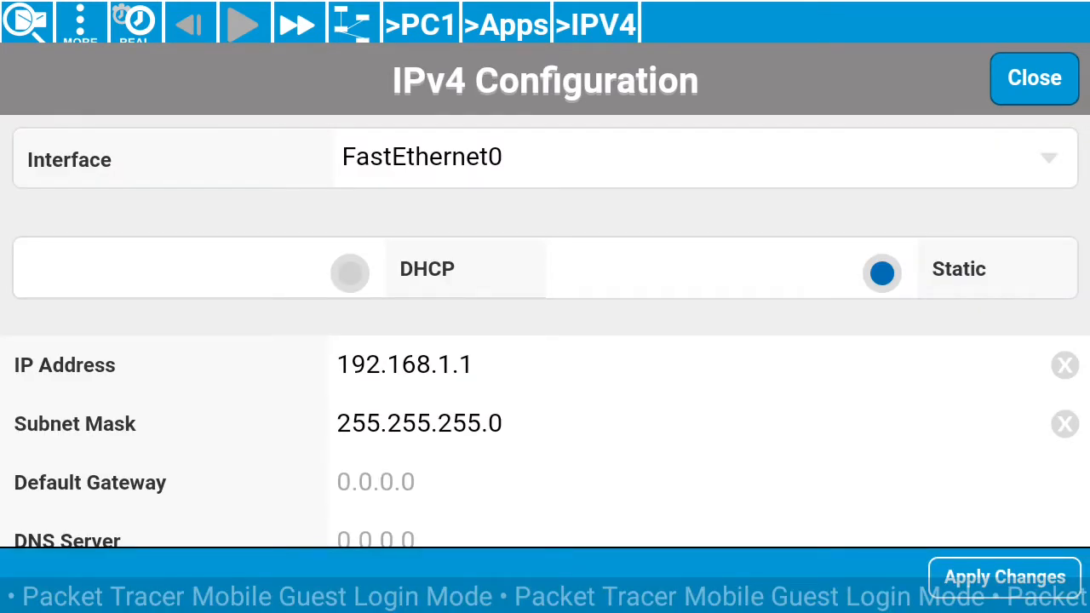
pyautogui.scroll(-3)
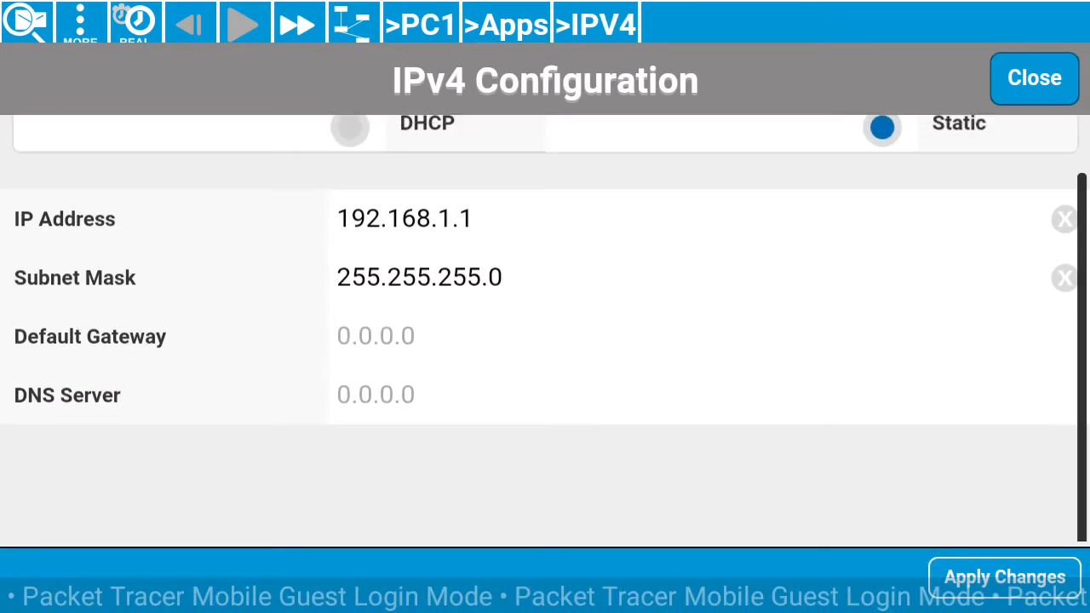
pyautogui.scroll(-3)
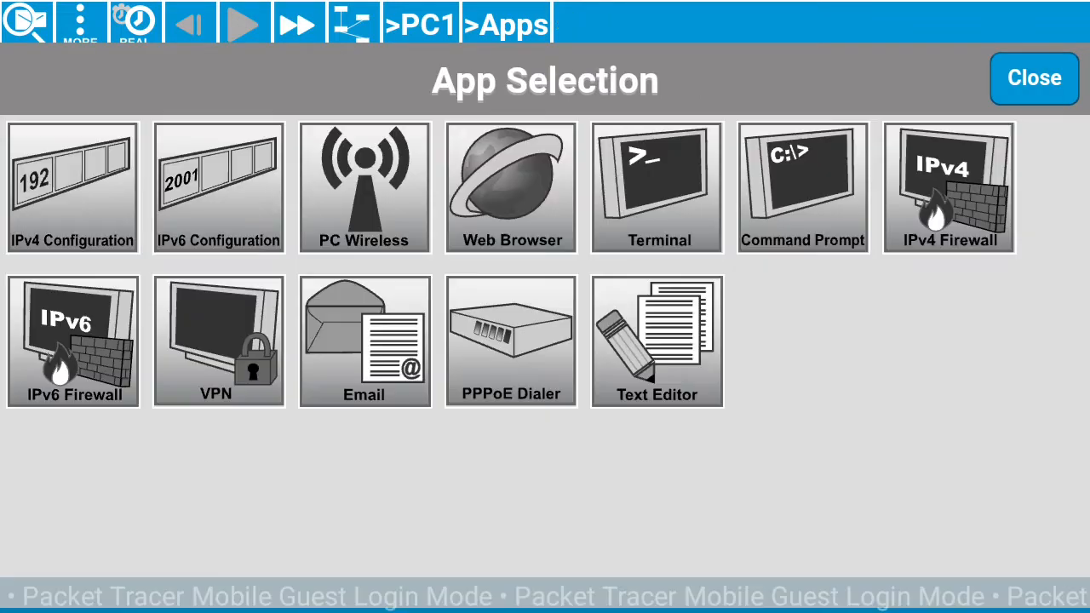
pyautogui.click(1034, 78)
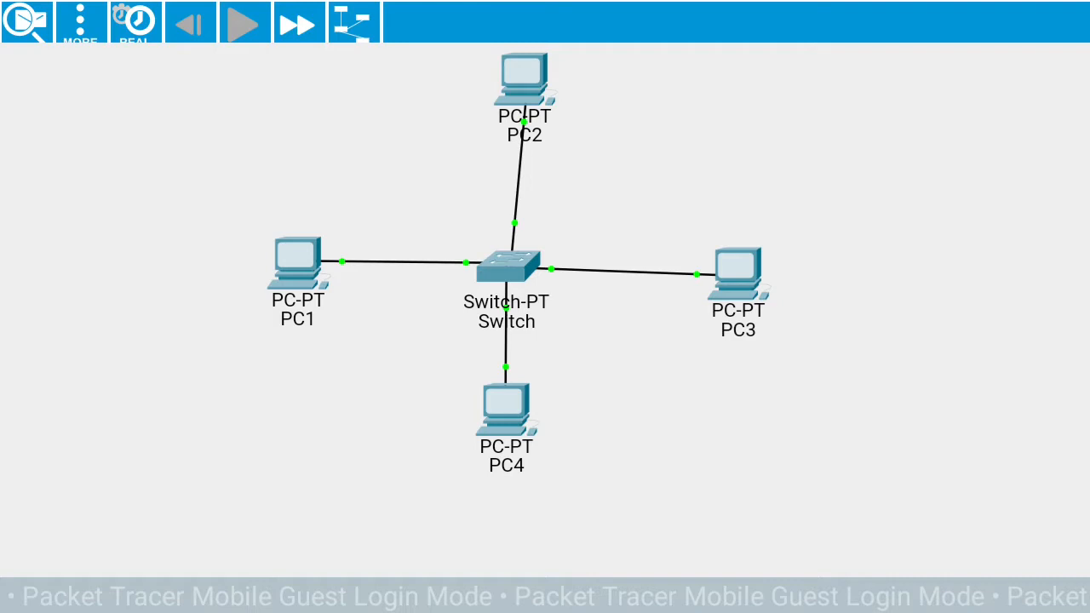
# In PC2's IPv4 Configuration, set 192.168.1.2 with mask 255.255.255.0 and apply.
pyautogui.rightClick(505, 269)
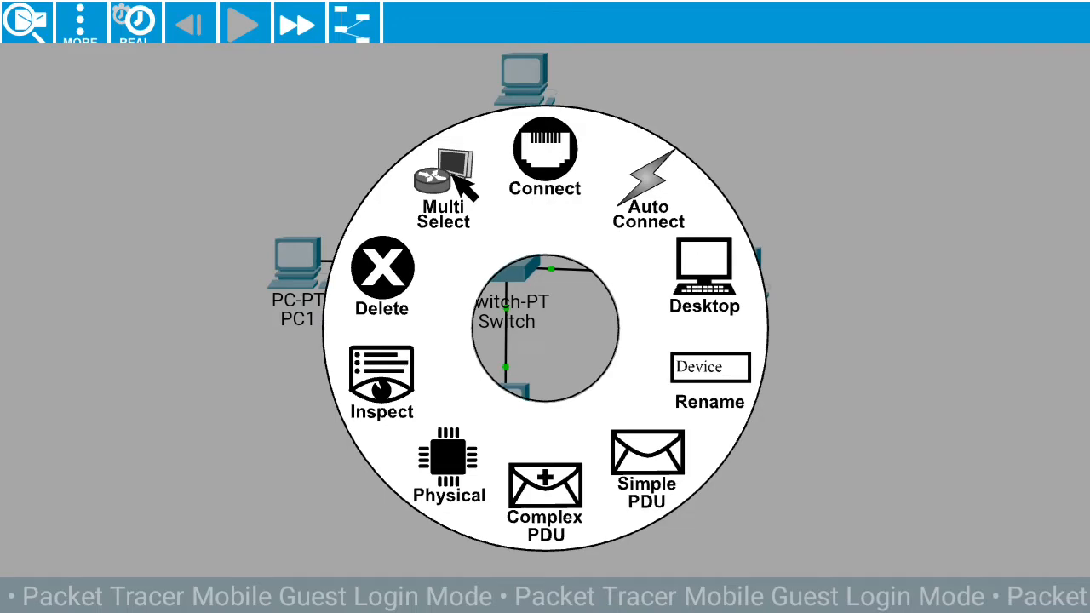
pyautogui.click(705, 272)
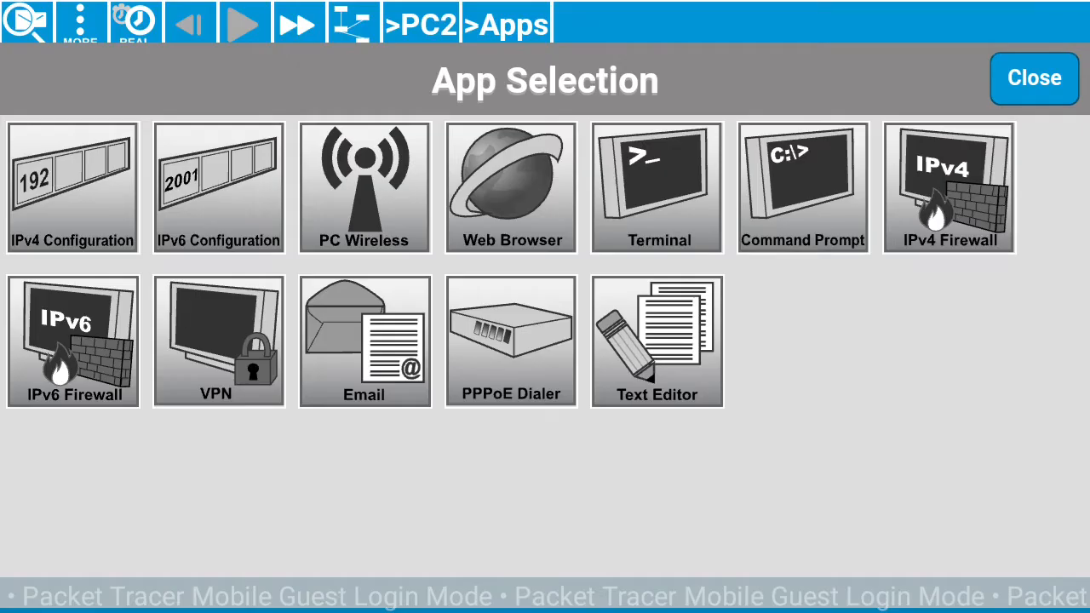
pyautogui.click(71, 187)
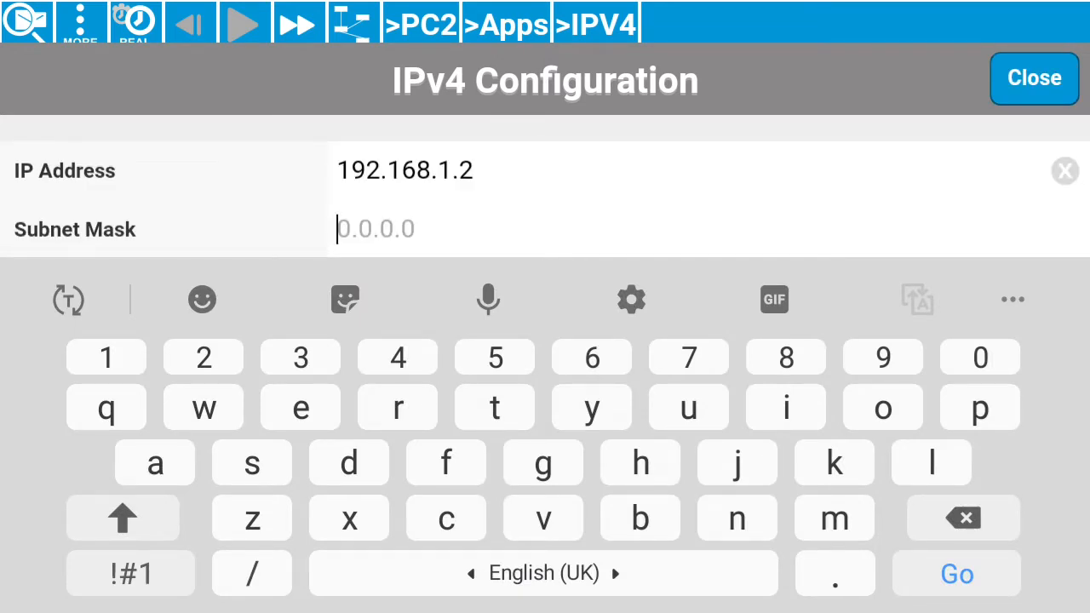
pyautogui.write('255.255.255.0')
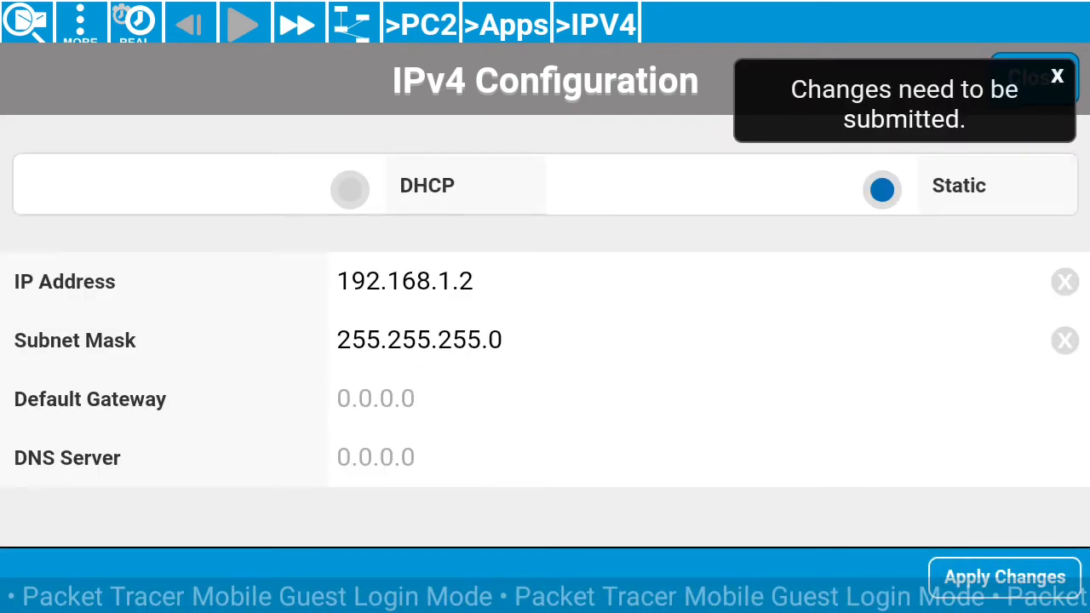
pyautogui.click(1004, 575)
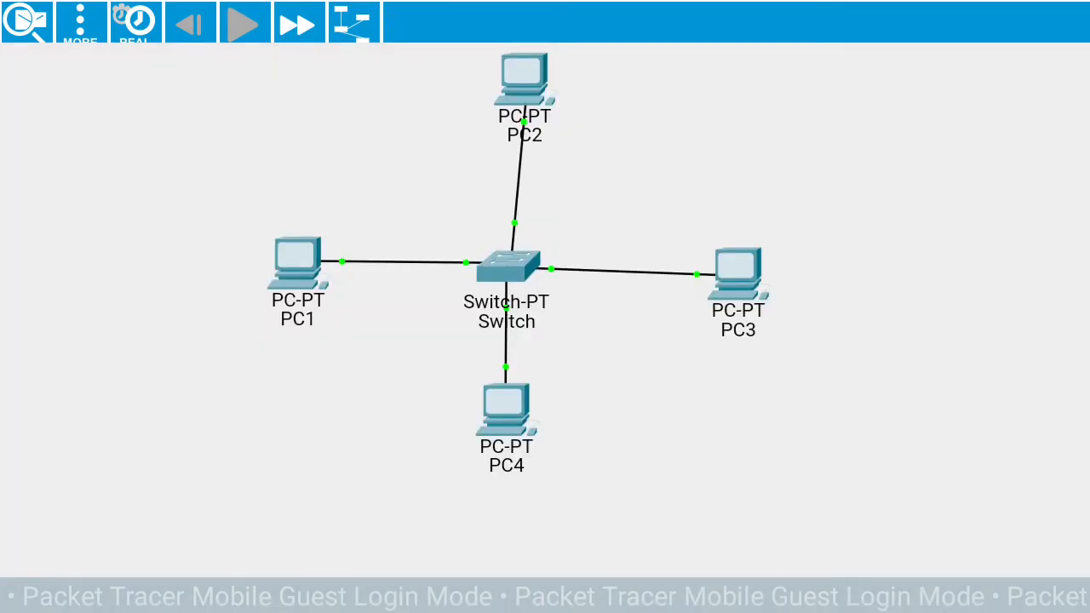
# In PC3's IPv4 Configuration, enter the address 192.168.1.3.
pyautogui.rightClick(505, 262)
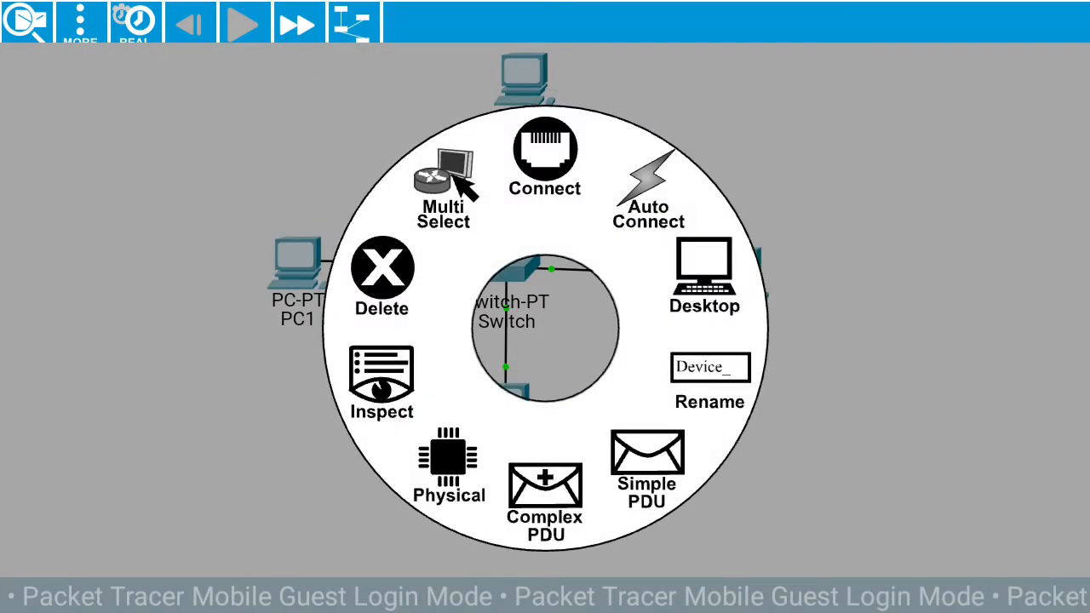
pyautogui.click(705, 272)
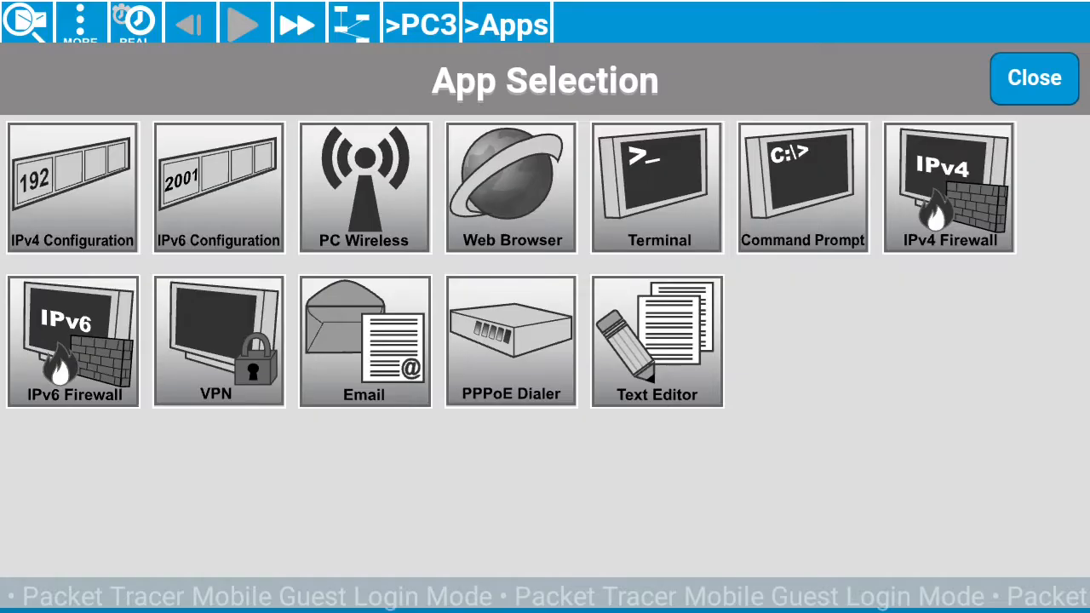
pyautogui.click(72, 187)
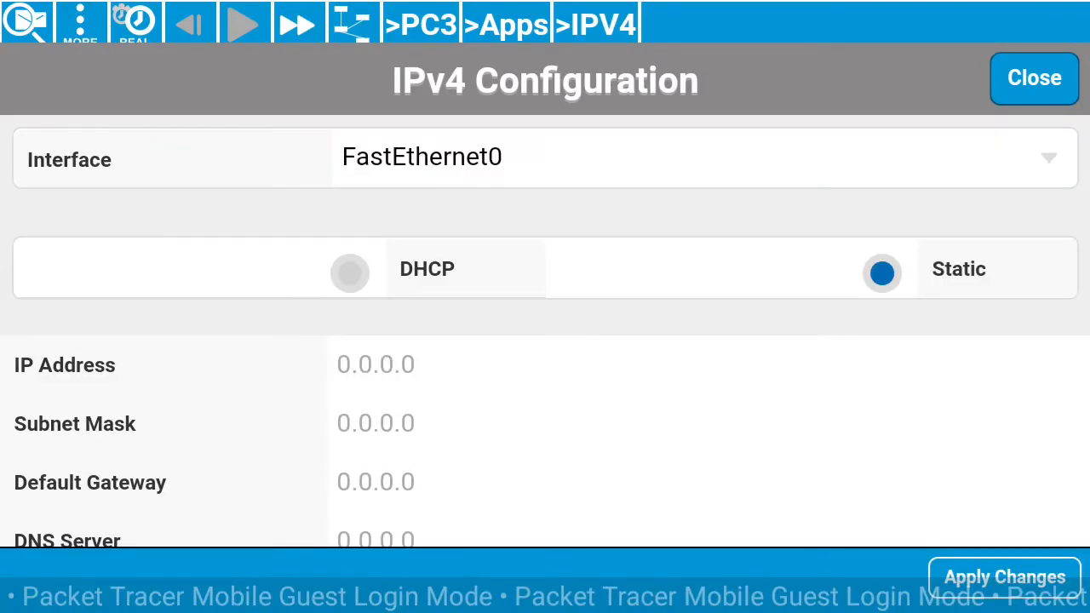
pyautogui.click(375, 365)
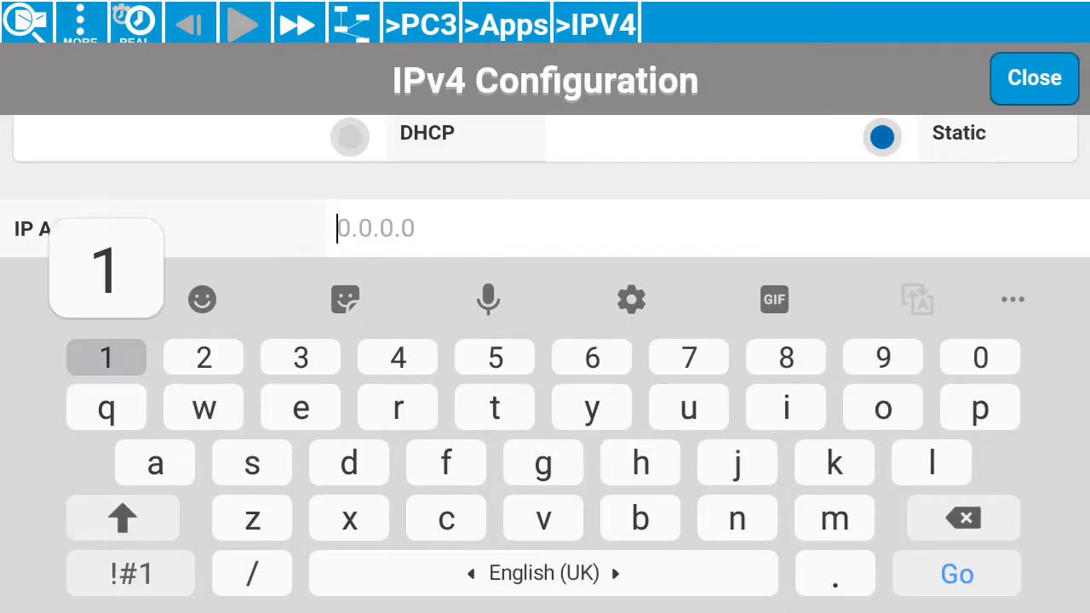
pyautogui.write('192.')
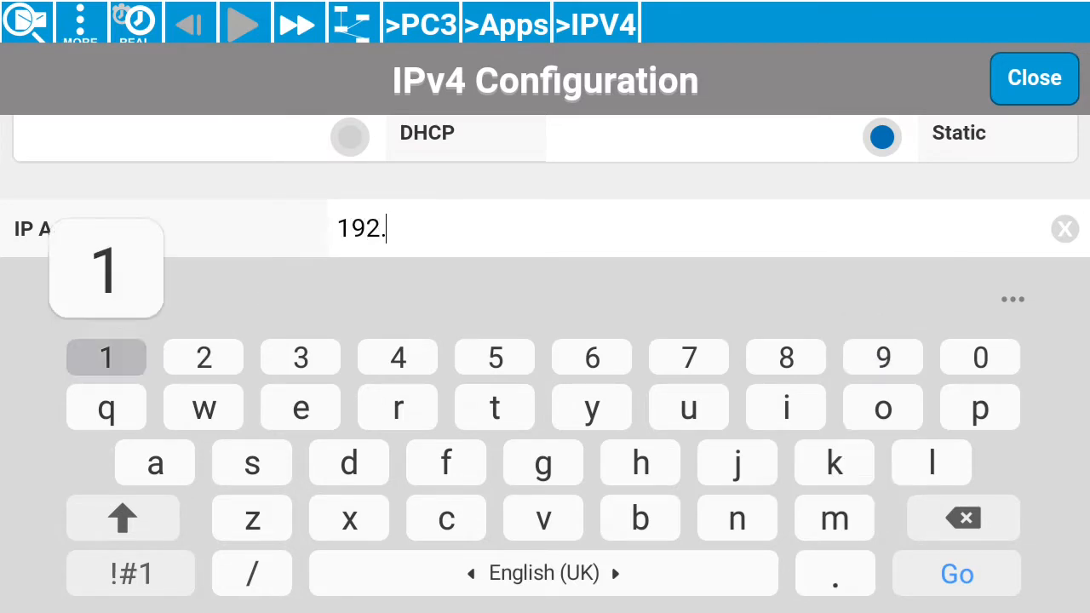
pyautogui.write('168.')
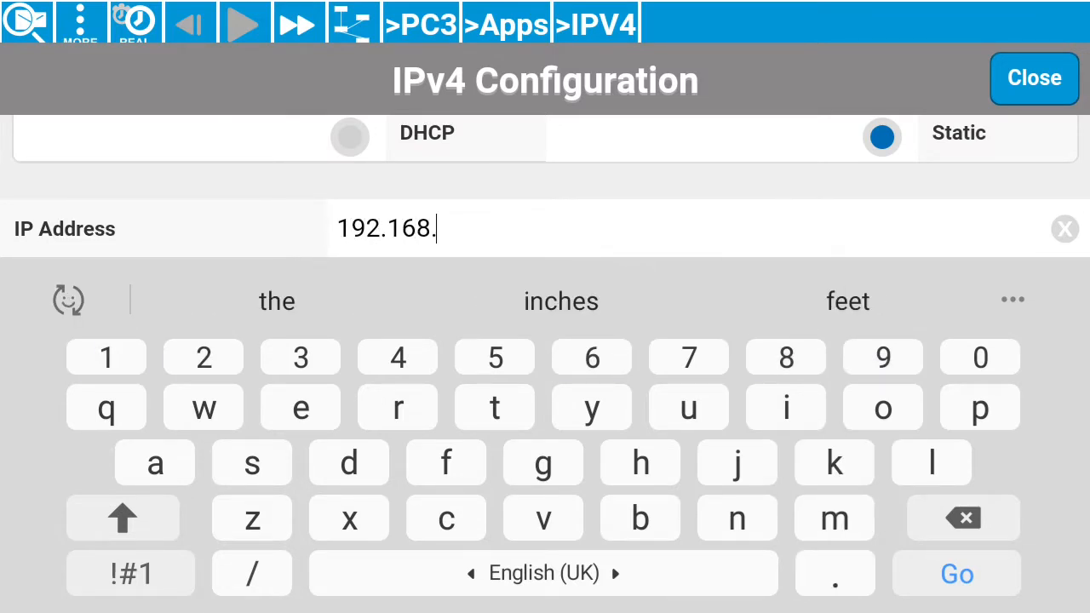
pyautogui.write('1.3')
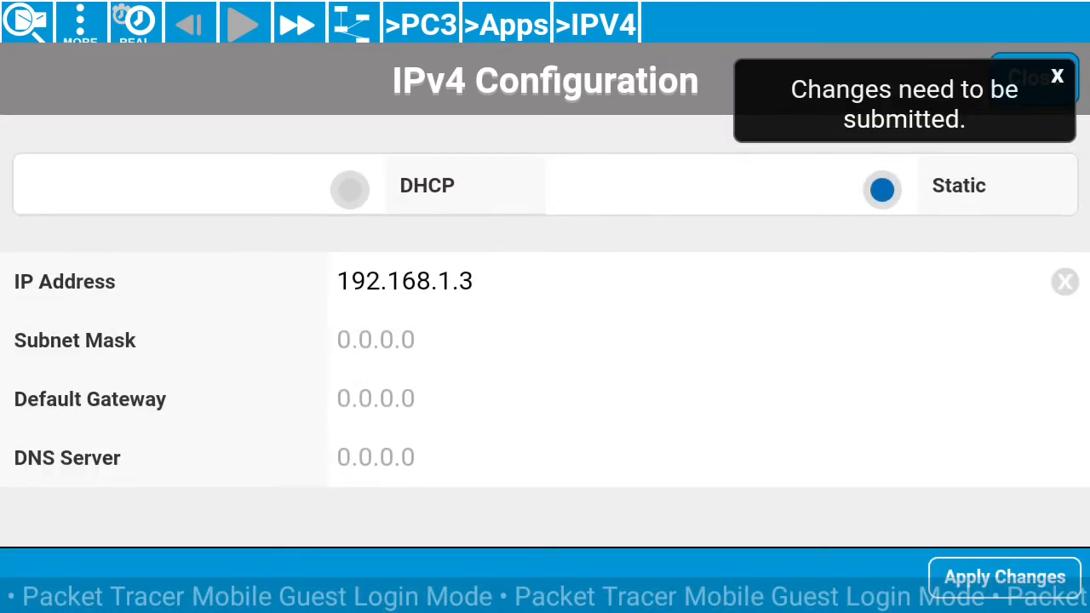
# Enter mask 255.255.255.0, apply, and close back to the network view.
pyautogui.write('255.255.255.0')
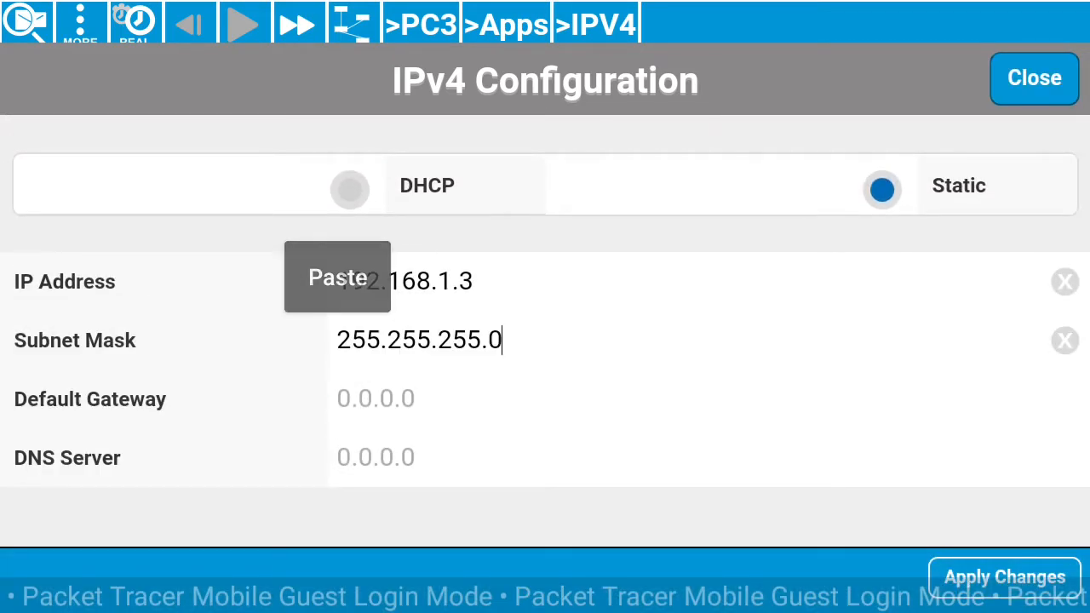
pyautogui.click(1005, 576)
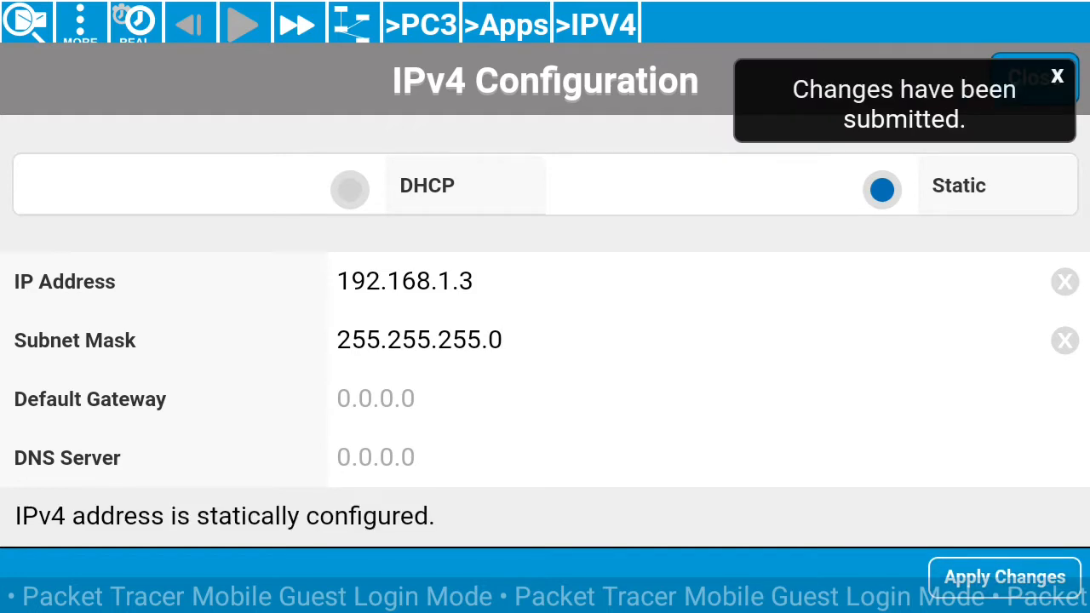
pyautogui.click(1032, 76)
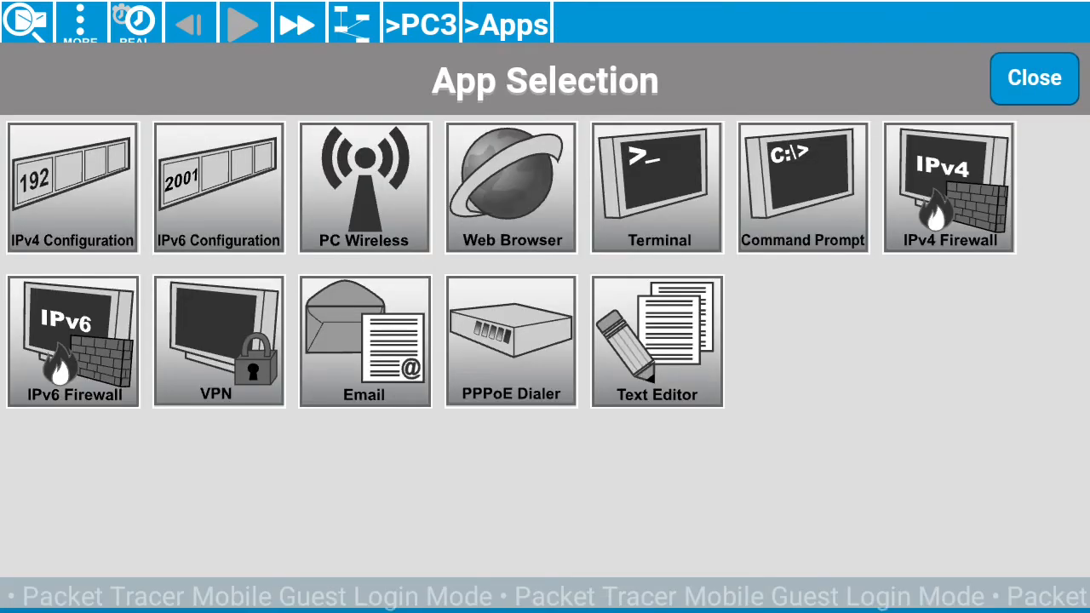
pyautogui.click(1033, 78)
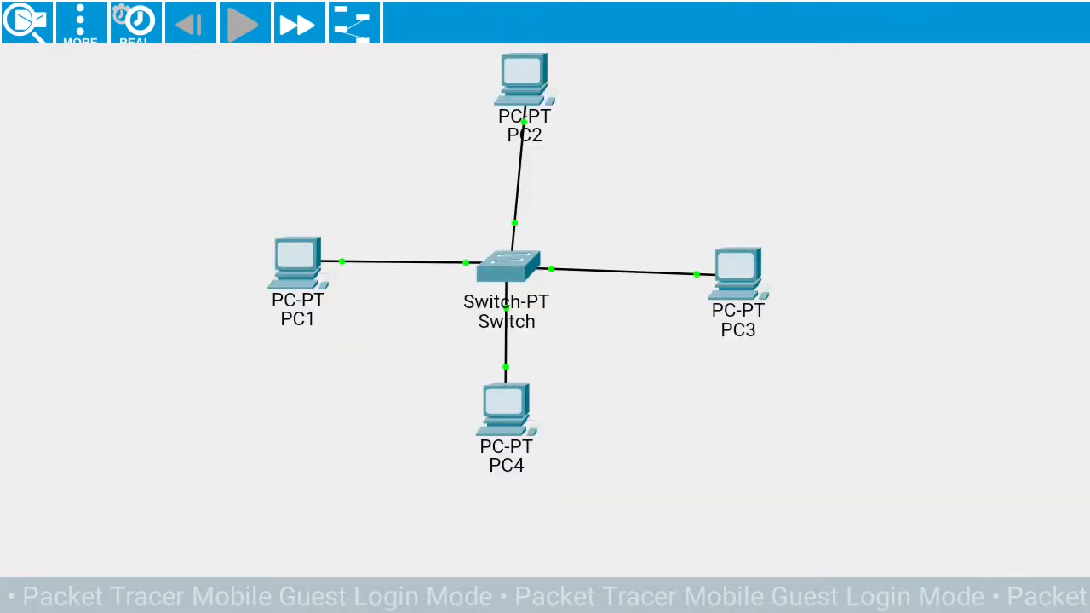
# Enter a 192.168.1.x static address in PC4's IPv4 Configuration and return to the topology.
pyautogui.rightClick(506, 269)
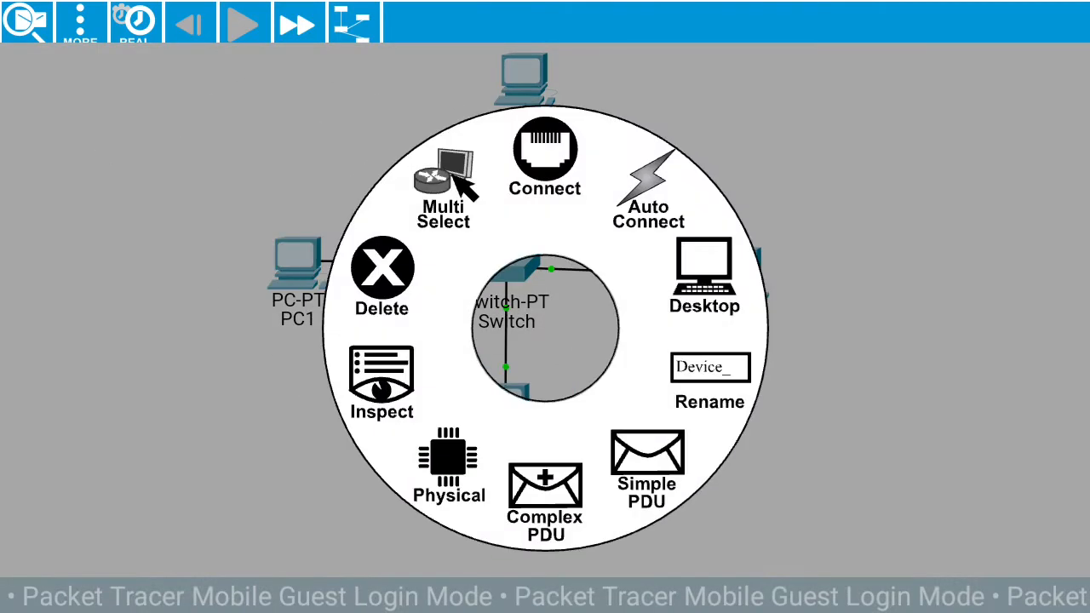
pyautogui.click(703, 272)
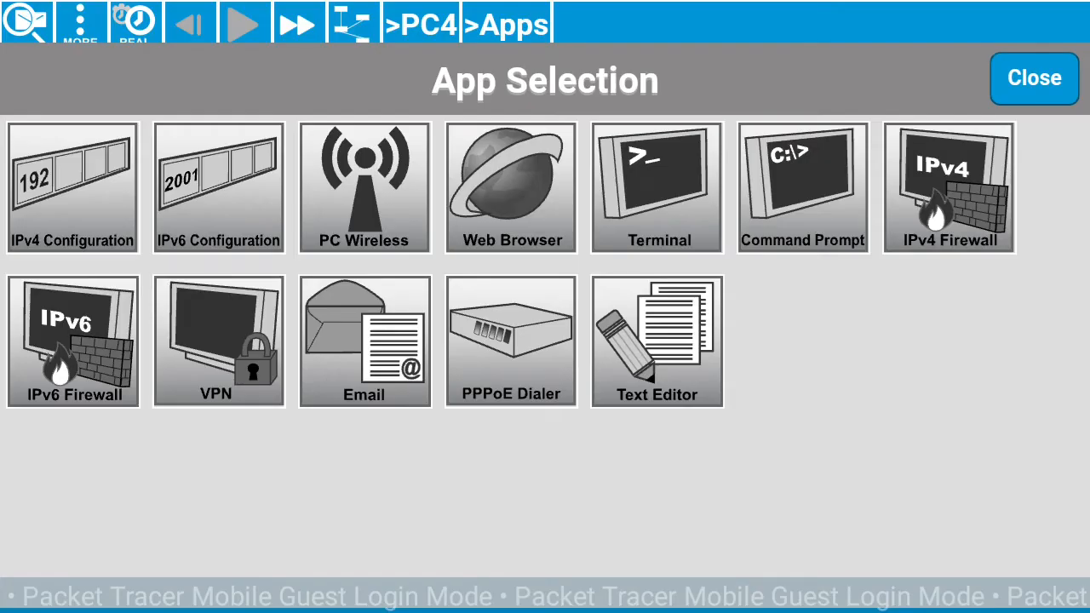
pyautogui.click(71, 187)
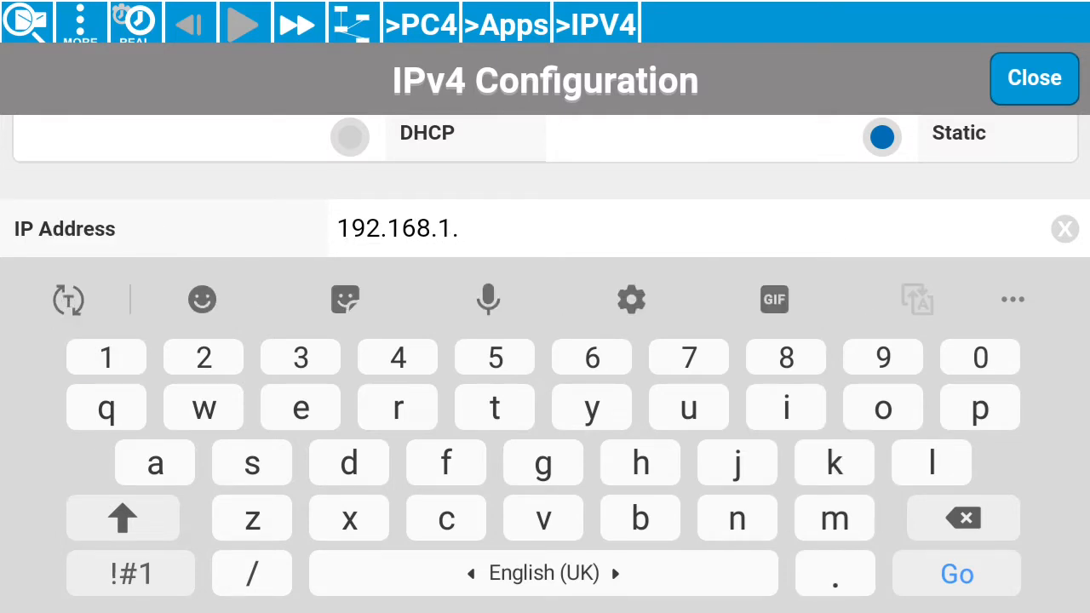
pyautogui.write('4')
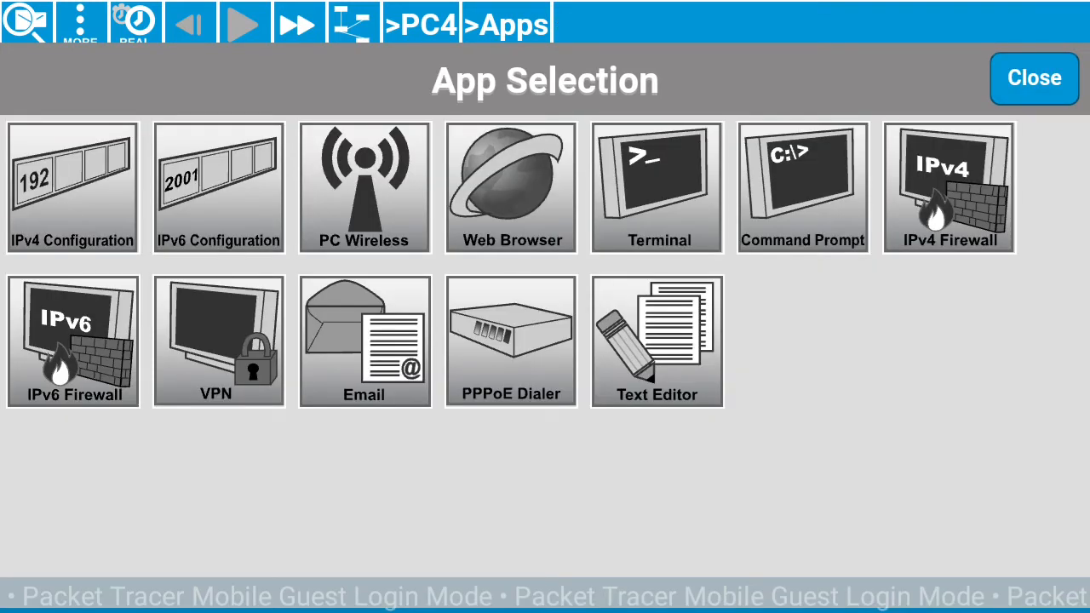
pyautogui.click(1033, 78)
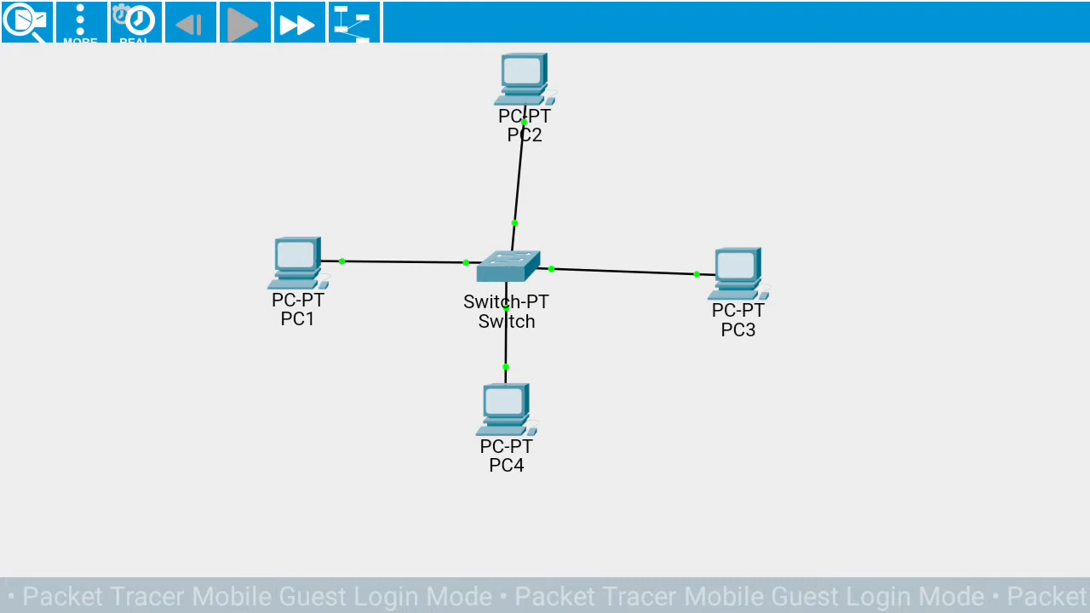
# Bring up PC4's desktop apps and back out of them.
pyautogui.rightClick(505, 264)
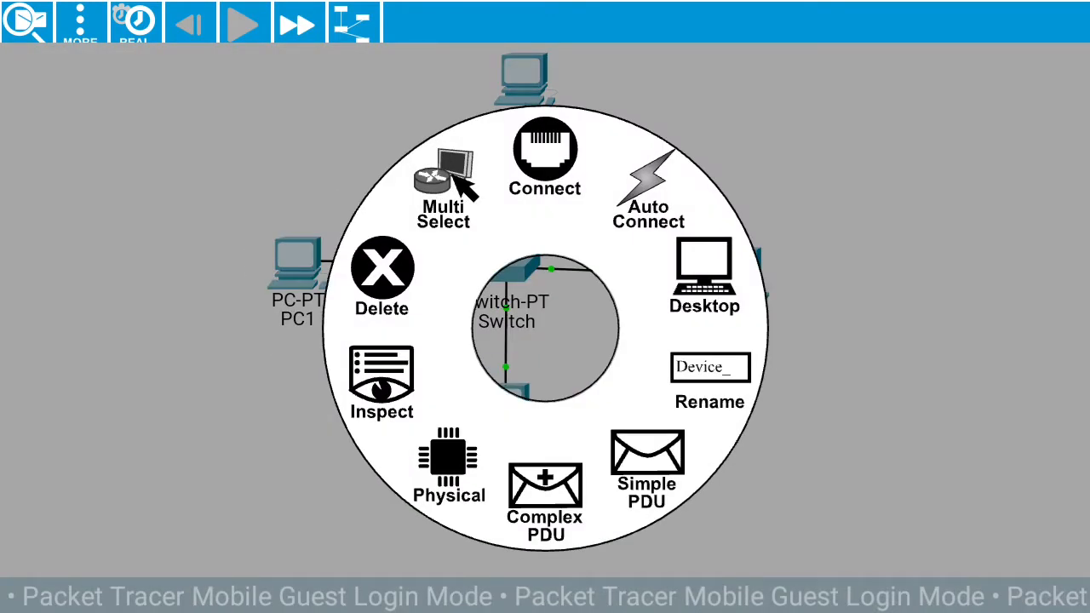
pyautogui.click(705, 276)
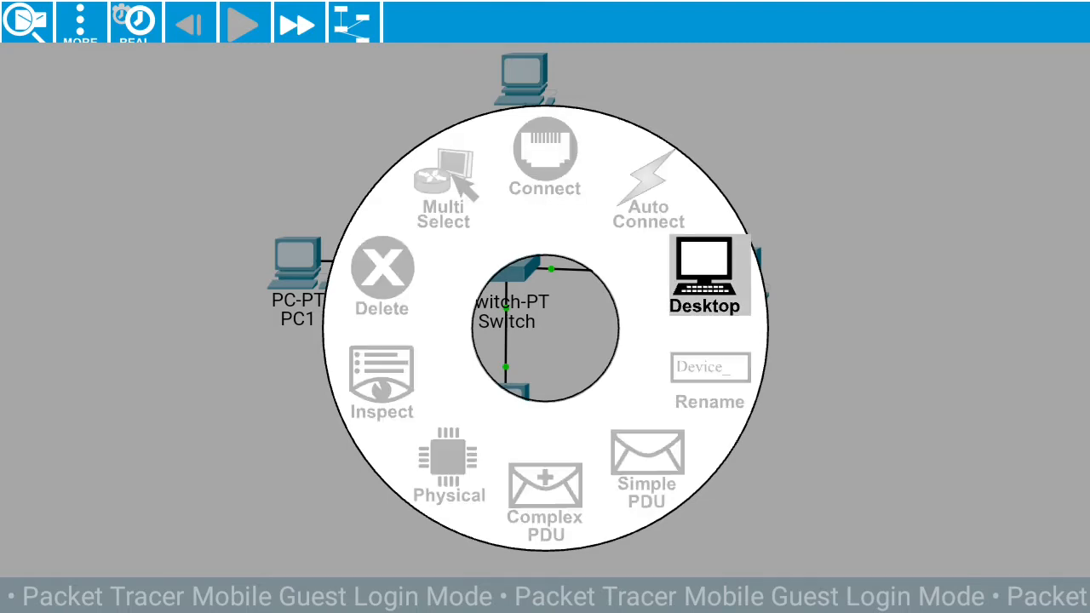
pyautogui.click(705, 276)
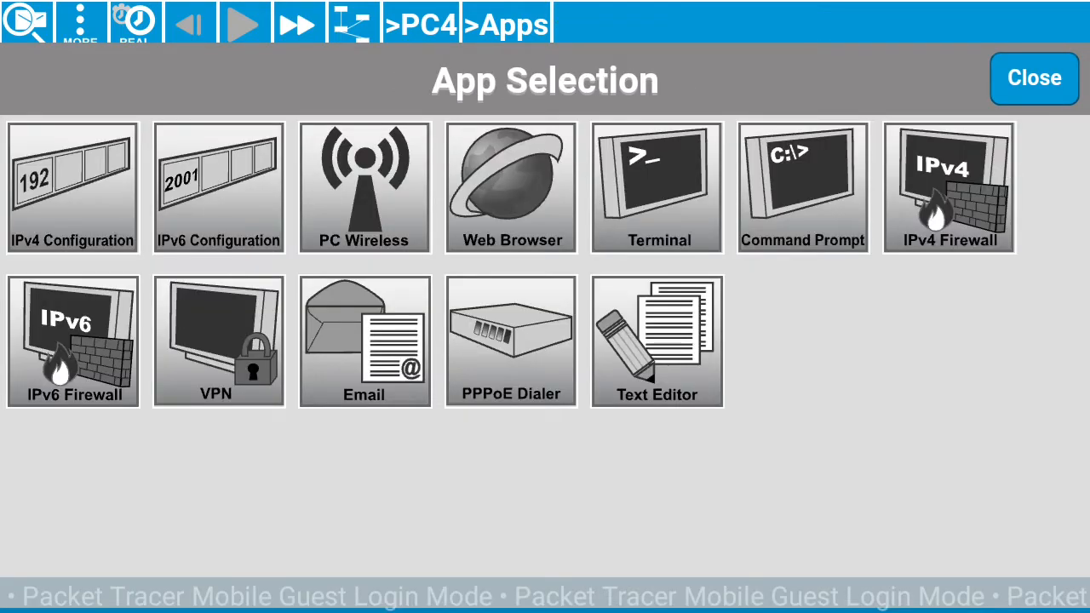
pyautogui.click(1033, 79)
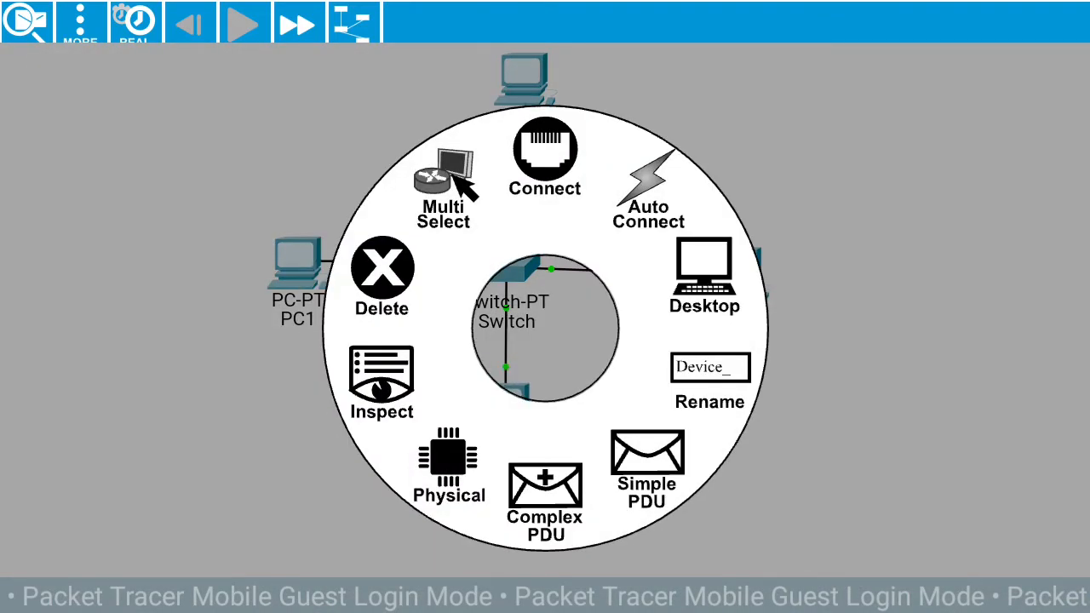
# Check PC4's IPv4 Firewall shows Service Off, then close its settings.
pyautogui.click(703, 272)
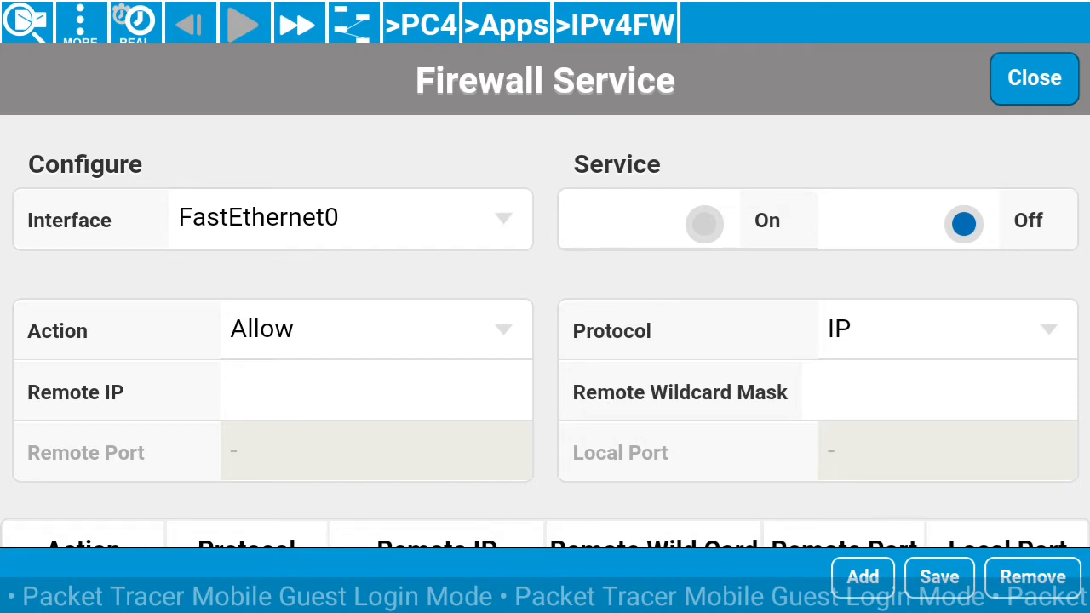
pyautogui.click(1032, 78)
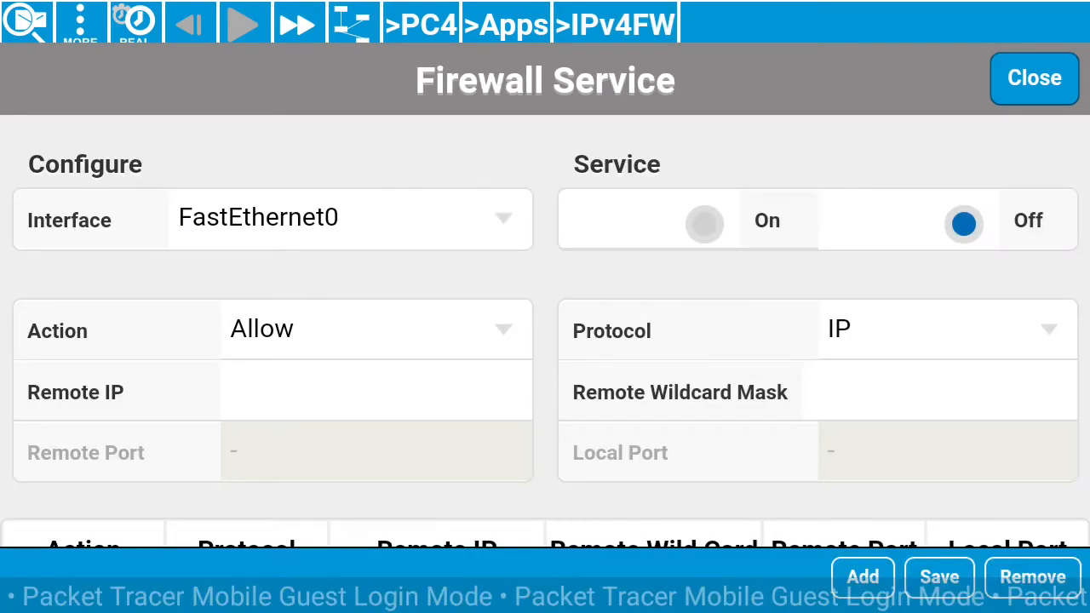
pyautogui.click(1034, 78)
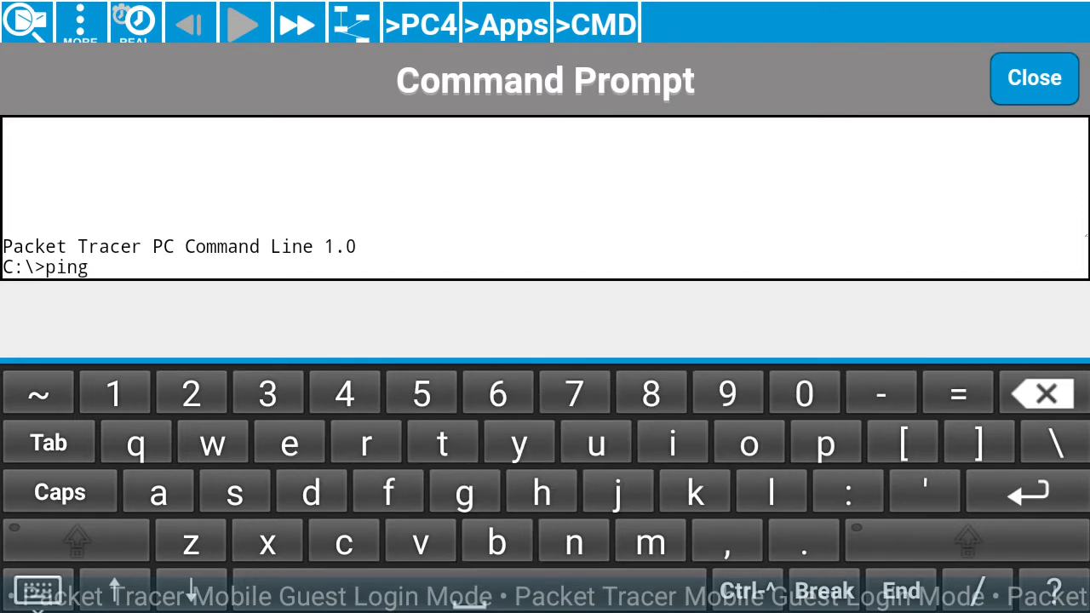
# Ping 192.168.1.1 from PC4's command prompt and return to the network view.
pyautogui.write('19')
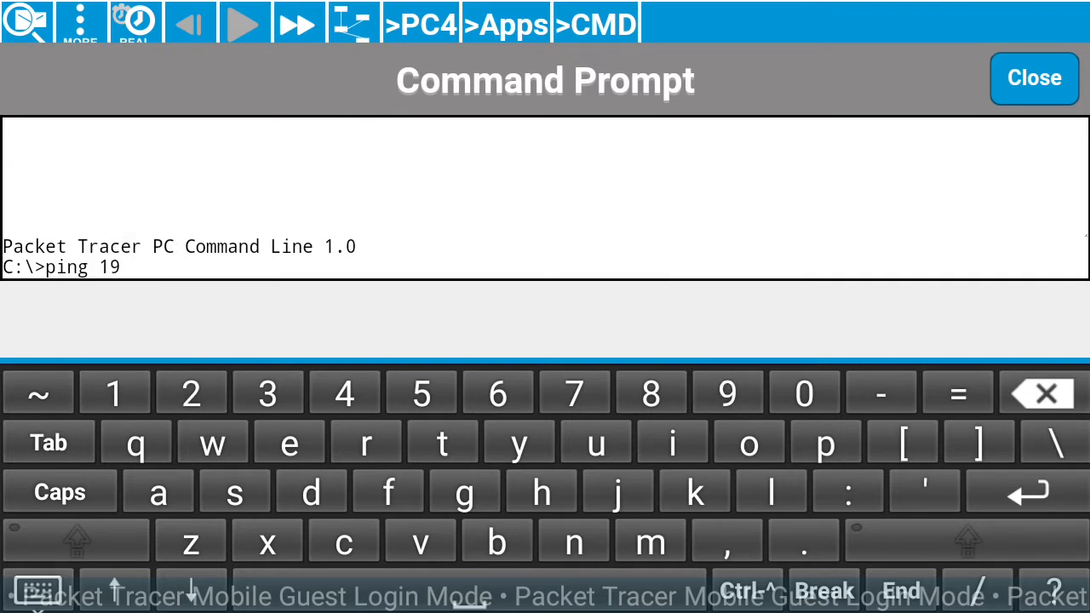
pyautogui.write('2.1')
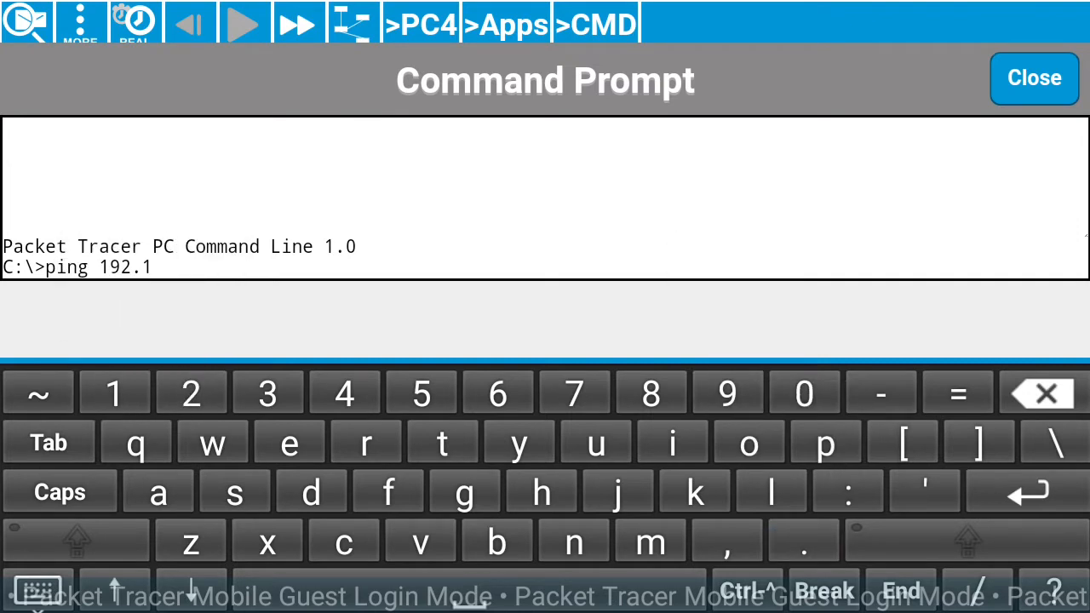
pyautogui.write('68')
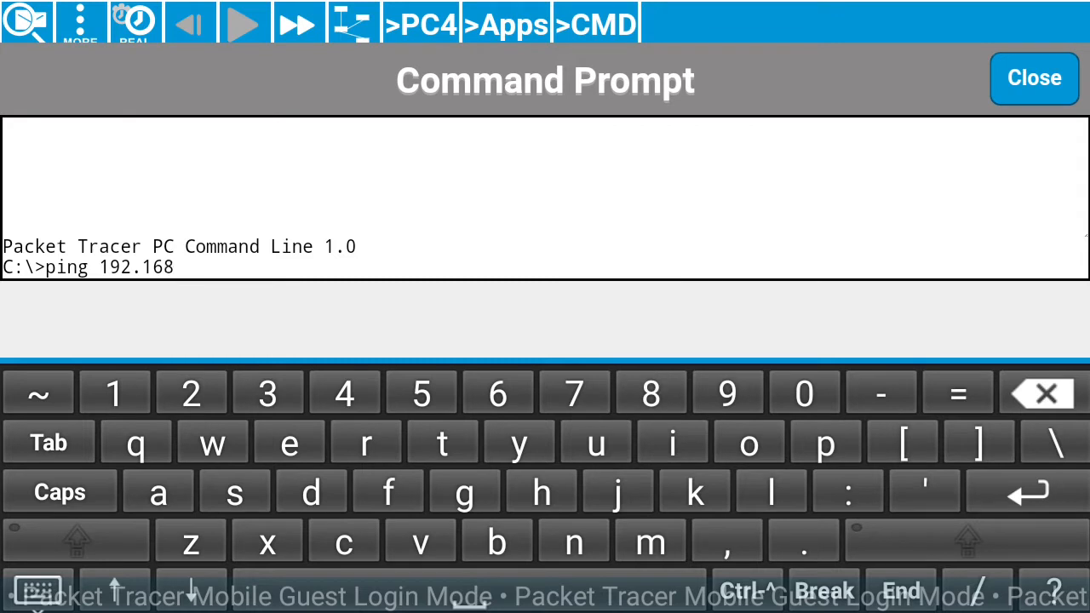
pyautogui.write('1')
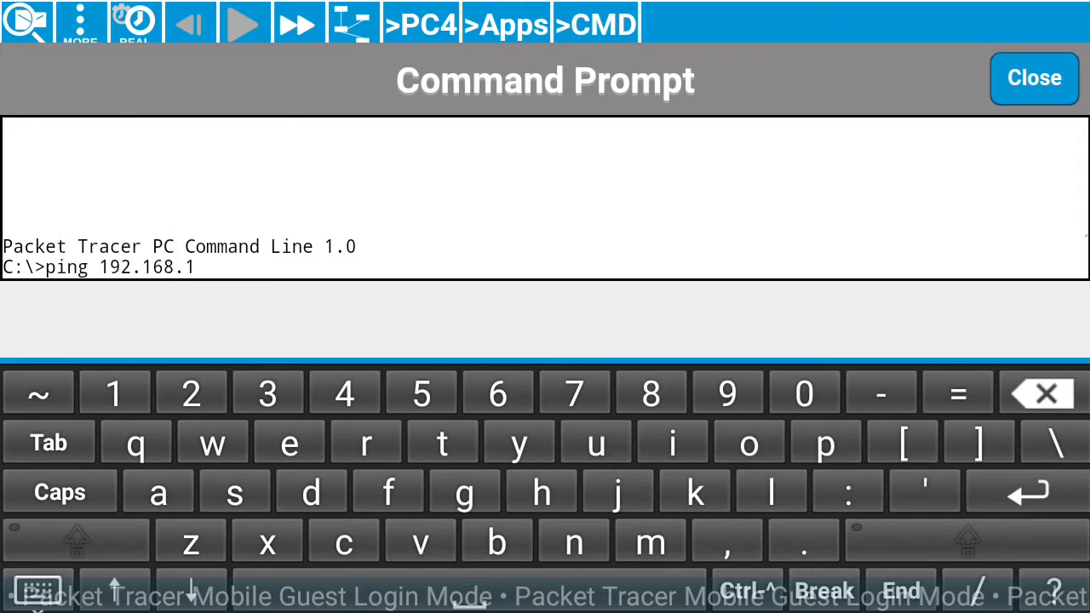
pyautogui.write('.1')
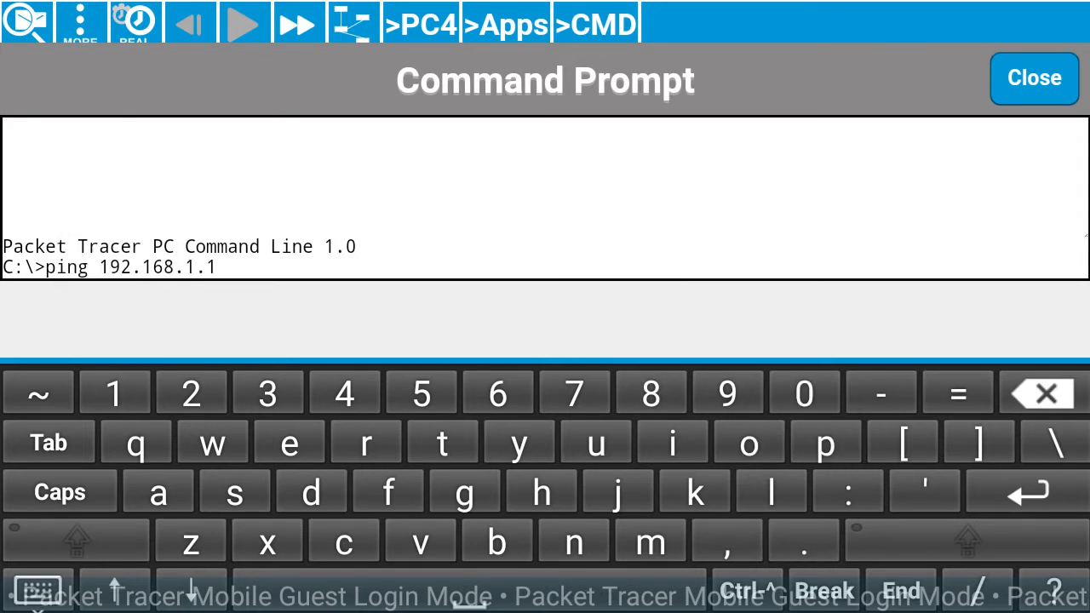
pyautogui.click(504, 24)
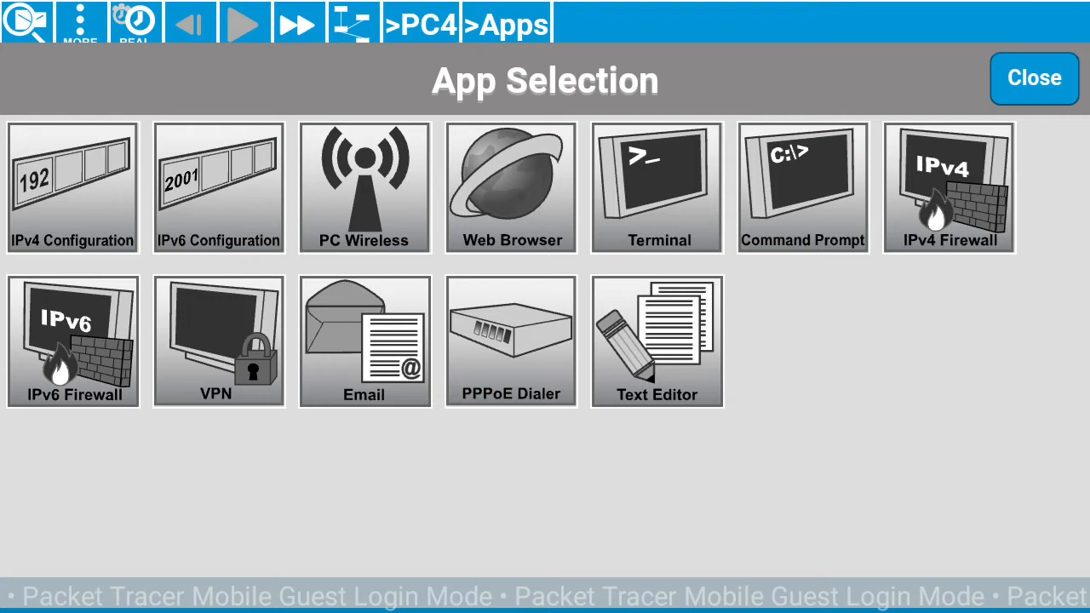
pyautogui.click(801, 188)
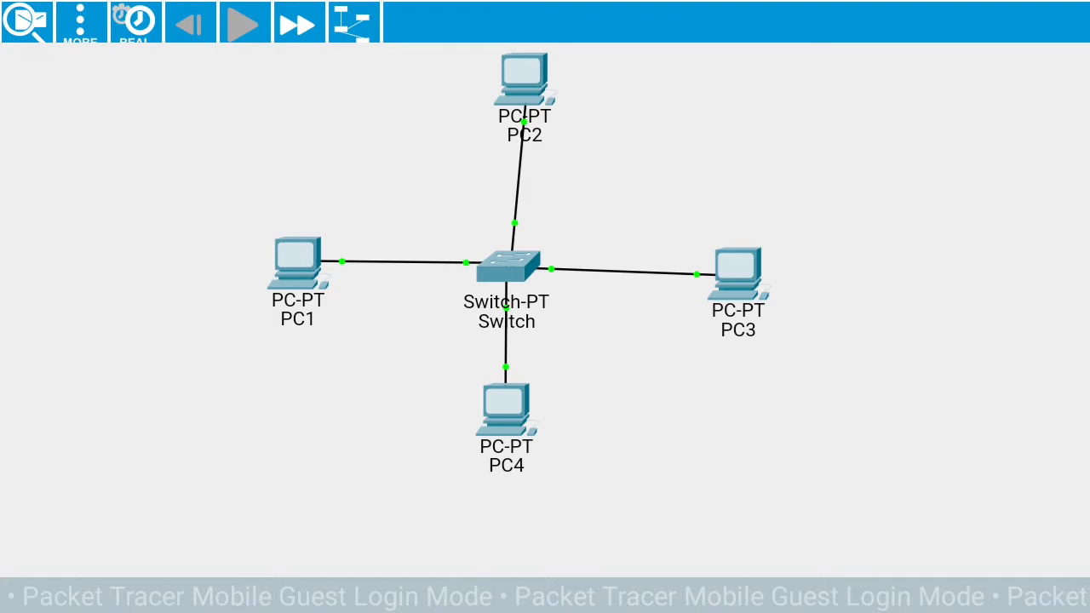
# Reopen PC4's command prompt to see the replies from 192.168.1.1, then close it.
pyautogui.rightClick(505, 270)
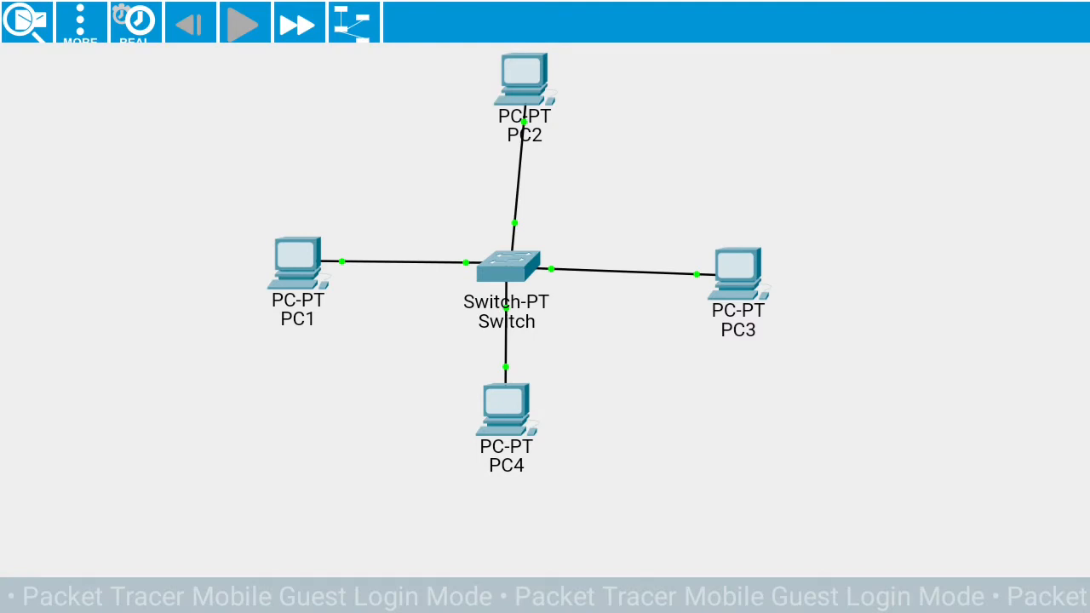
pyautogui.rightClick(506, 259)
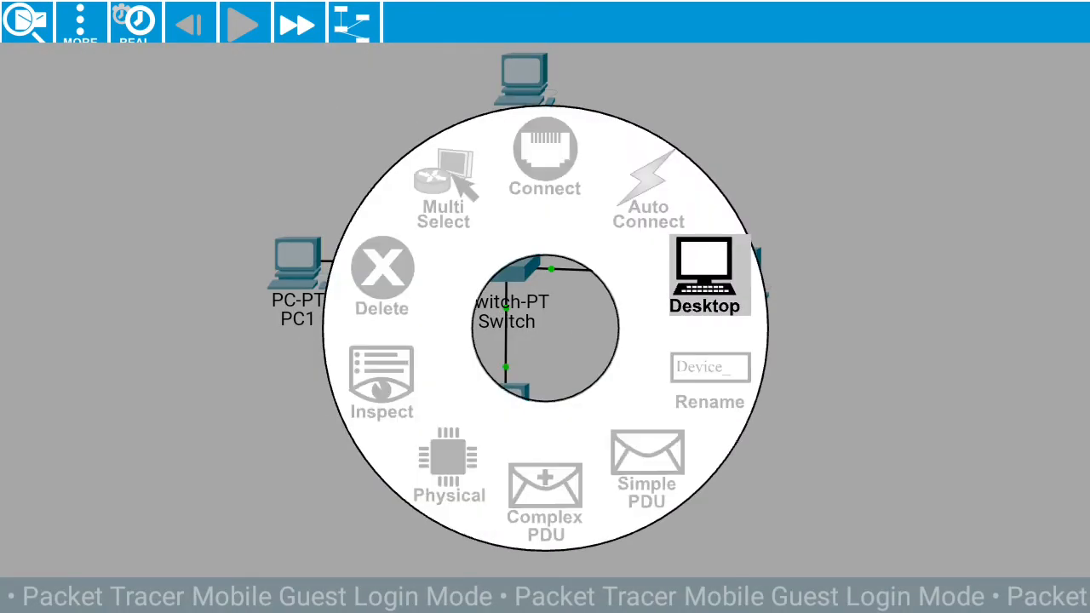
pyautogui.click(705, 275)
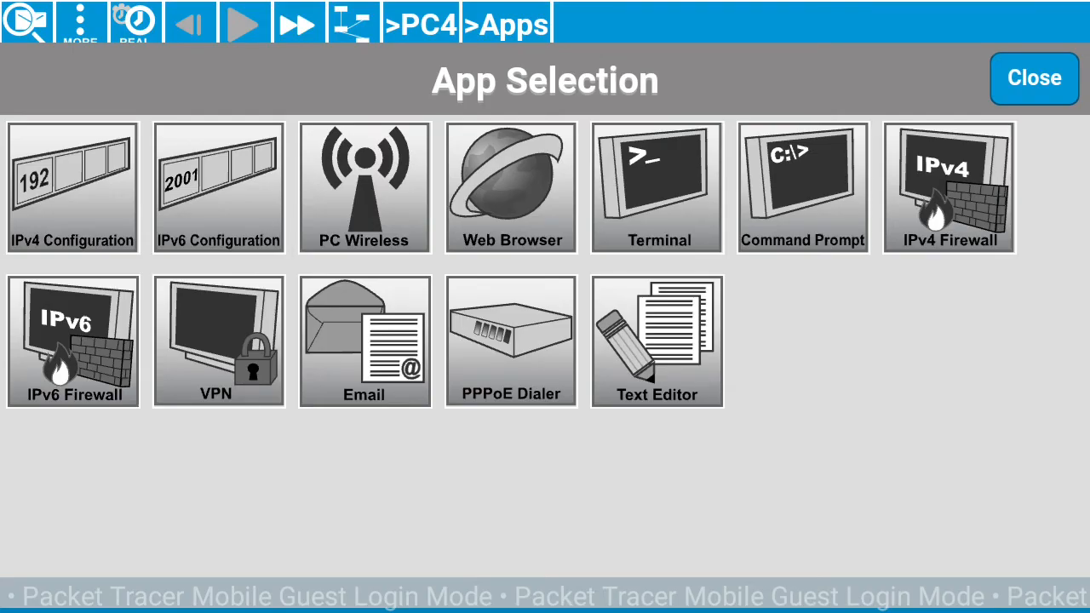
pyautogui.click(800, 187)
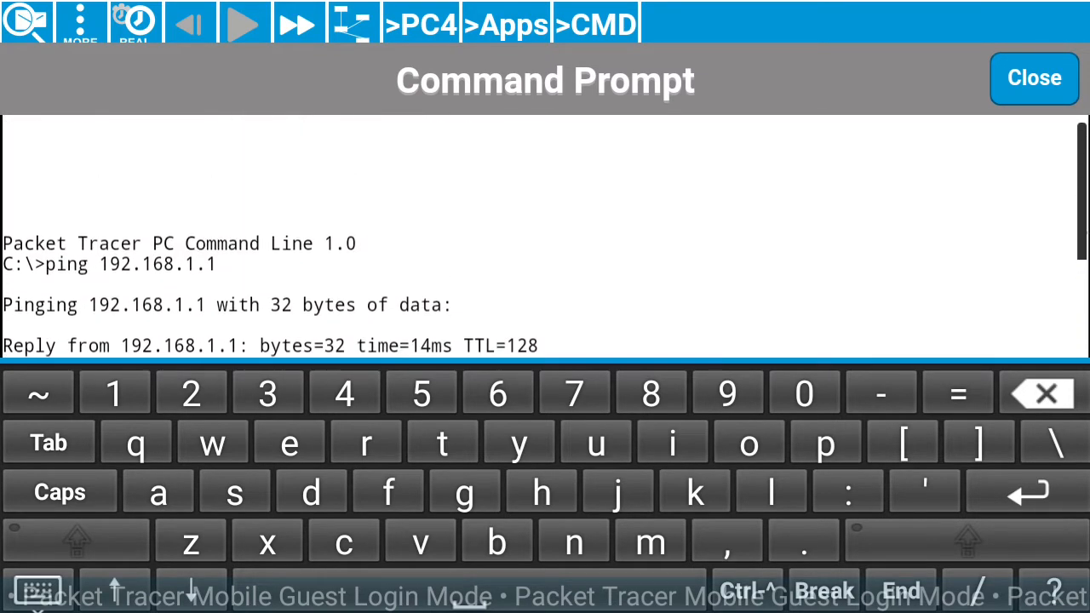
pyautogui.click(1033, 78)
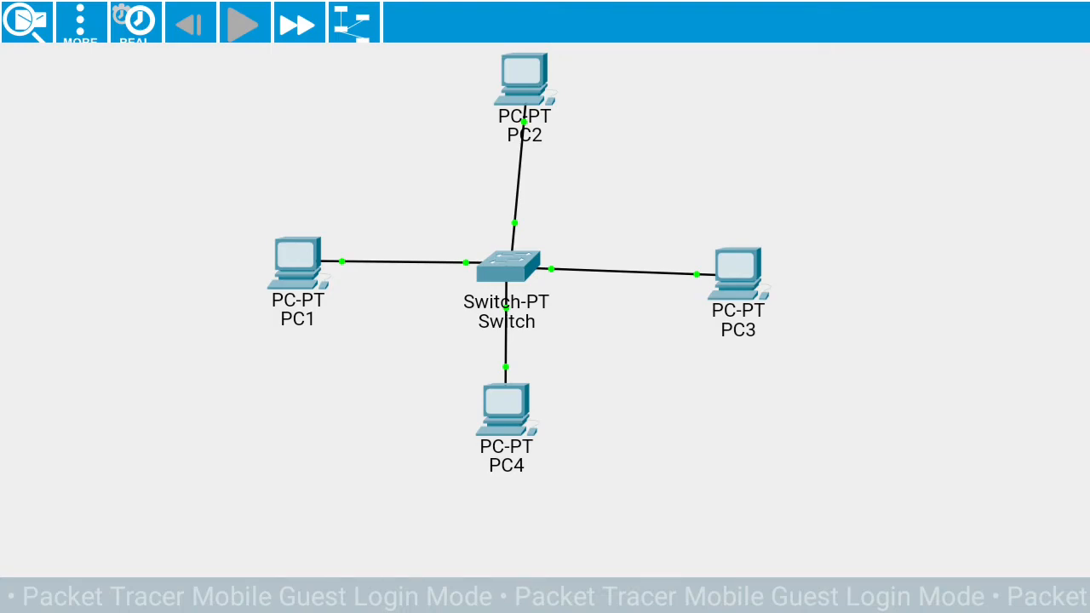
# Bring up a device's radial actions, dismiss them, then bring up PC3's actions.
pyautogui.click(78, 19)
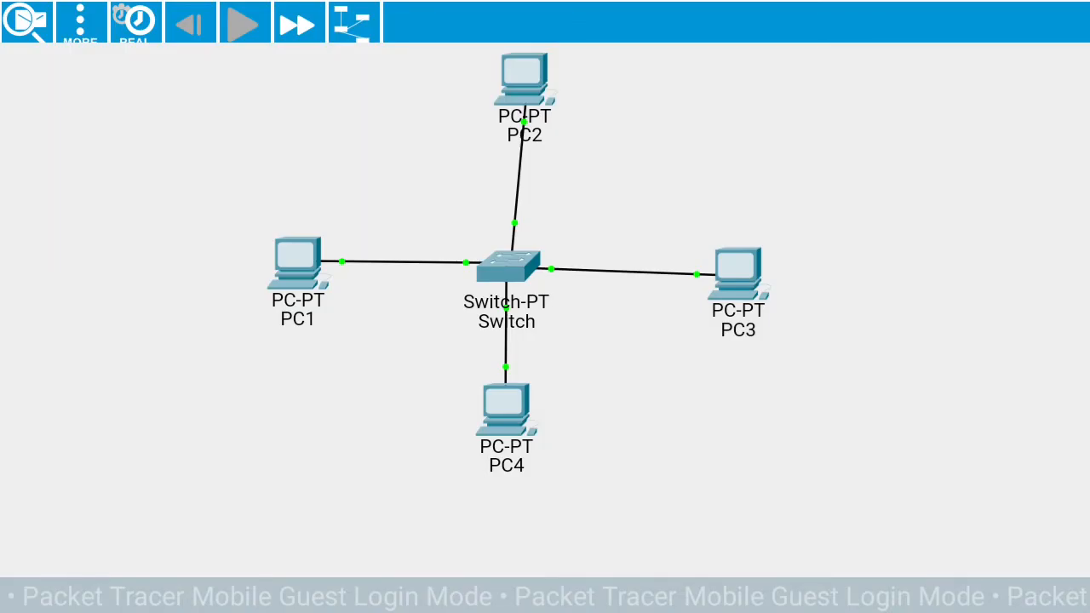
pyautogui.rightClick(505, 264)
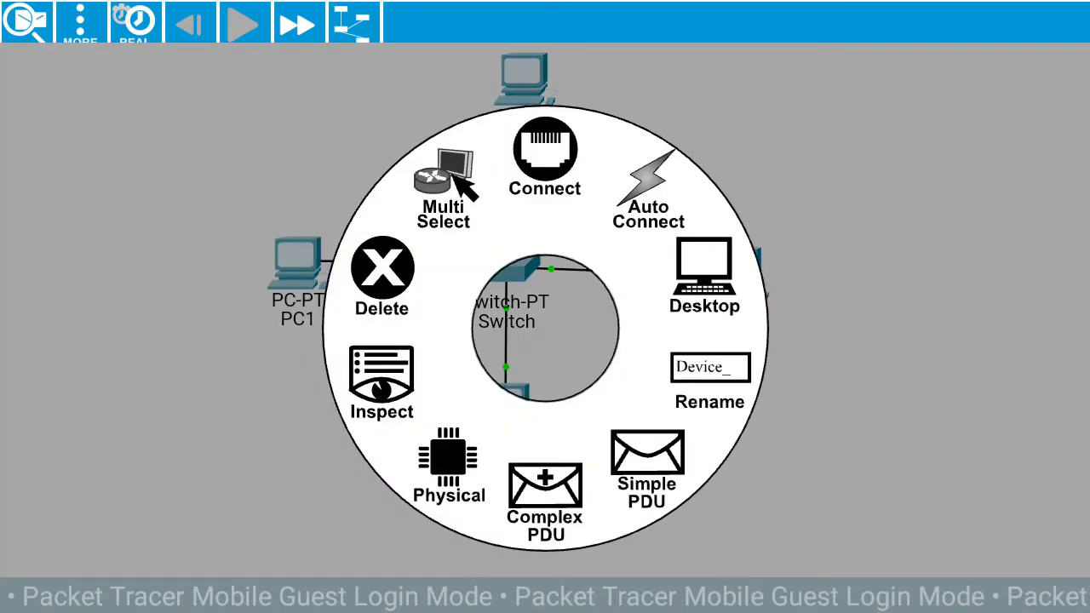
pyautogui.click(647, 468)
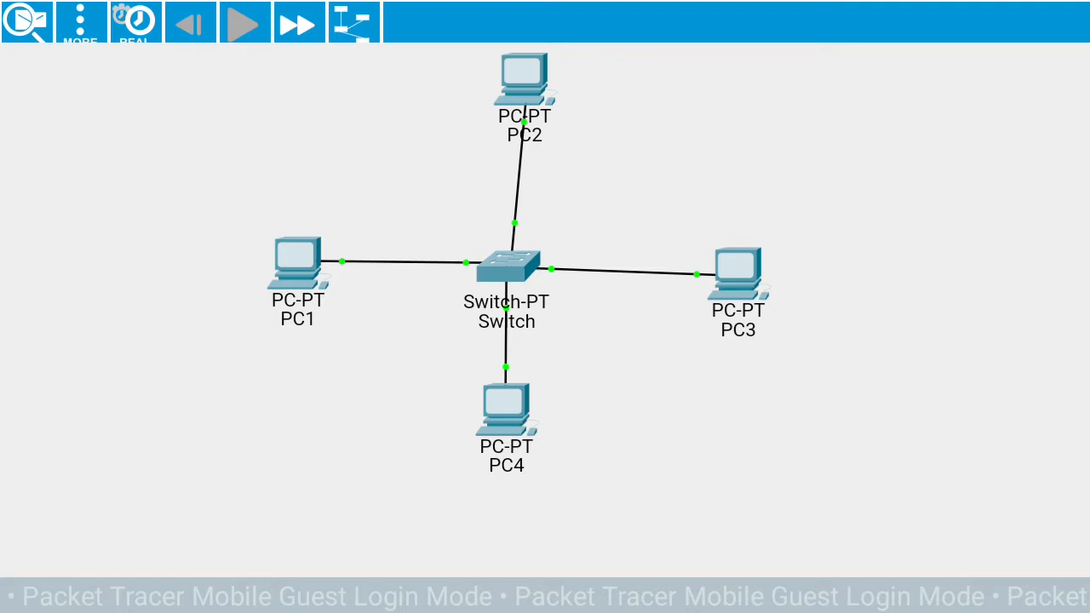
pyautogui.rightClick(505, 270)
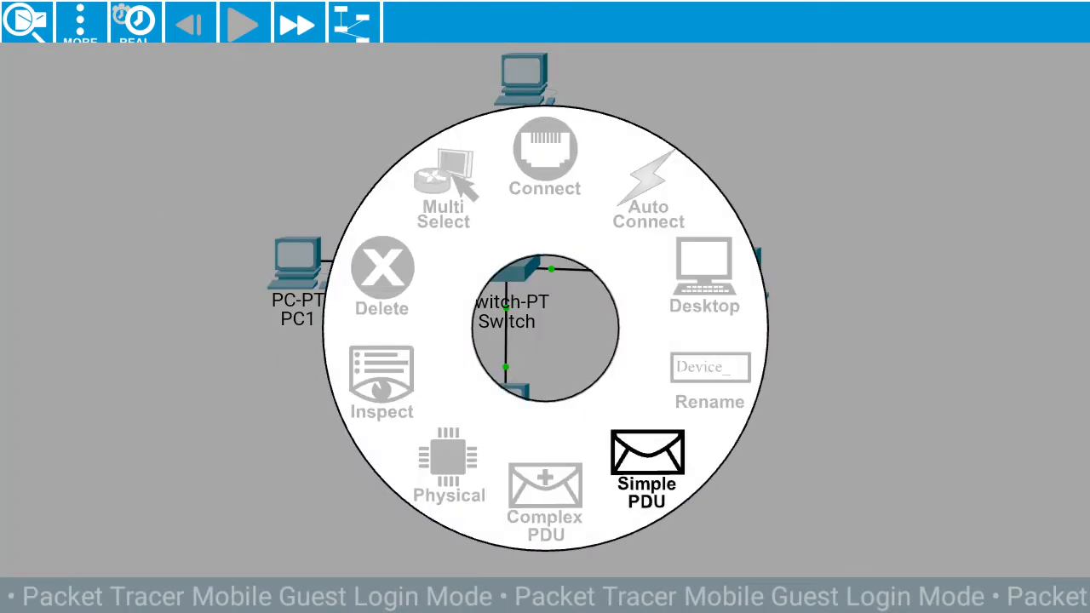
# Send two simple PDUs from PC3 to the chosen destination device.
pyautogui.click(647, 469)
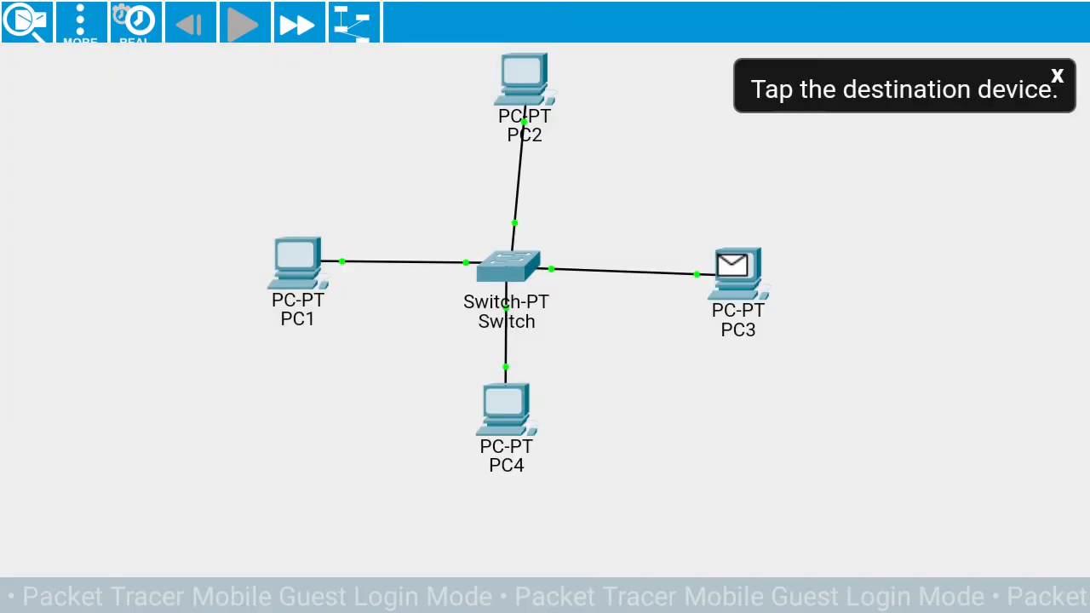
pyautogui.click(736, 269)
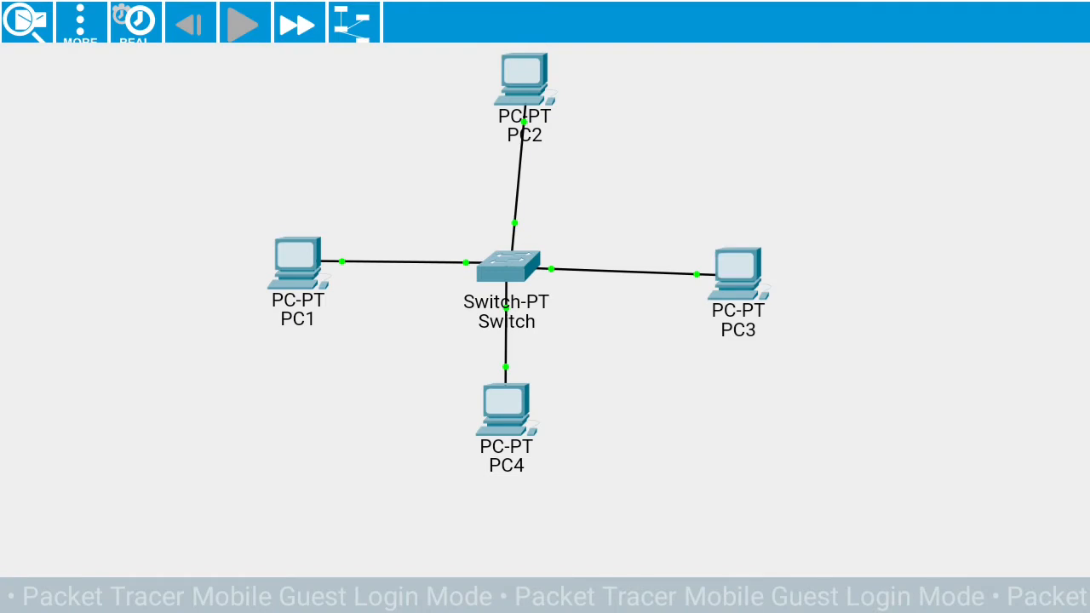
pyautogui.rightClick(504, 269)
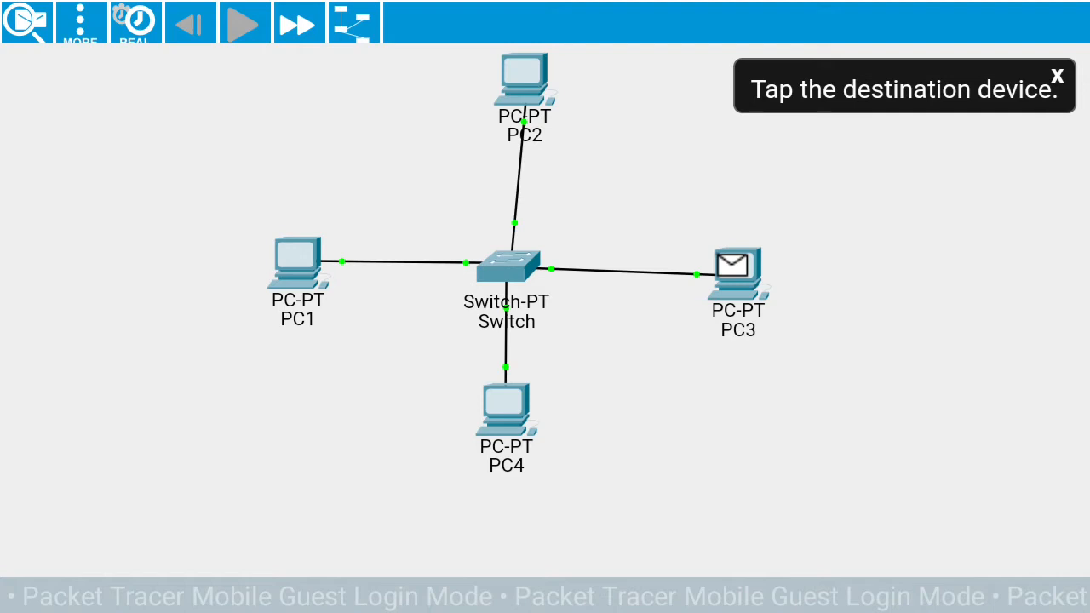
pyautogui.click(737, 269)
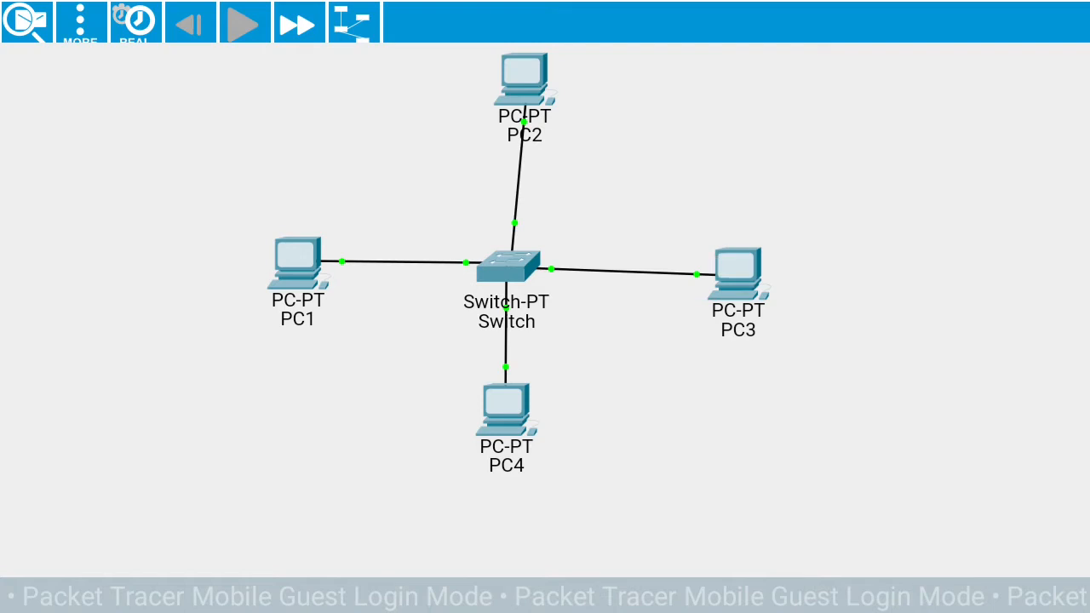
pyautogui.moveTo(298, 24)
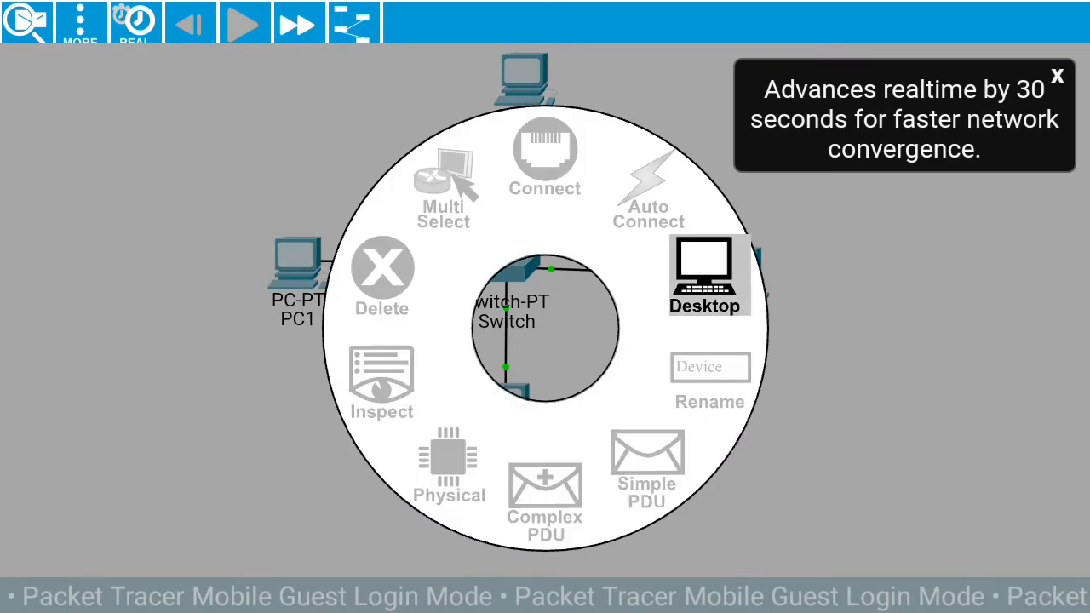
pyautogui.click(705, 272)
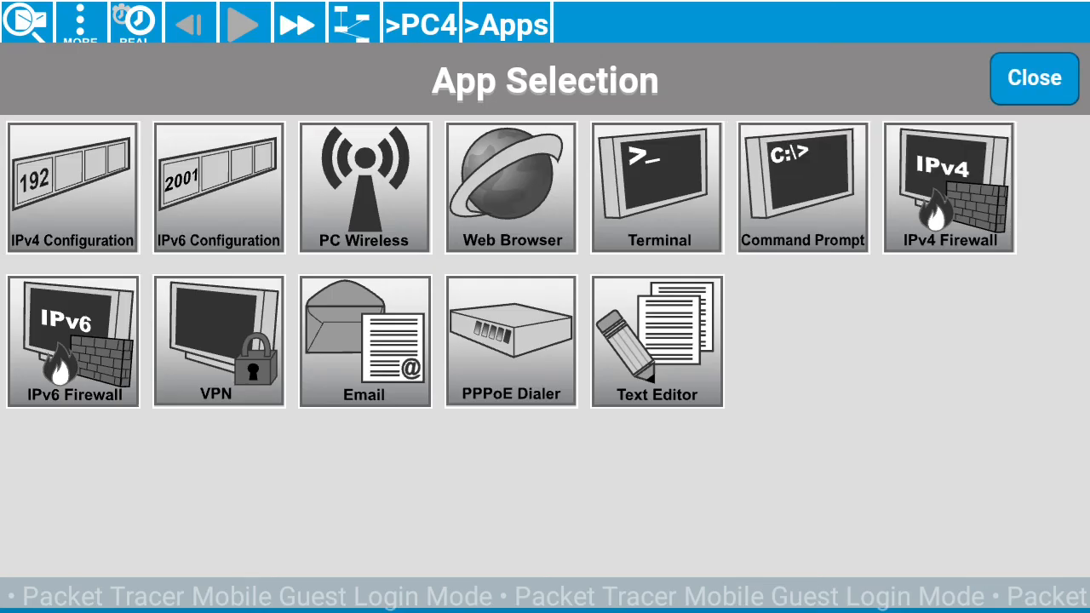
pyautogui.click(801, 187)
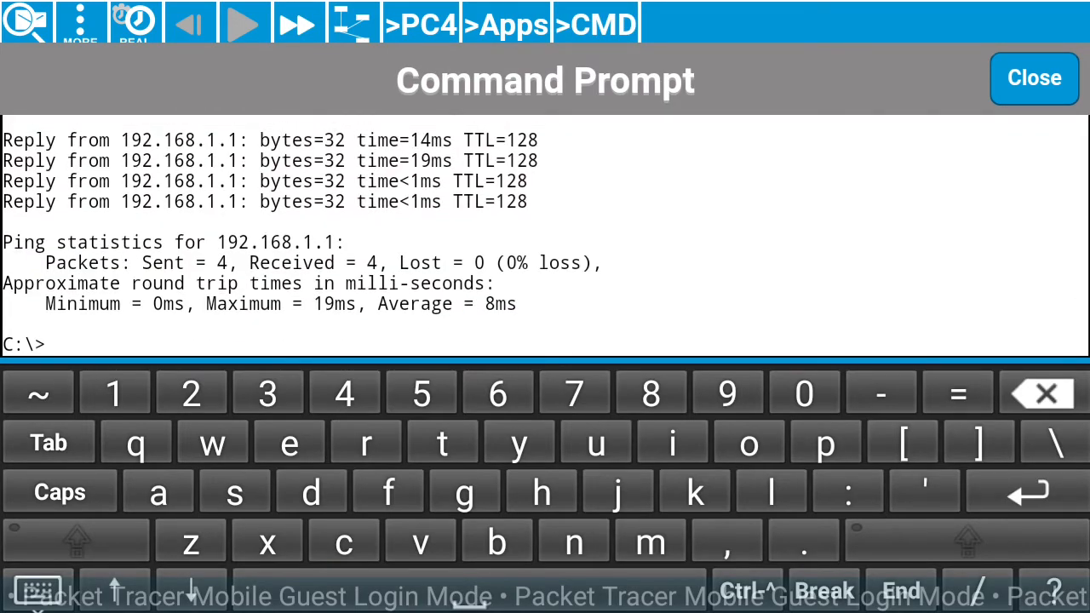
pyautogui.write('ping')
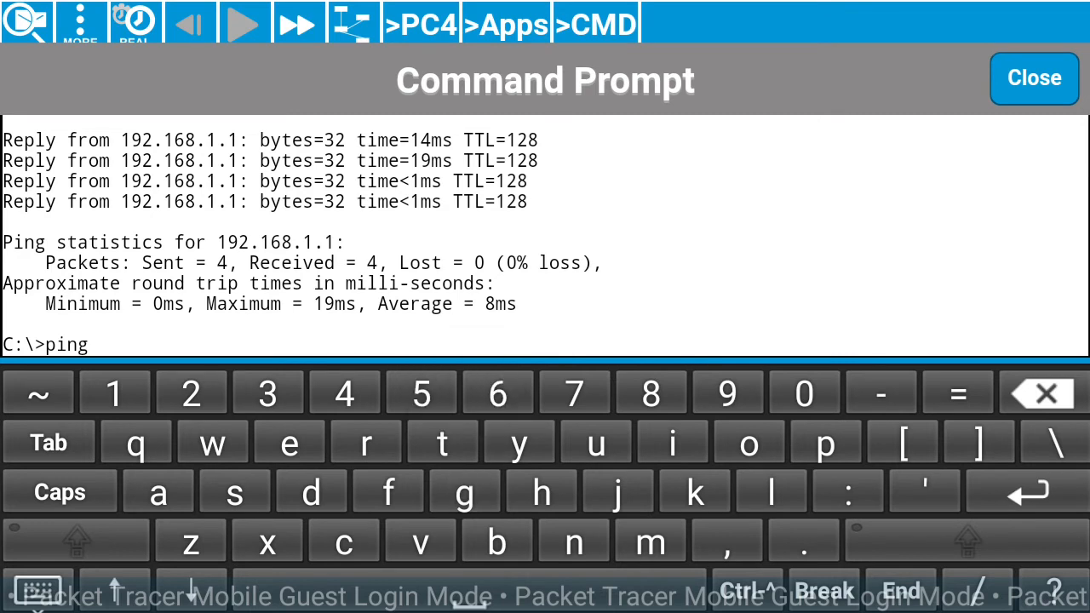
pyautogui.click(727, 392)
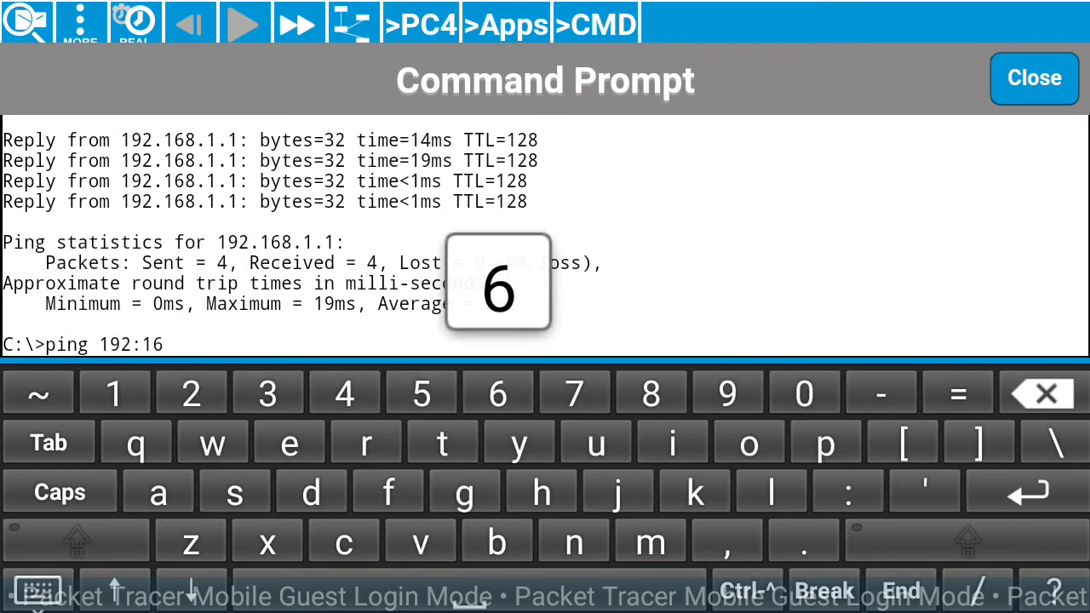
pyautogui.click(804, 540)
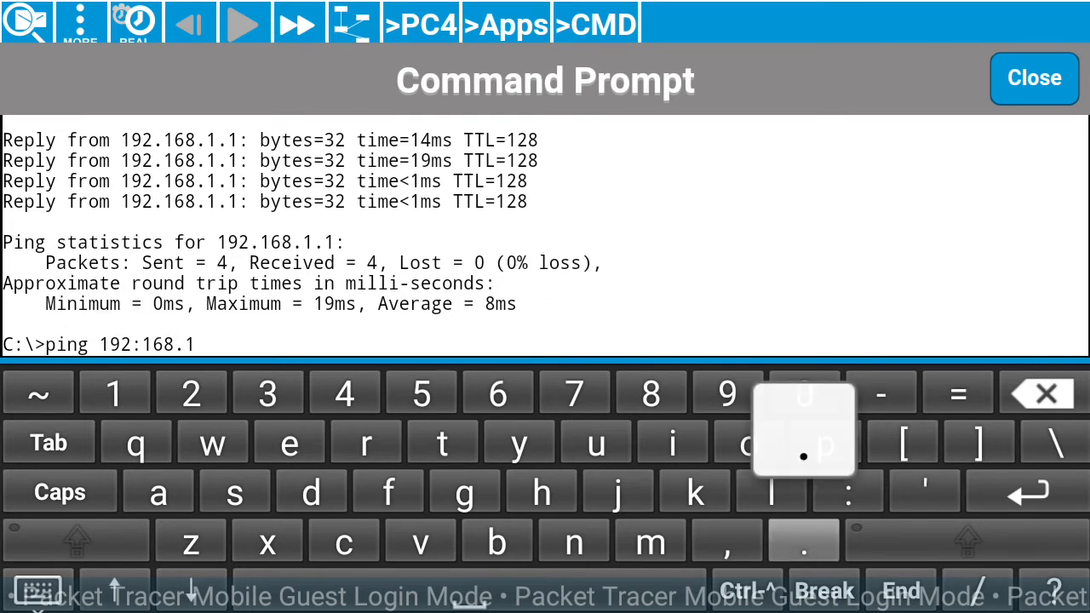
pyautogui.click(804, 540)
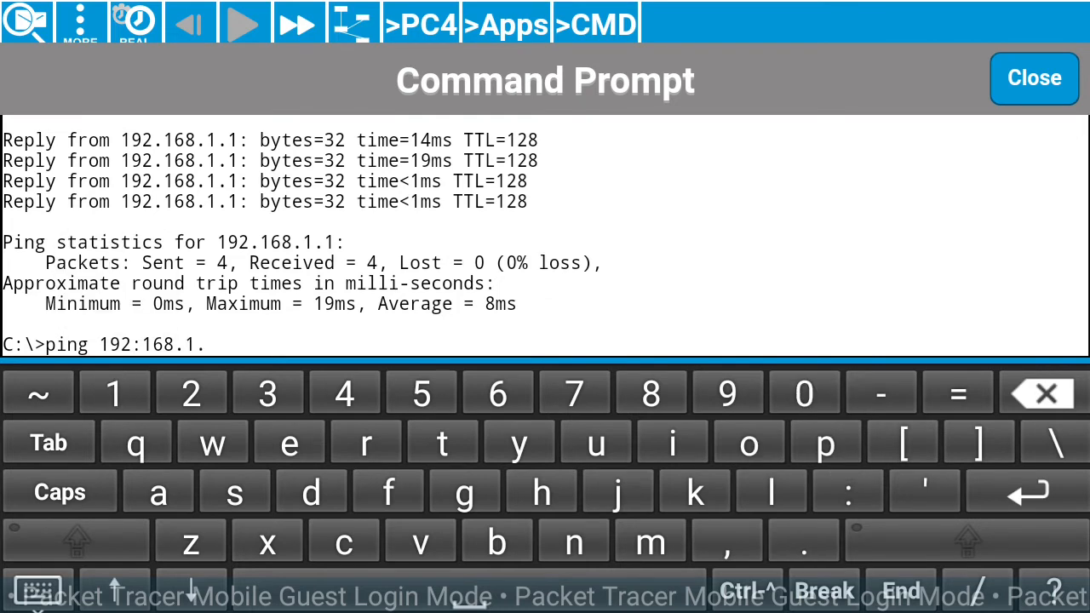
pyautogui.write('2')
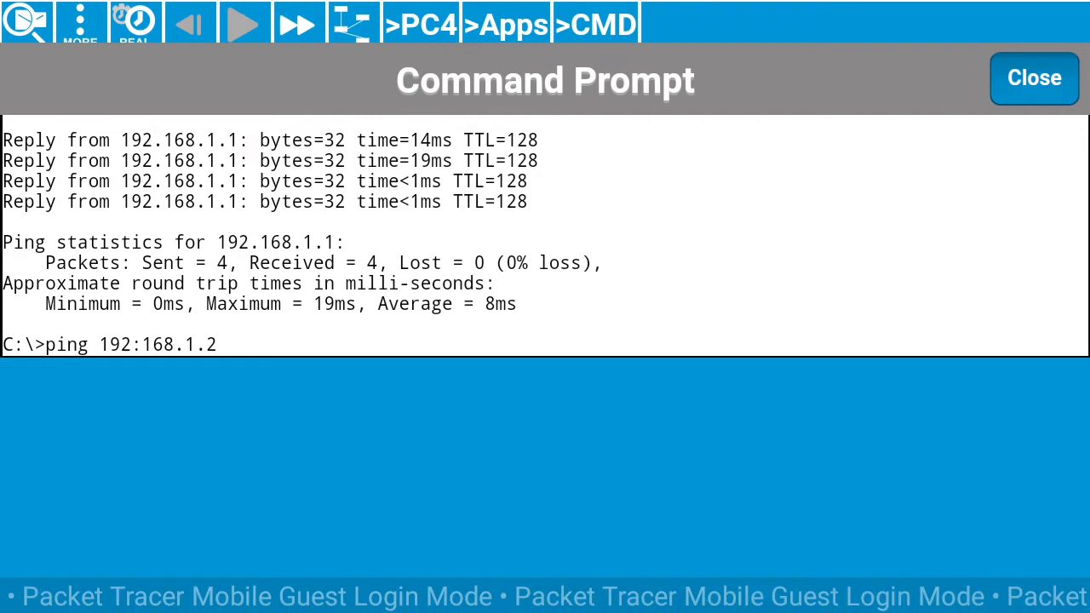
pyautogui.click(1034, 78)
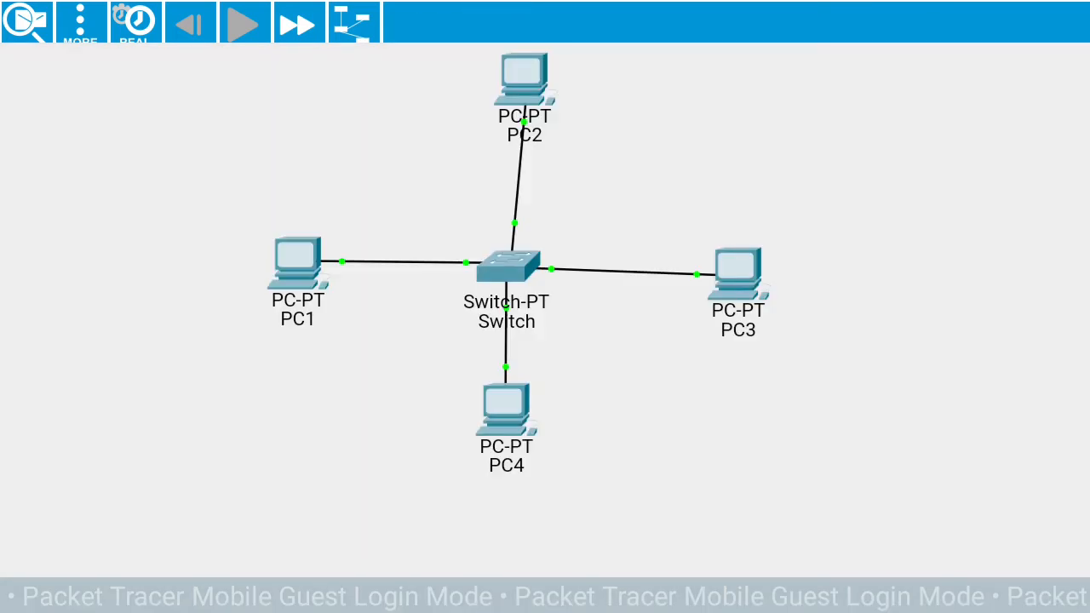
# Run ping 192.168.1.2 from PC3's command prompt, getting four replies with 0% loss.
pyautogui.rightClick(506, 269)
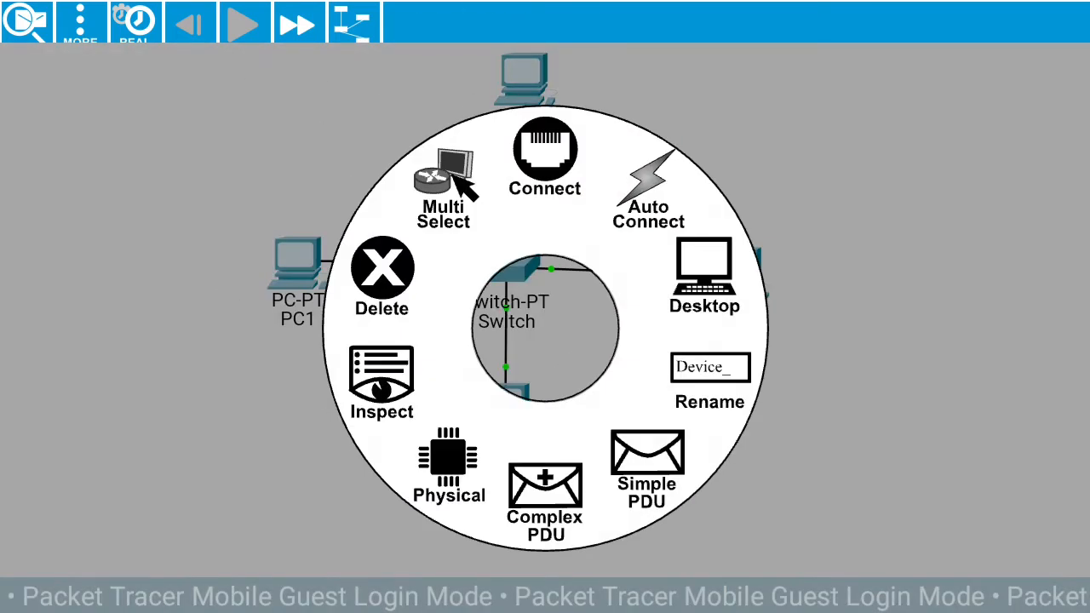
pyautogui.click(705, 273)
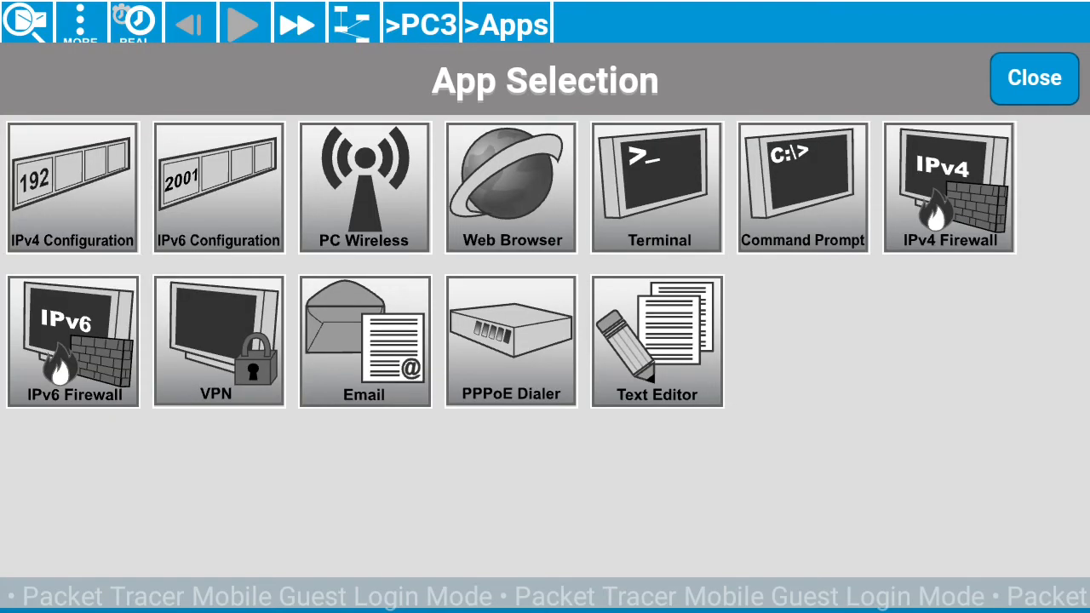
pyautogui.click(800, 187)
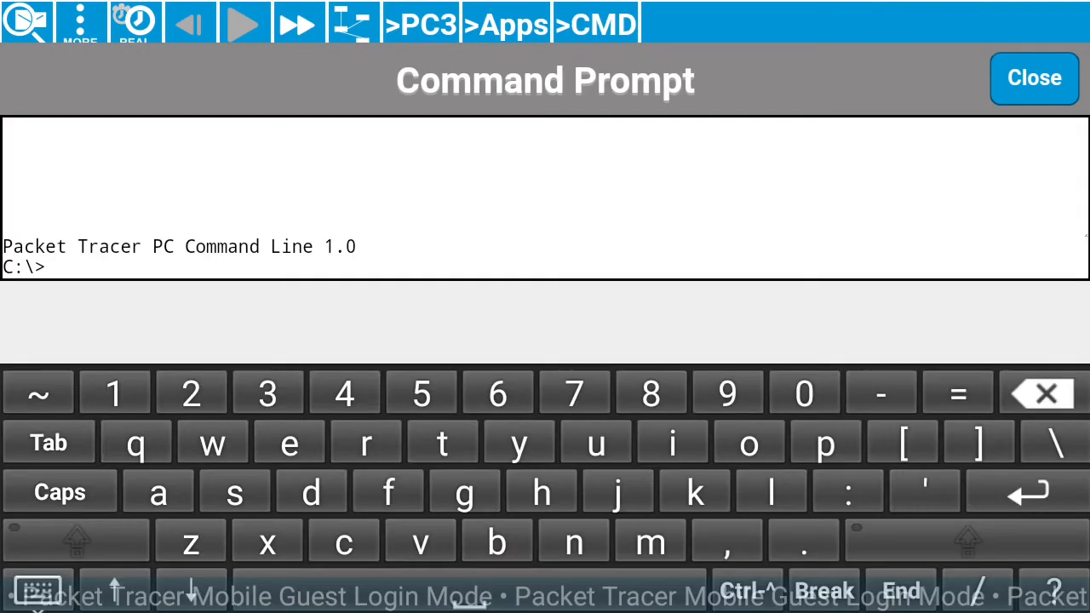
pyautogui.click(824, 441)
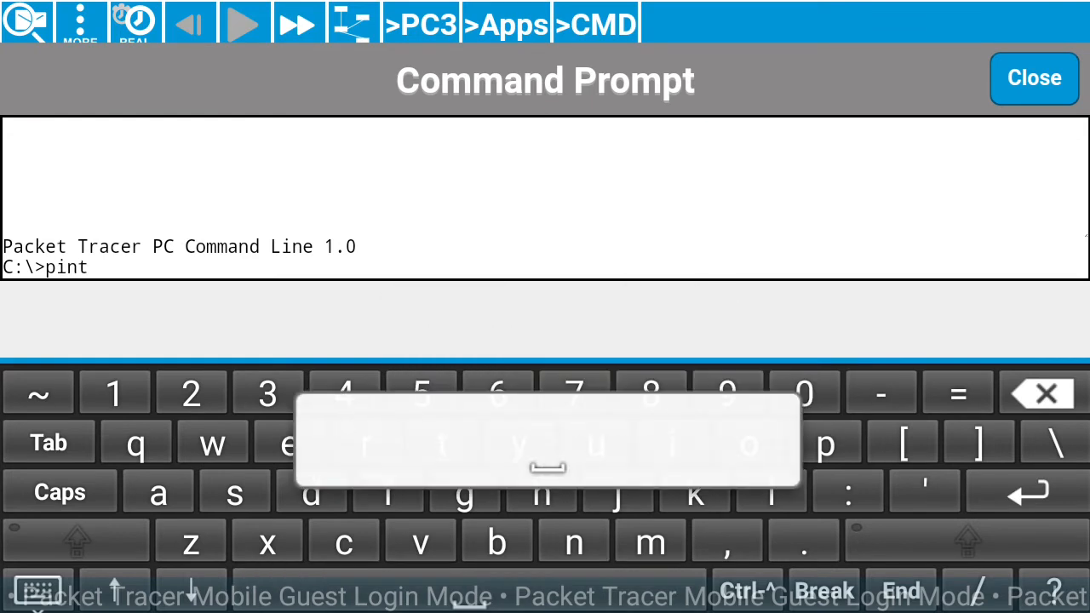
pyautogui.write('19')
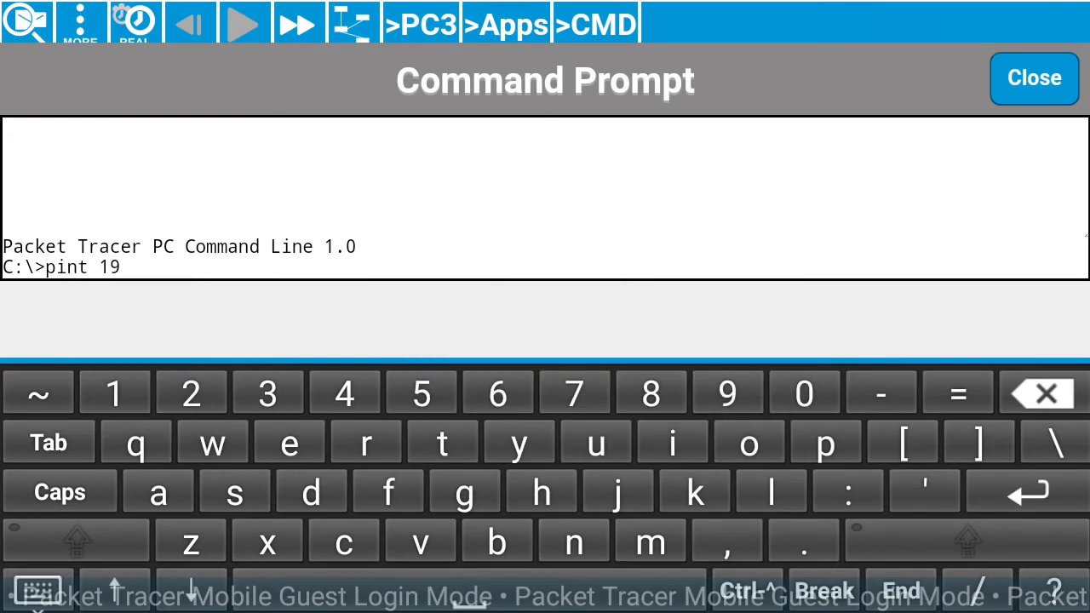
pyautogui.write('2.')
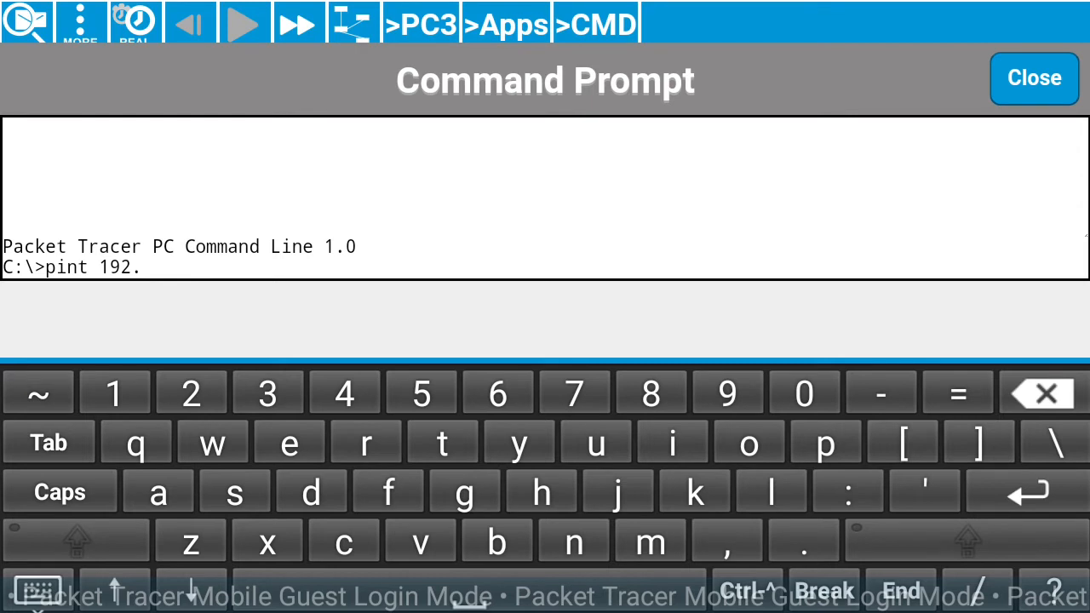
pyautogui.write('16')
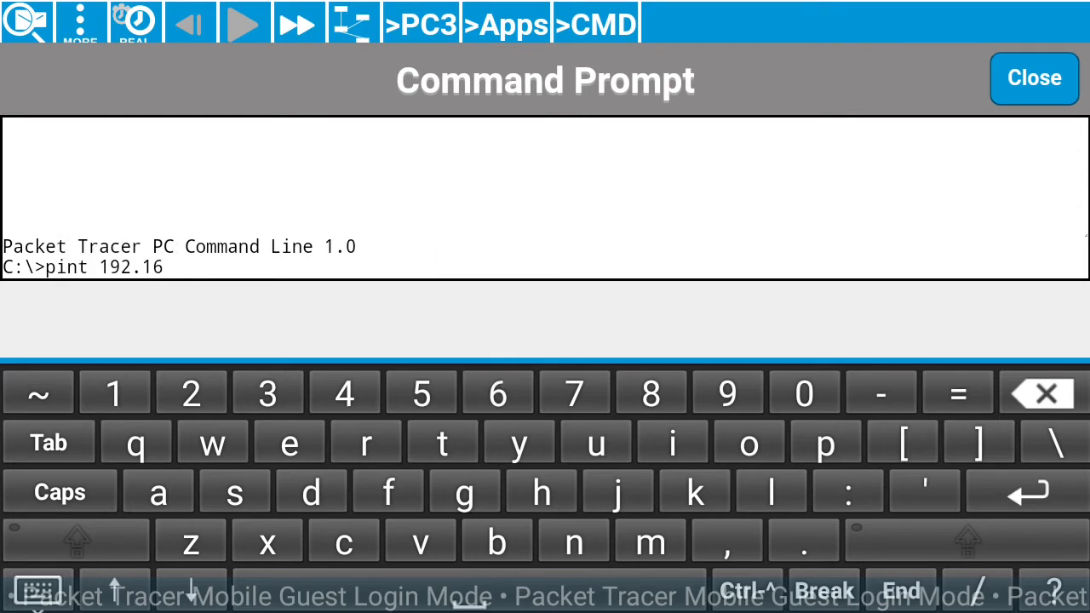
pyautogui.press('1')
pyautogui.write('ping')
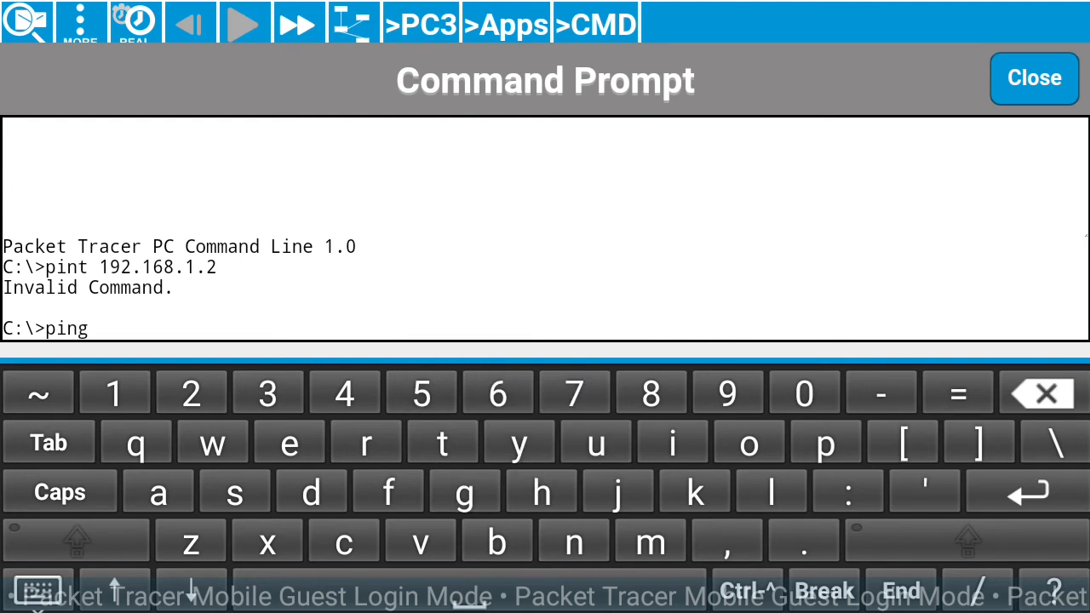
# Start typing another ping to a 192.168 address at PC3's prompt.
pyautogui.write('19')
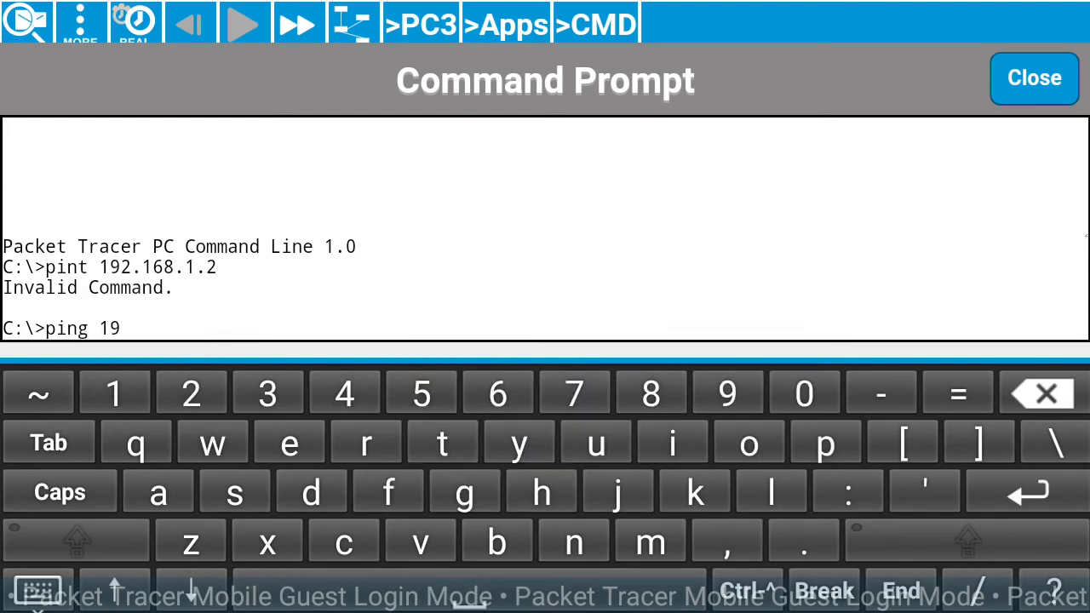
pyautogui.write('2.1')
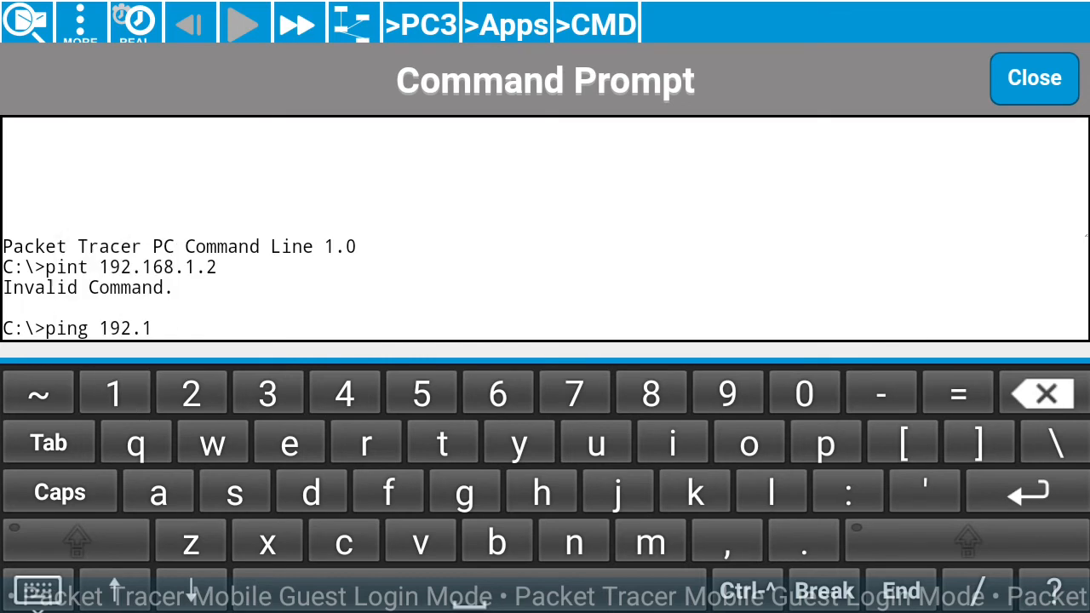
pyautogui.write('68')
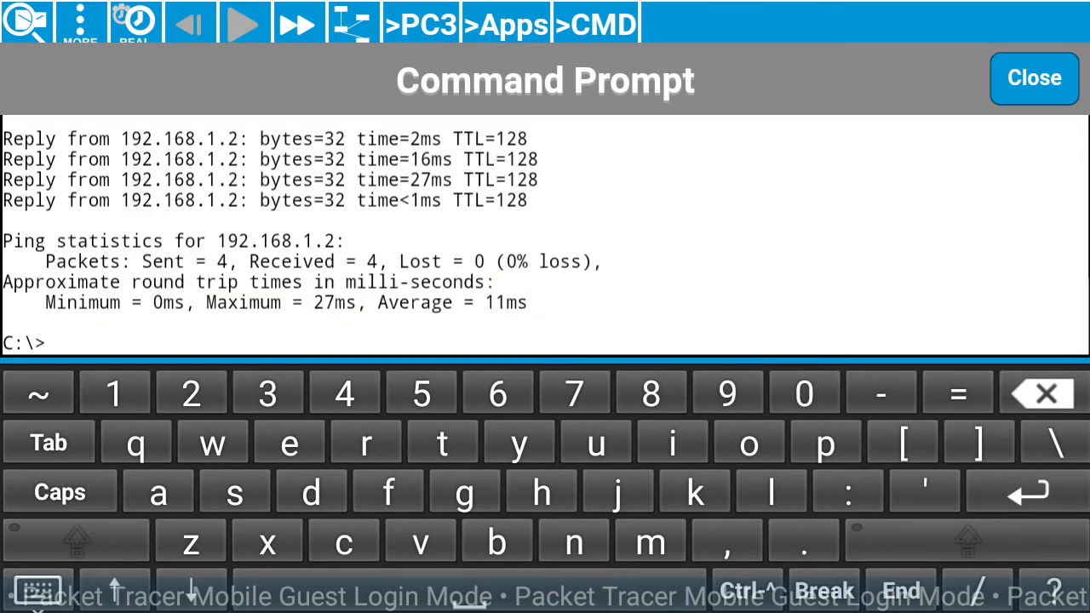
# Close PC3's command prompt back to the star topology.
pyautogui.click(1034, 78)
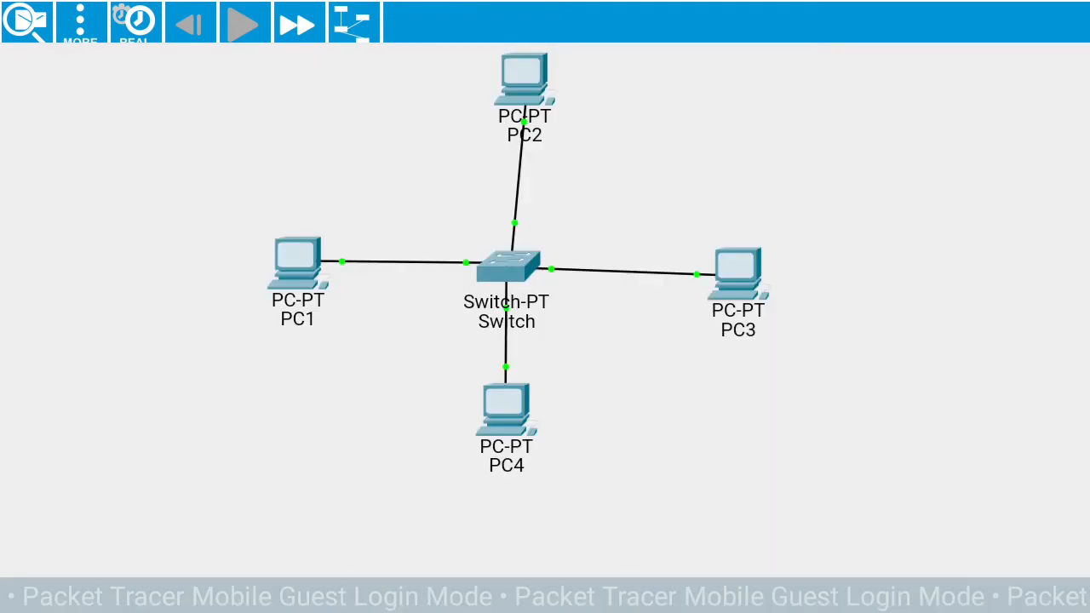
# Bring up PC1's radial menu and start building a complex PDU from it.
pyautogui.rightClick(506, 264)
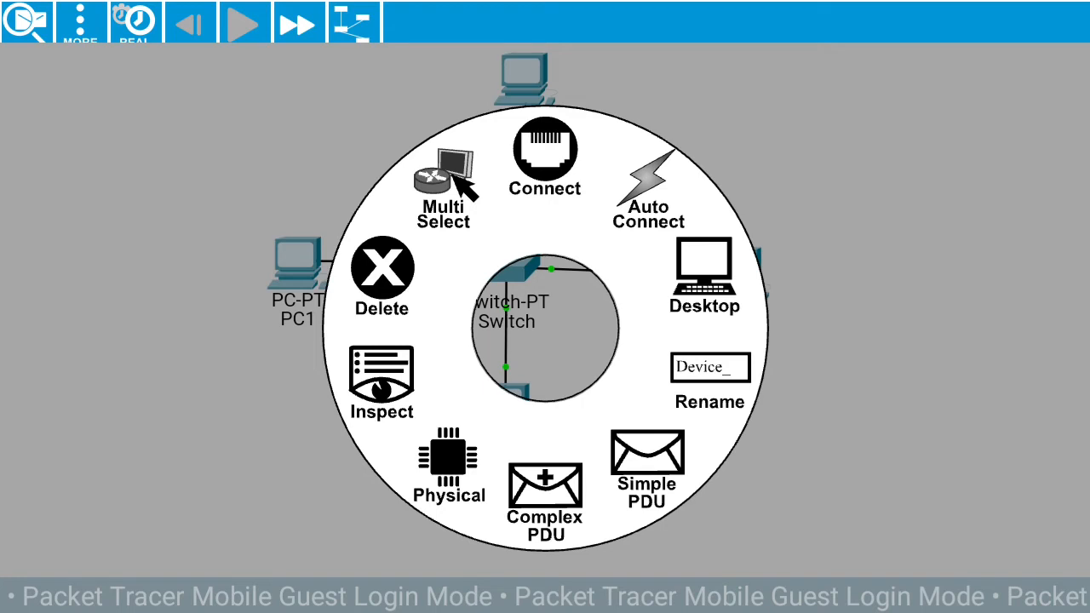
pyautogui.click(647, 468)
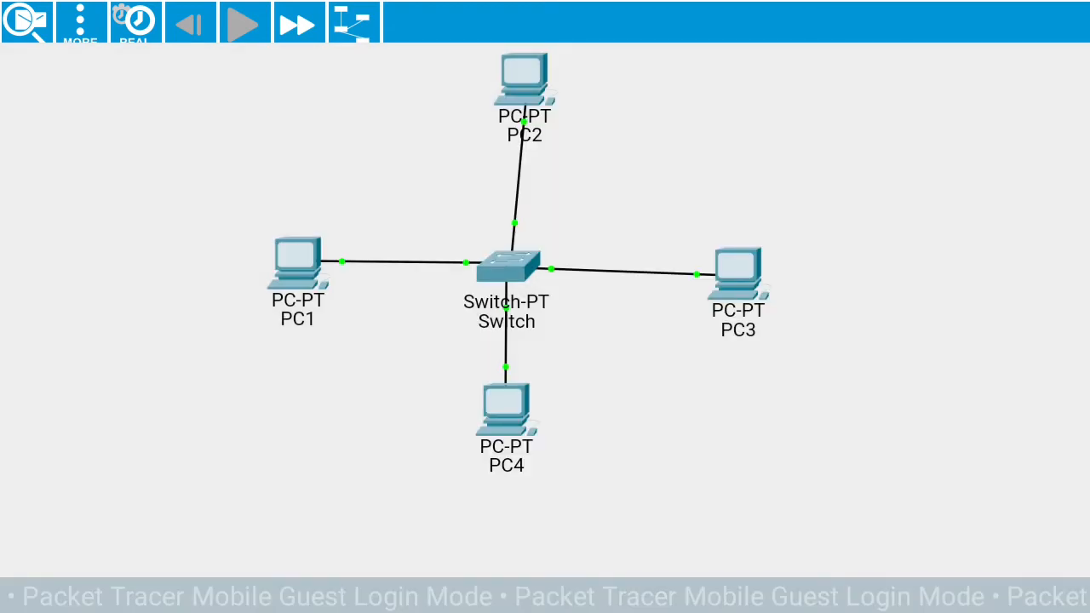
pyautogui.rightClick(507, 264)
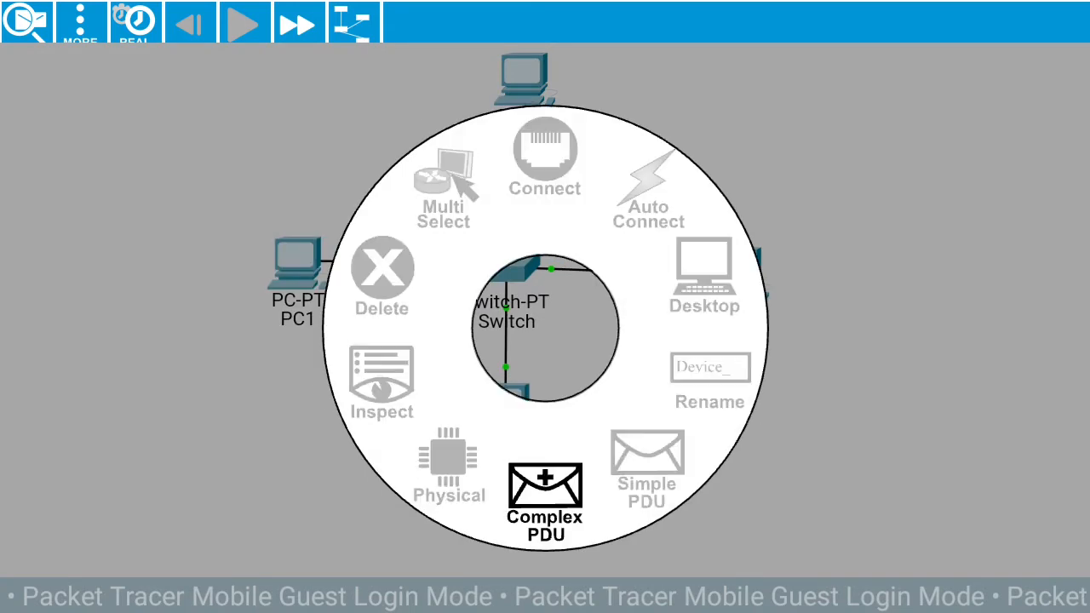
pyautogui.click(545, 497)
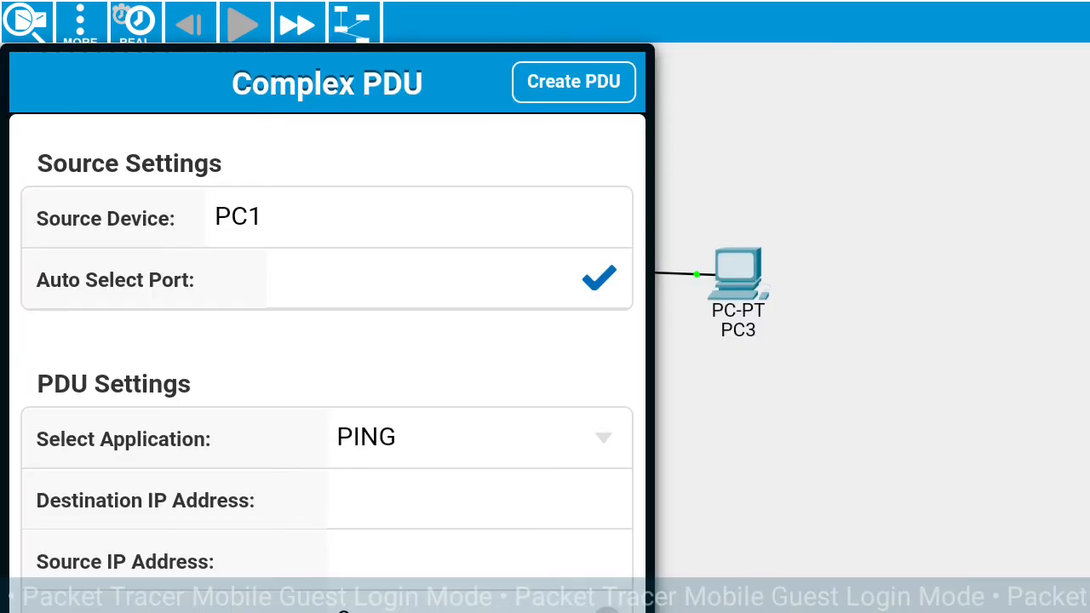
# Set the PING PDU size to 10 and try to create it, hitting an invalid destination error.
pyautogui.scroll(-3)
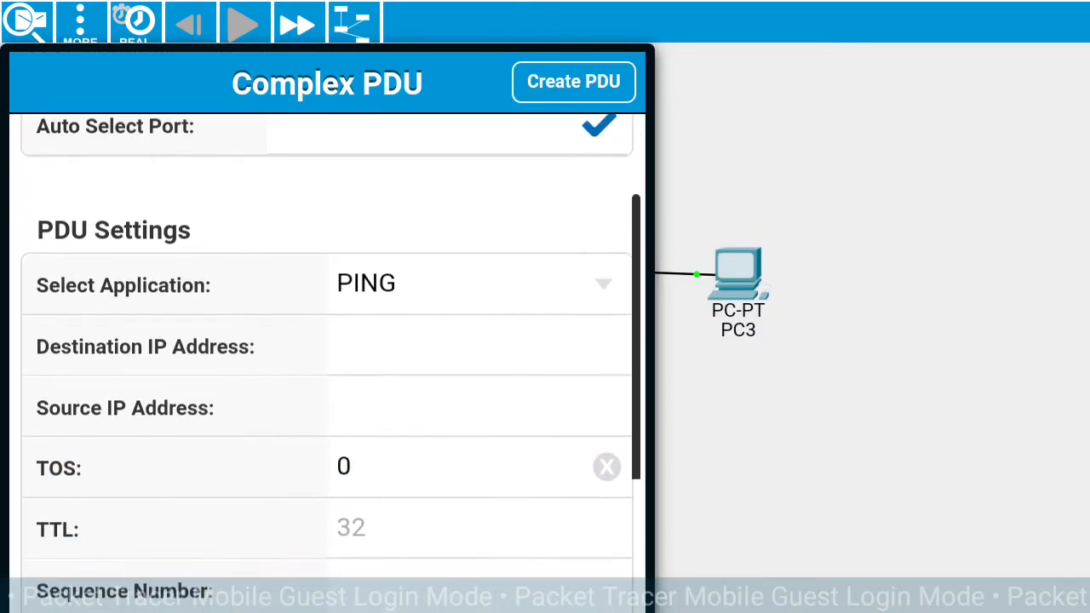
pyautogui.scroll(-3)
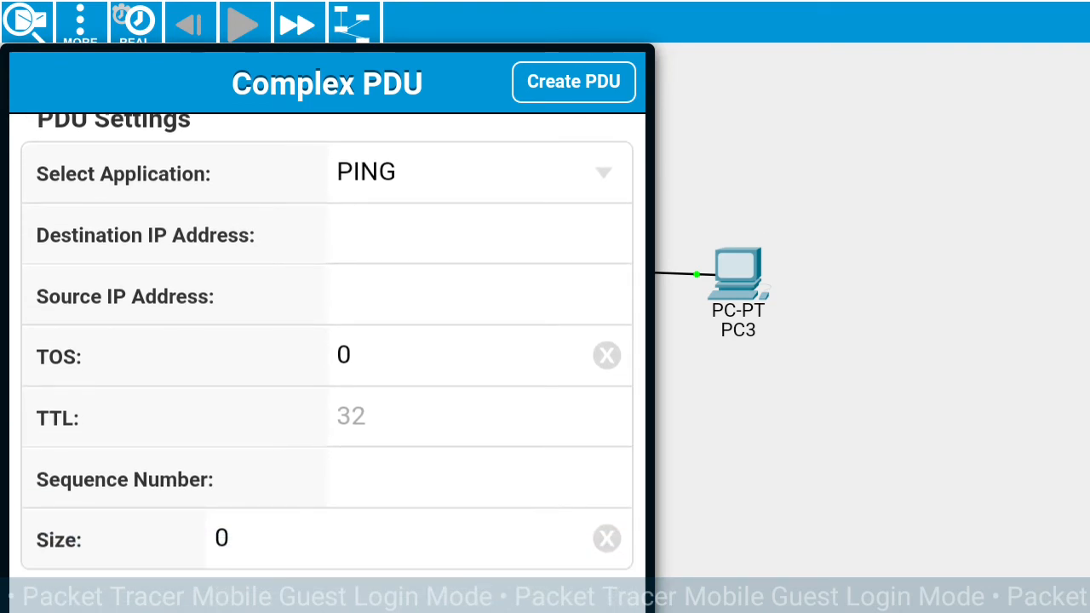
pyautogui.scroll(-3)
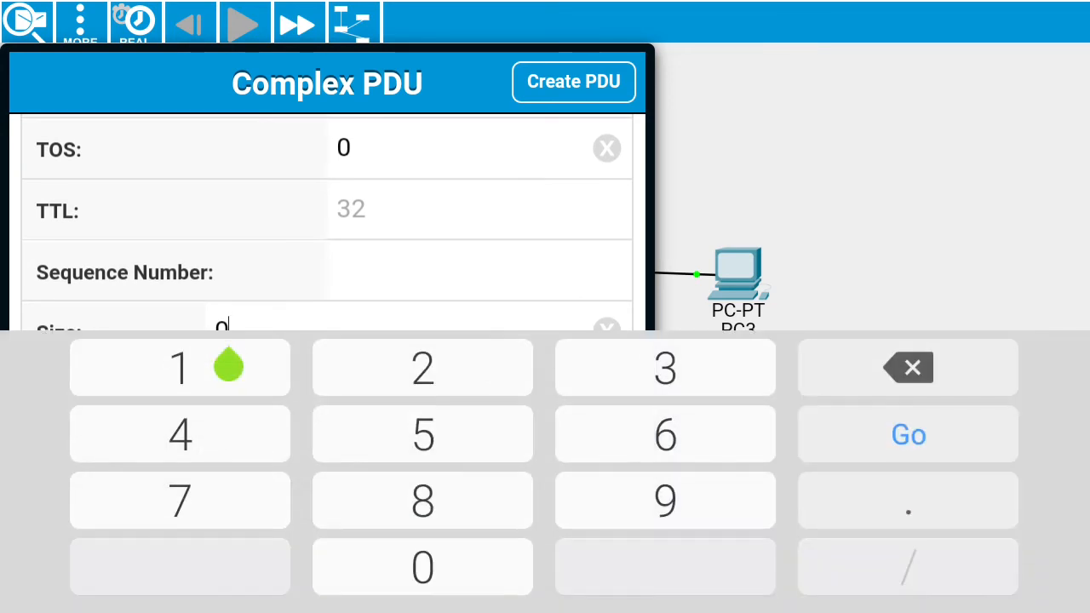
pyautogui.click(180, 368)
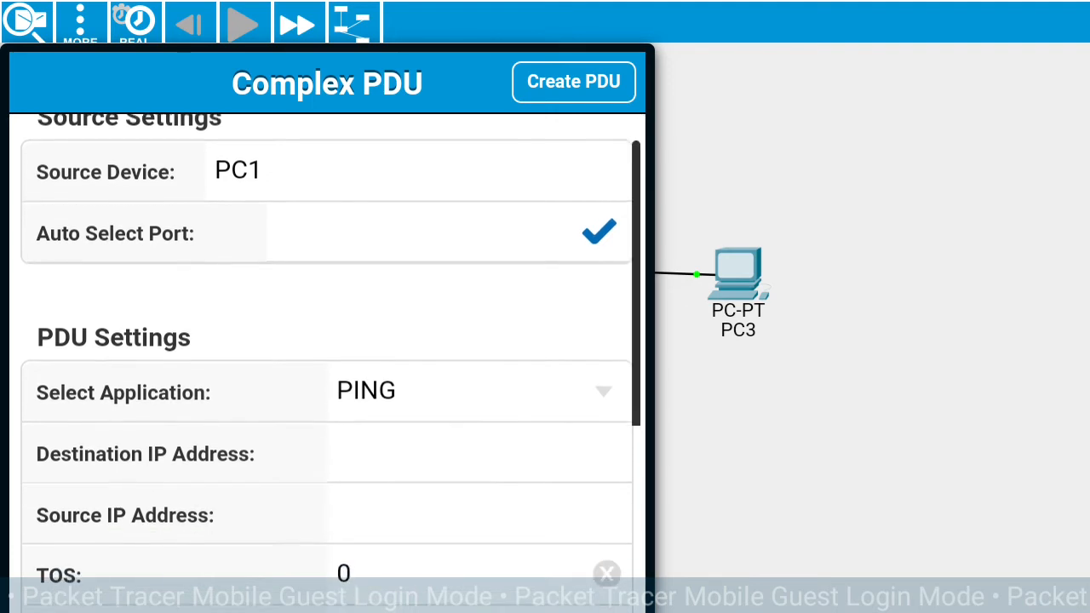
pyautogui.scroll(-3)
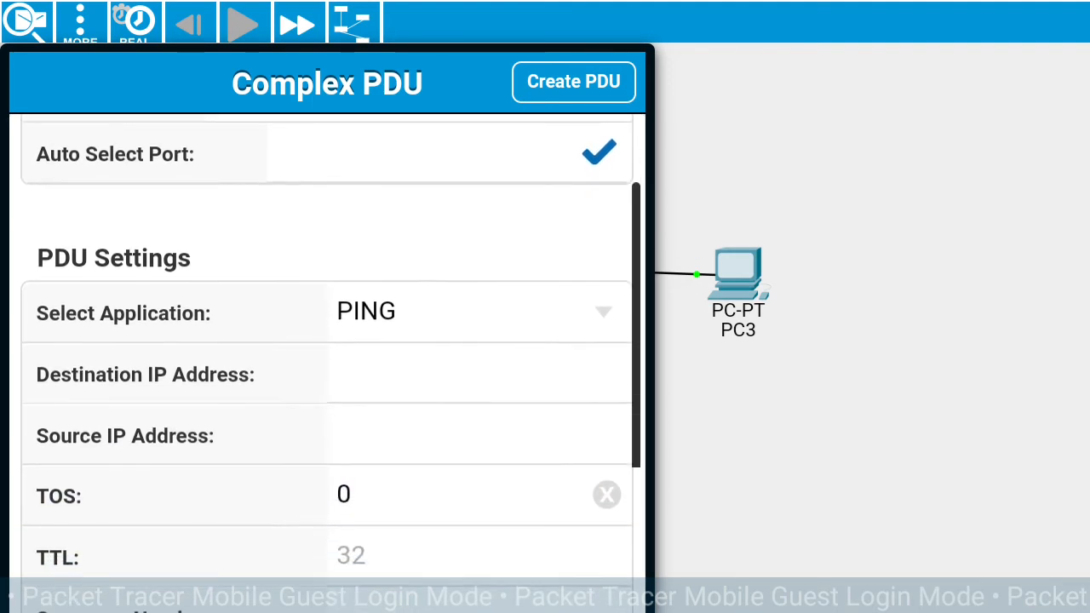
pyautogui.scroll(-3)
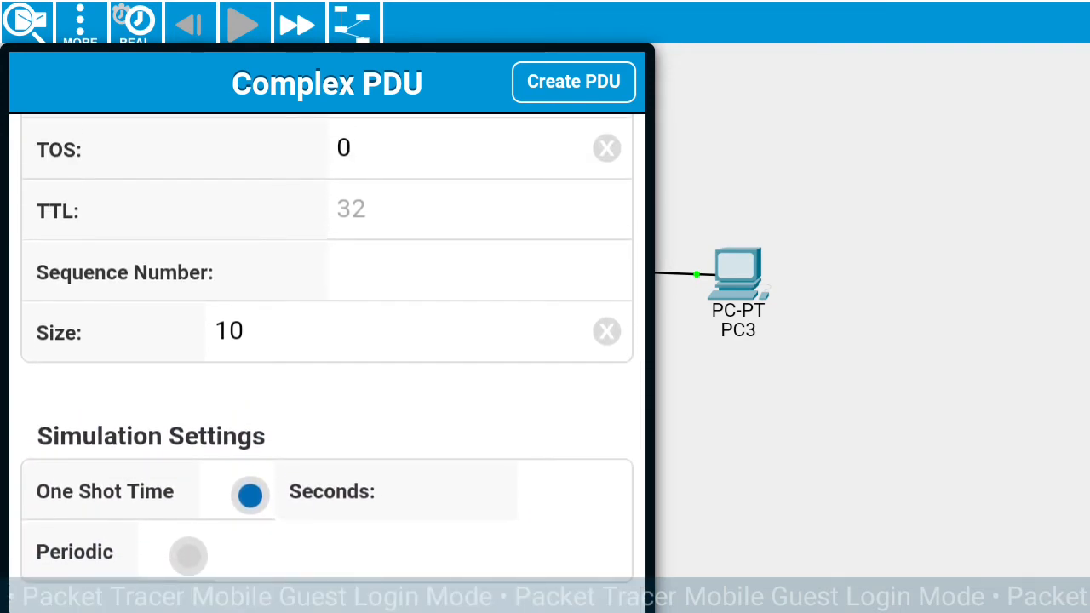
pyautogui.click(572, 82)
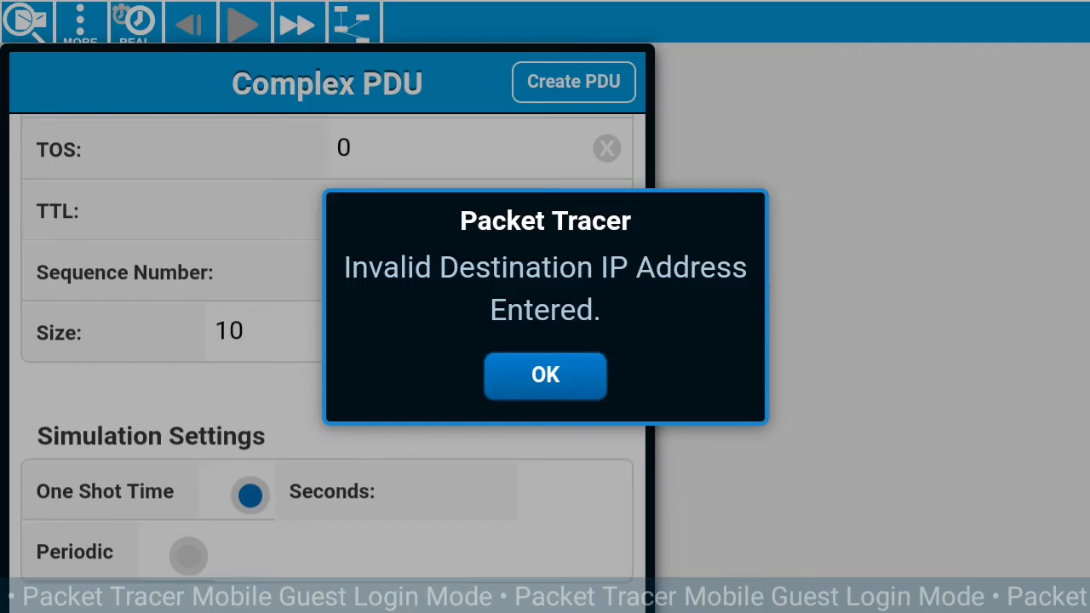
# Dismiss the invalid destination warning and begin typing 192.168 as destination IP.
pyautogui.click(545, 376)
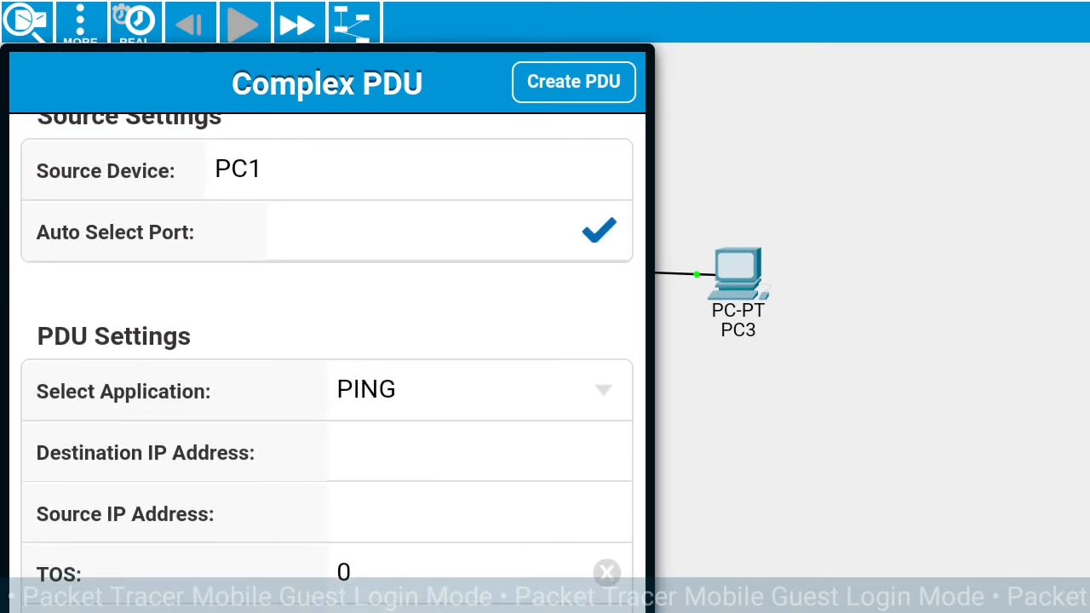
pyautogui.click(477, 453)
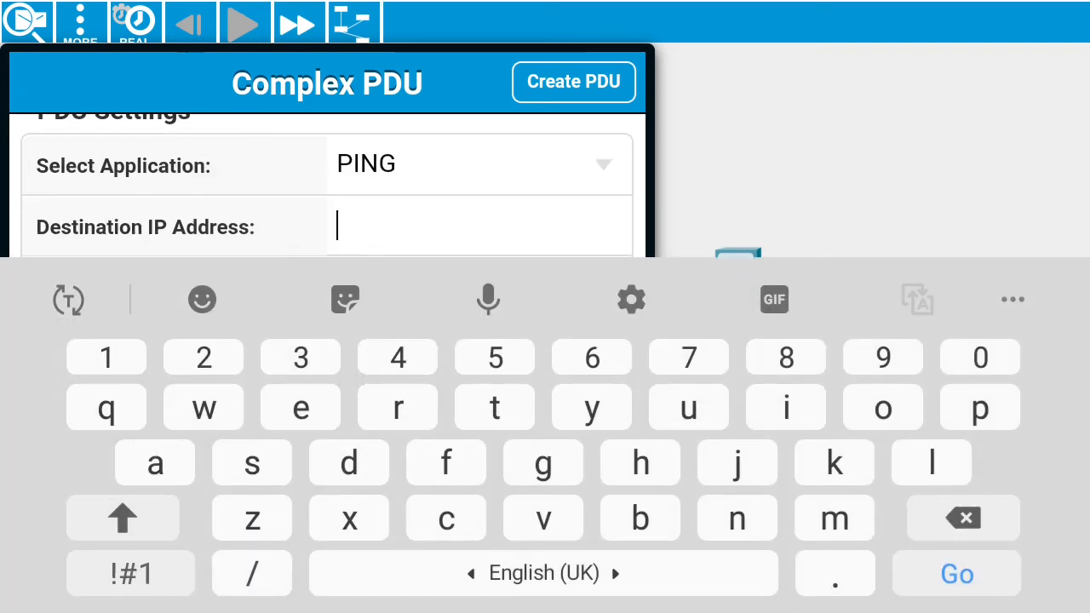
pyautogui.write('192')
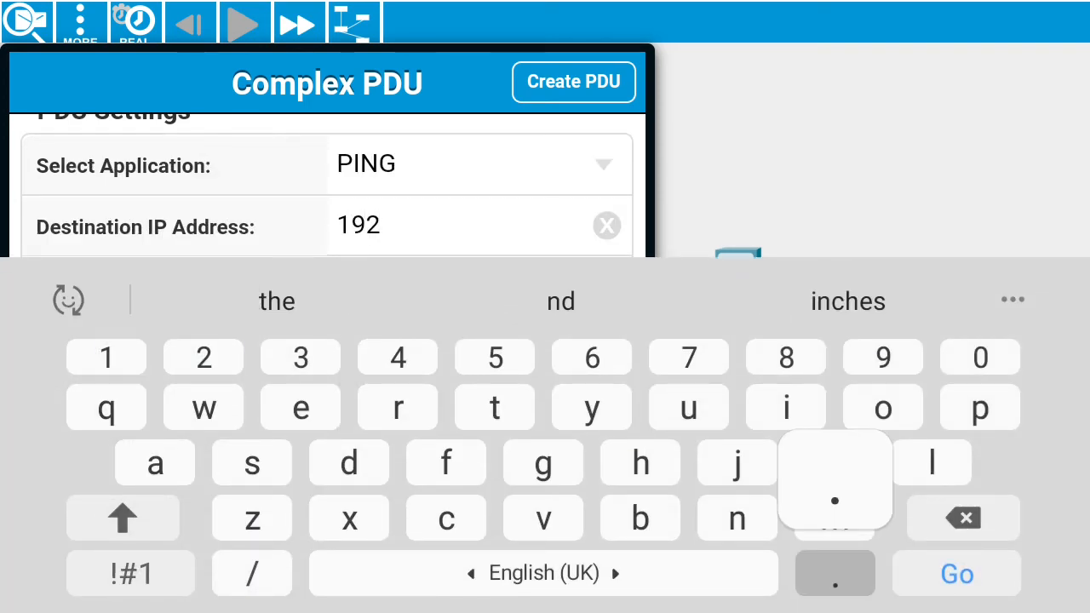
pyautogui.write('.168')
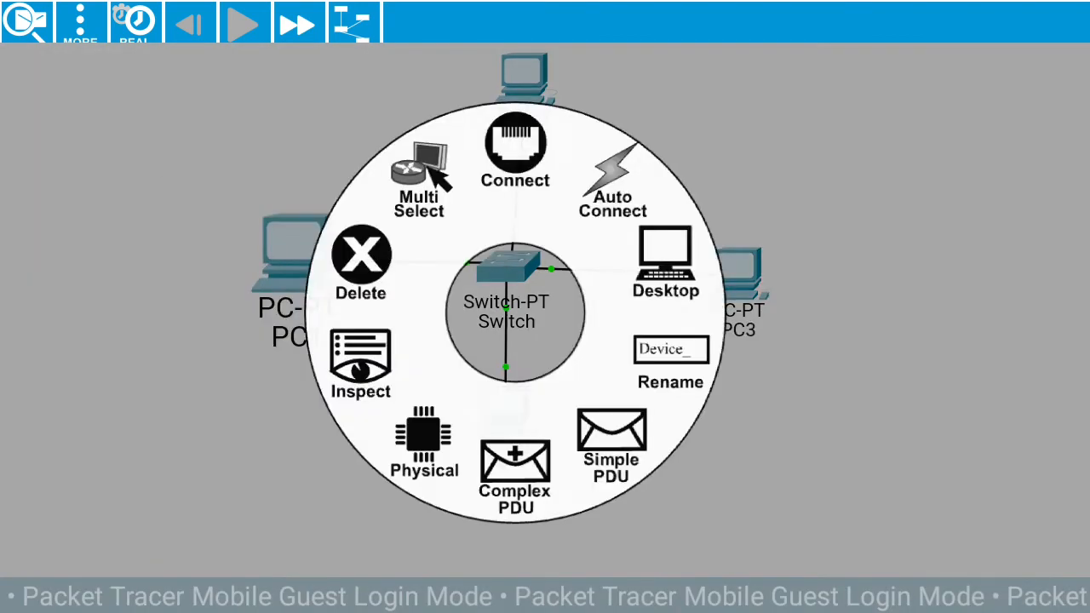
# Fill a new complex PDU from PC1 with destination 192.168.1.3 and size 16.
pyautogui.click(514, 474)
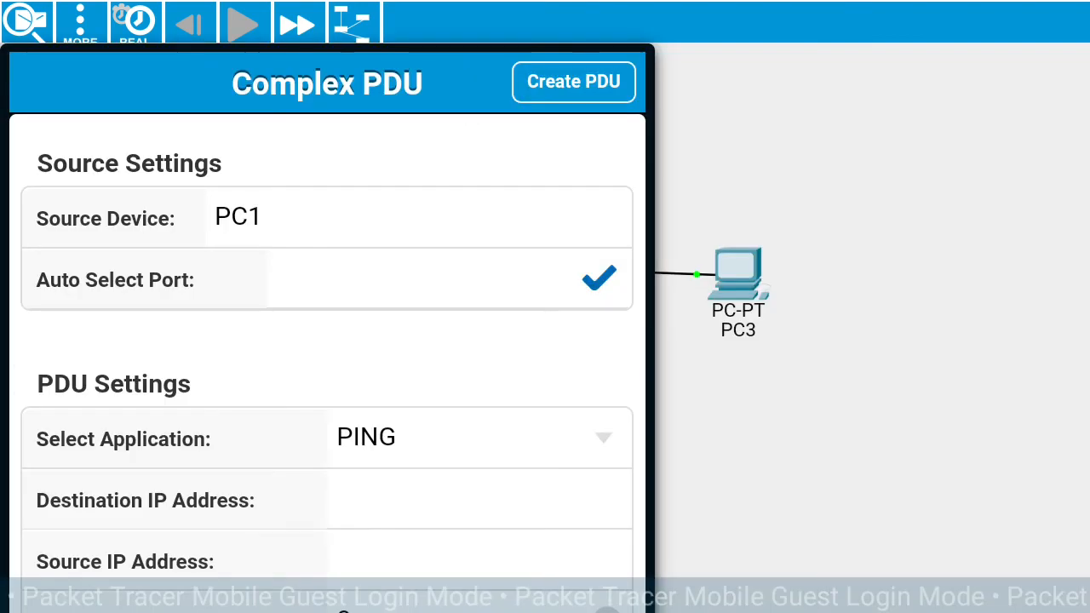
pyautogui.scroll(-3)
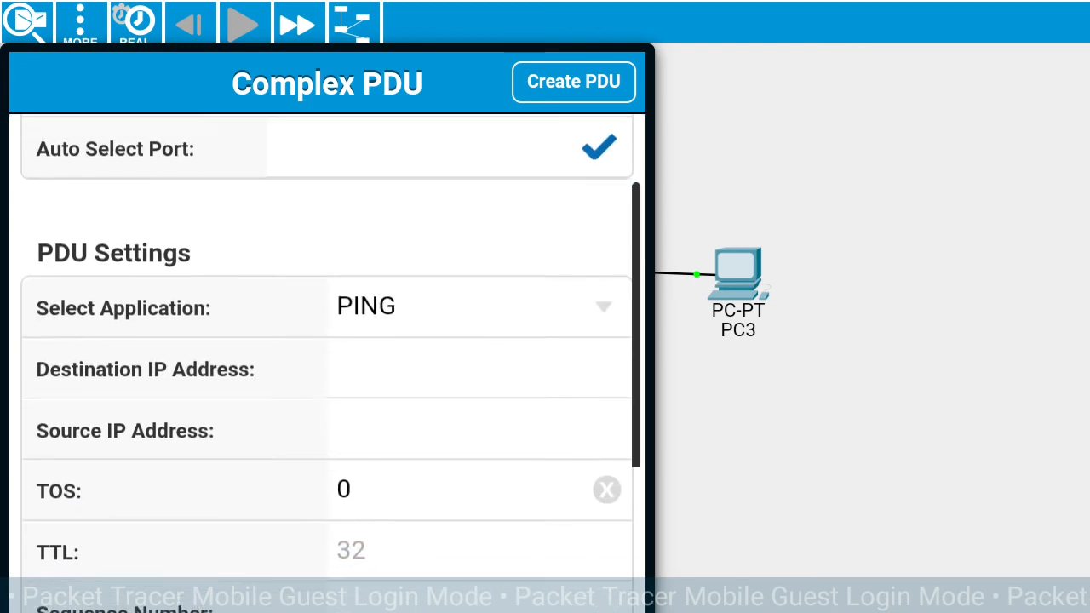
pyautogui.scroll(-3)
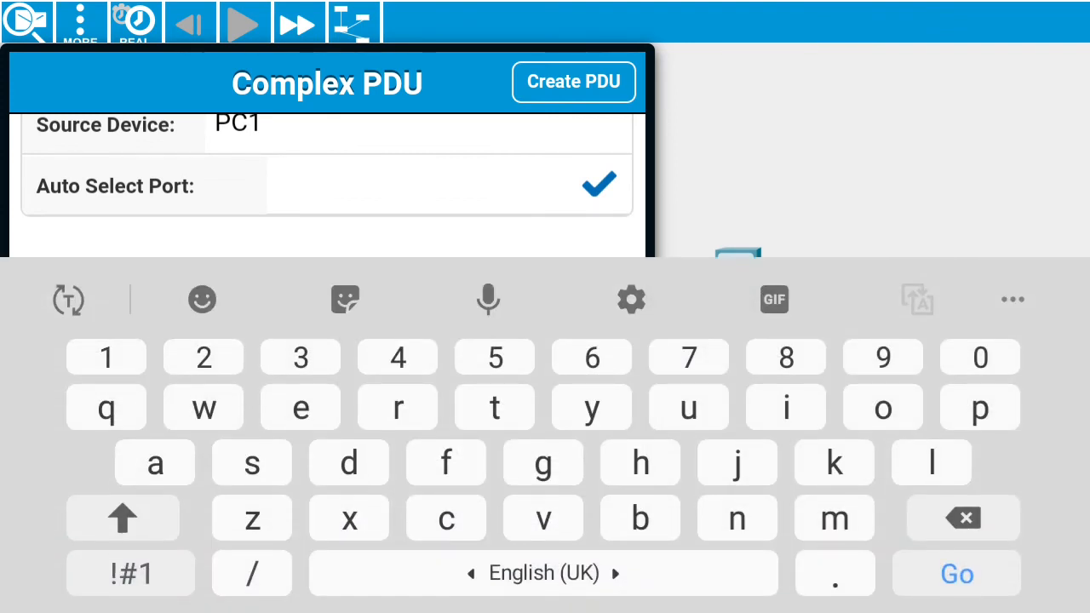
pyautogui.write('12')
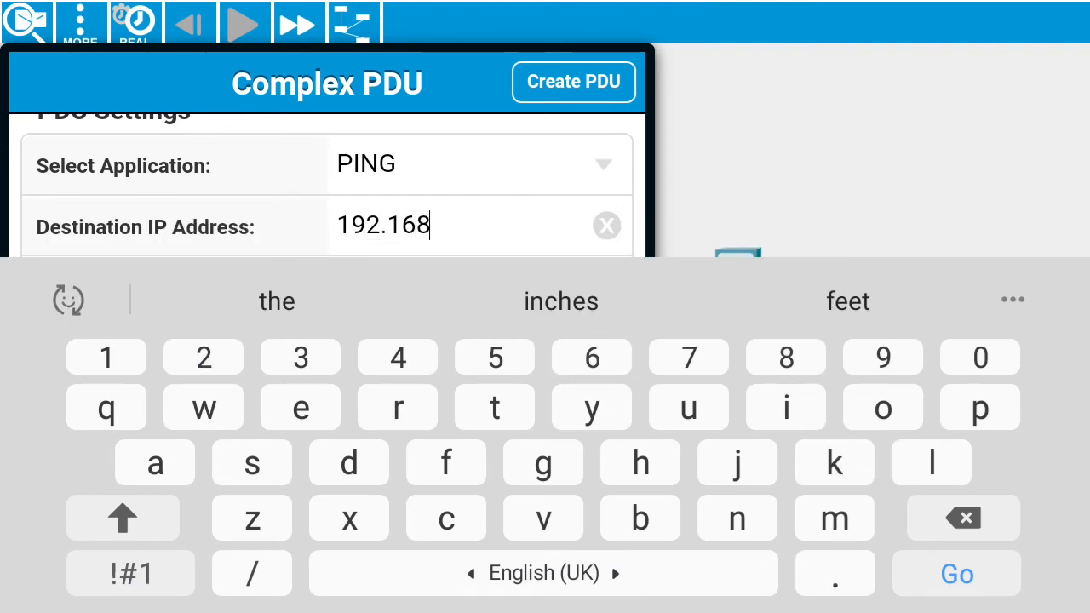
pyautogui.write('.1.3')
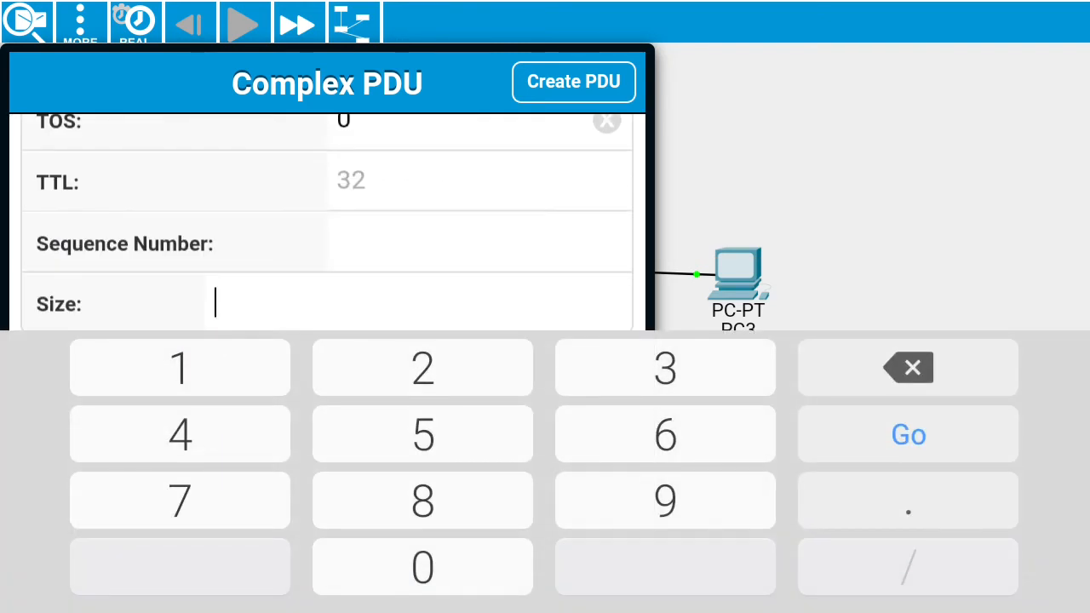
pyautogui.write('16')
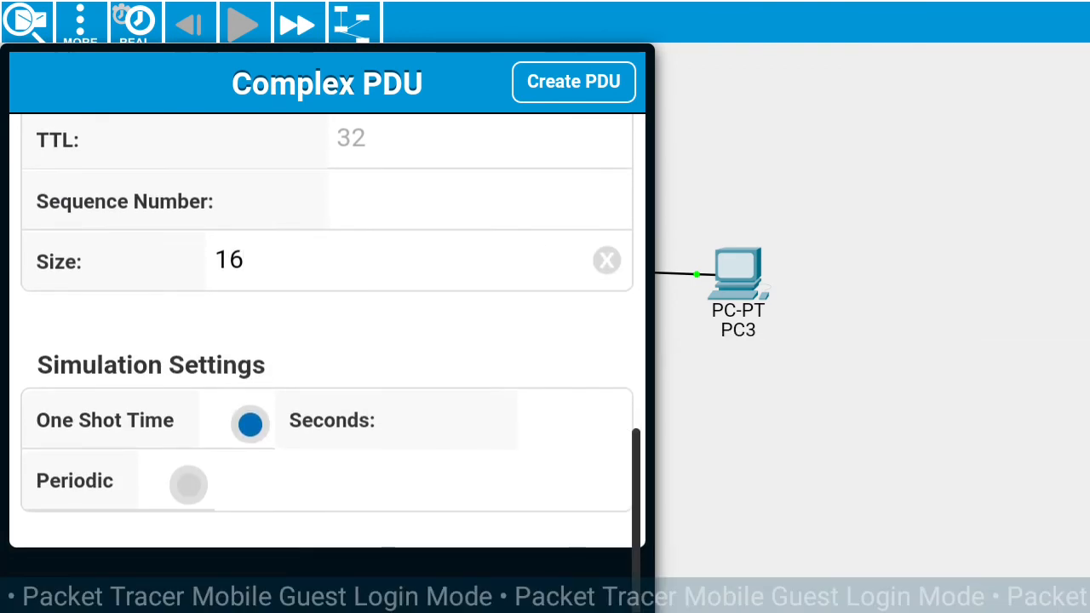
pyautogui.scroll(-3)
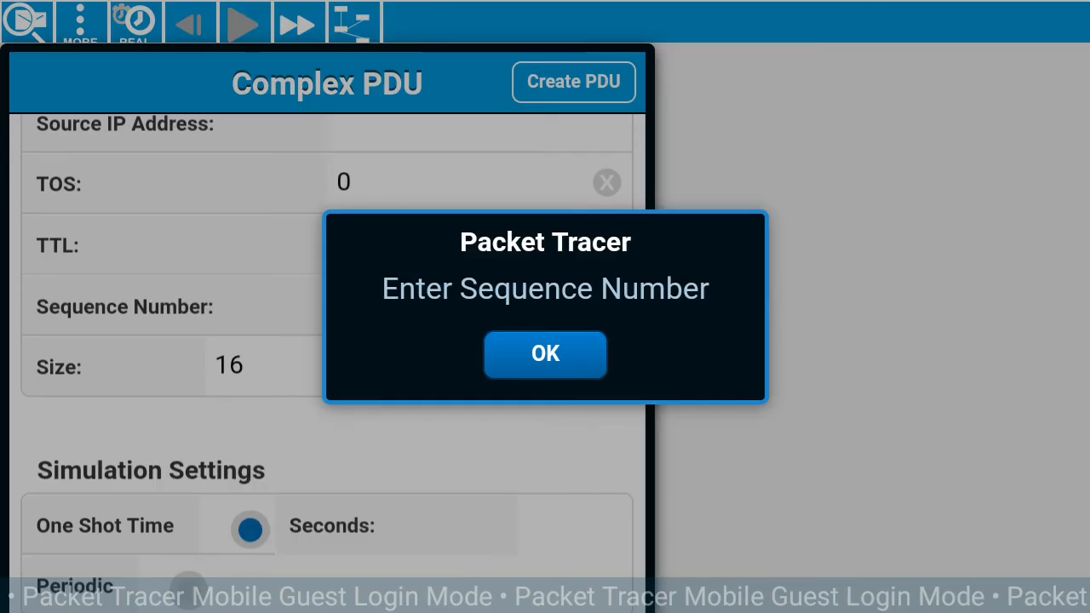
# Dismiss the missing sequence number warning and enter the sequence number.
pyautogui.click(545, 354)
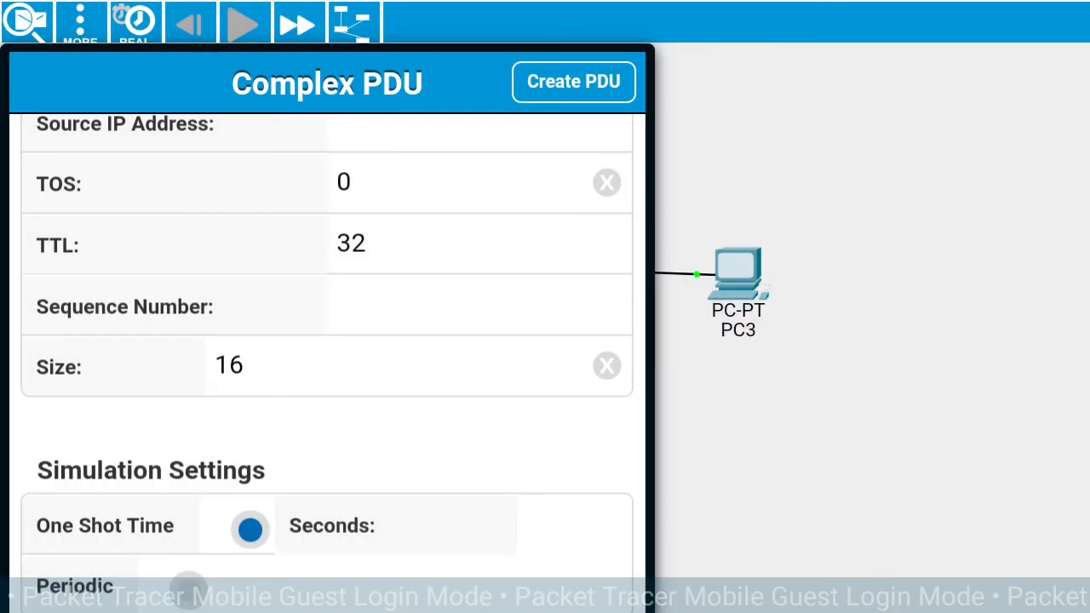
pyautogui.click(477, 306)
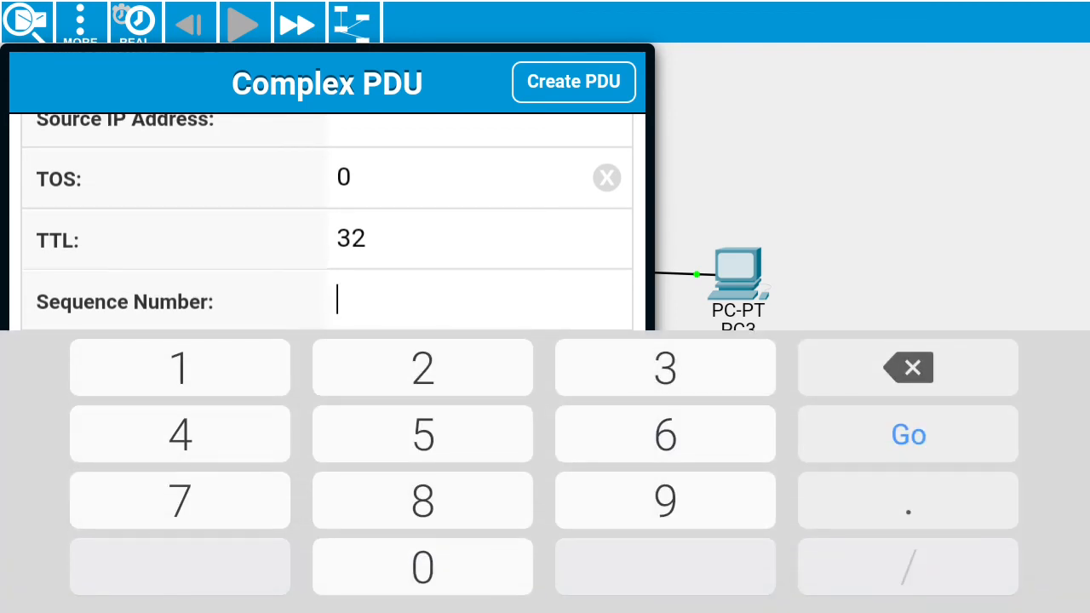
pyautogui.click(908, 434)
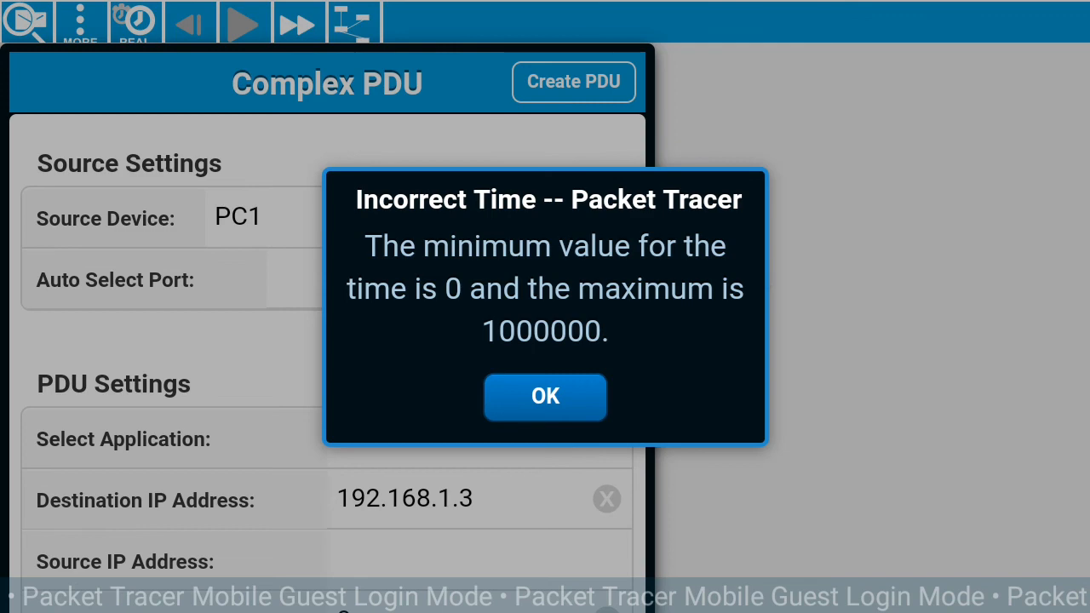
# Dismiss the incorrect time warning and scroll down to the Simulation Settings.
pyautogui.click(545, 395)
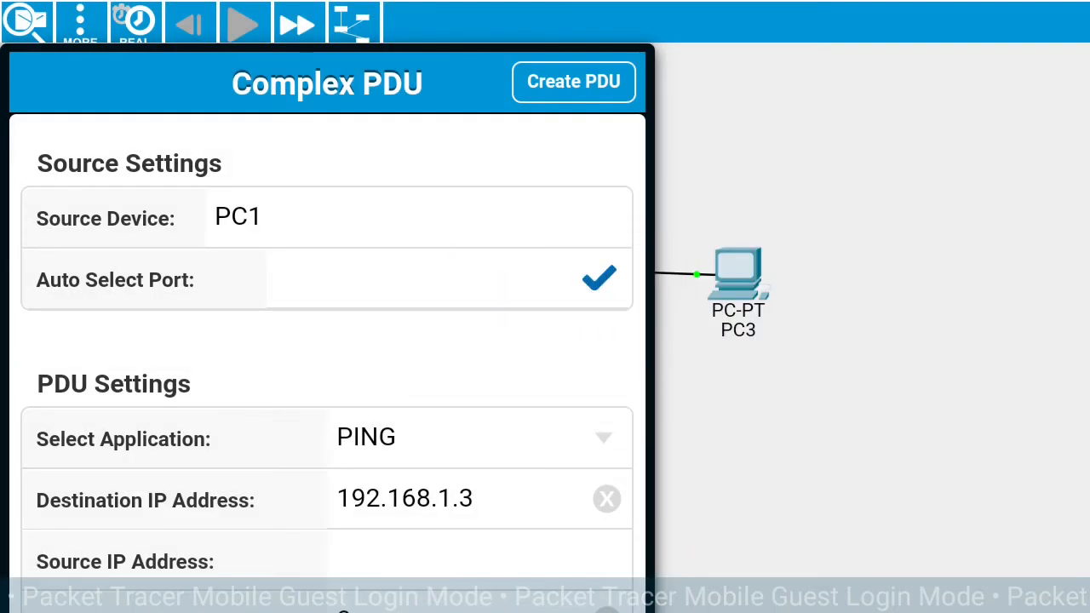
pyautogui.scroll(-3)
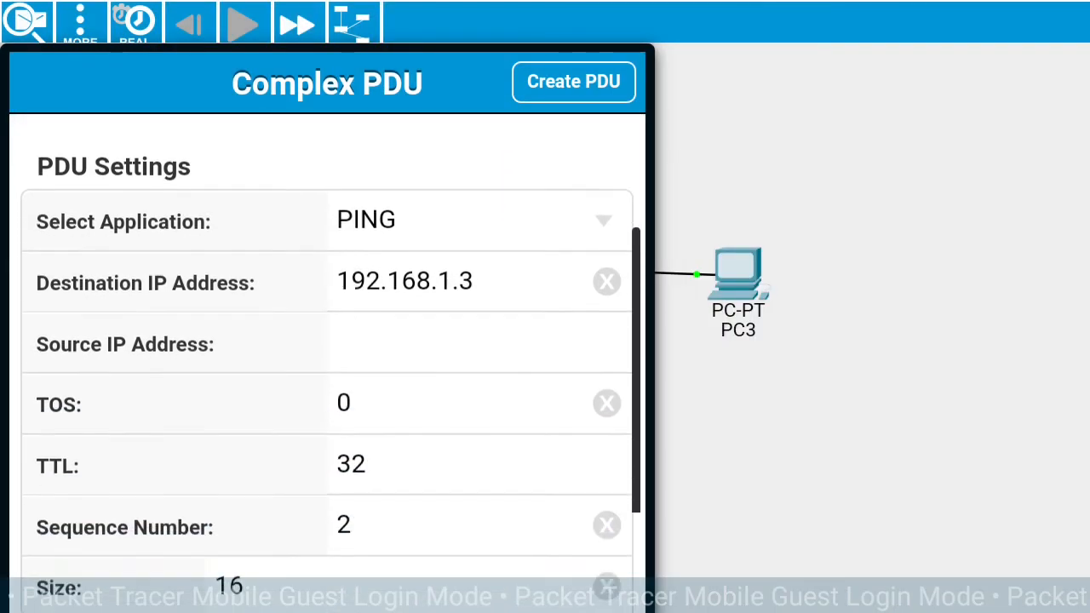
pyautogui.scroll(-3)
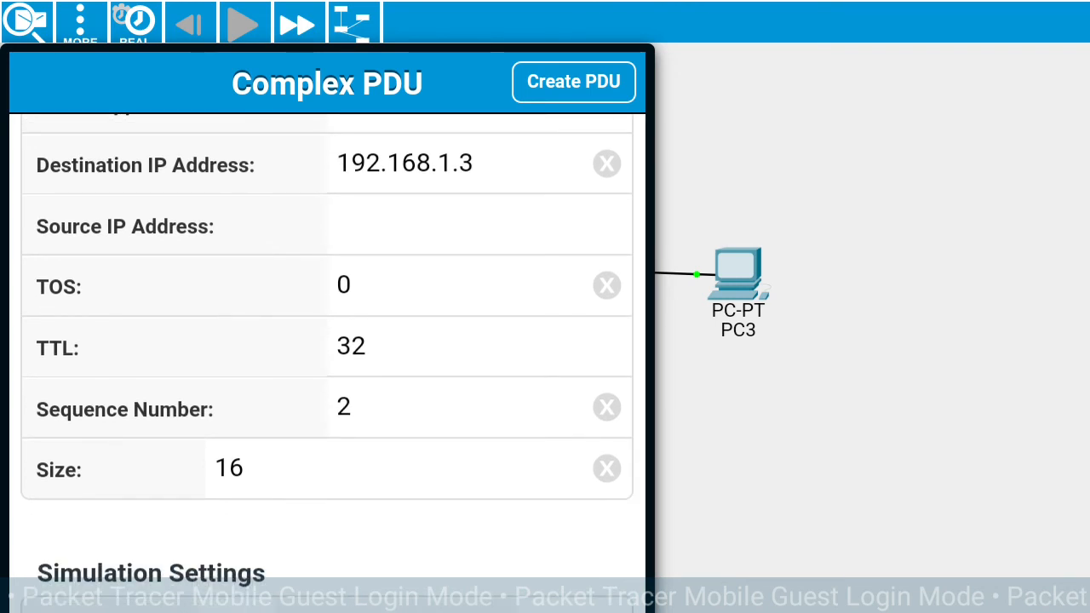
pyautogui.scroll(-3)
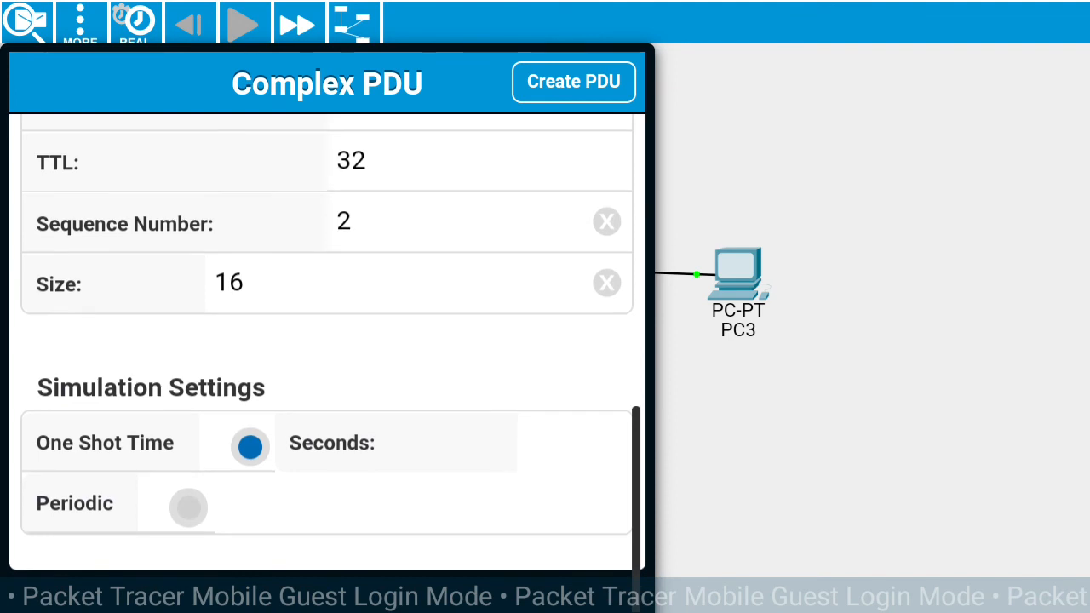
pyautogui.scroll(-3)
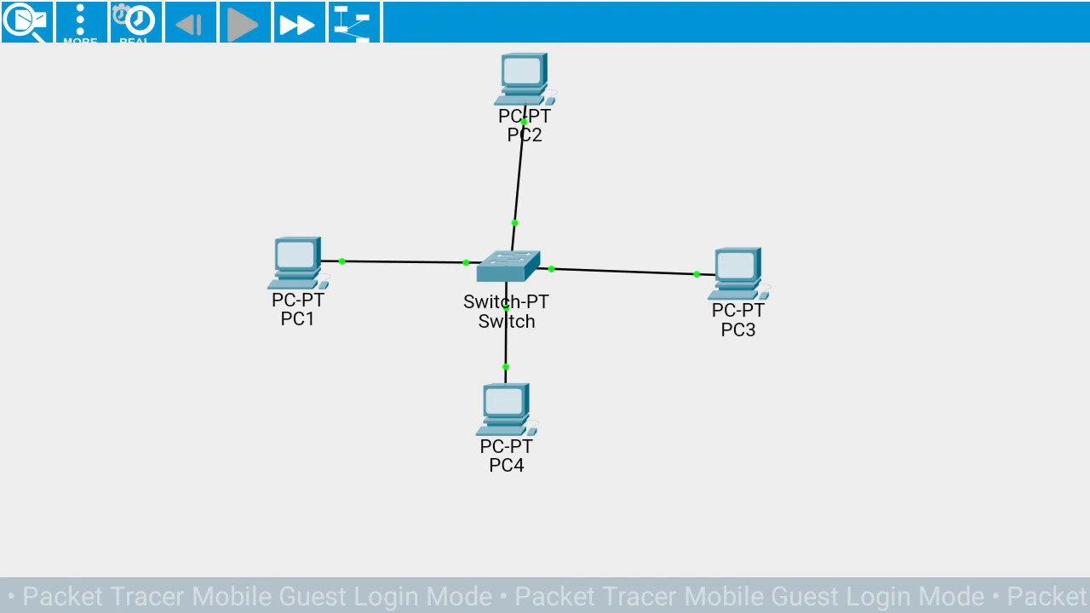
# Choose Scenario 0 so its PDU list shows two successful ICMP events from PC1 to PC3.
pyautogui.rightClick(506, 264)
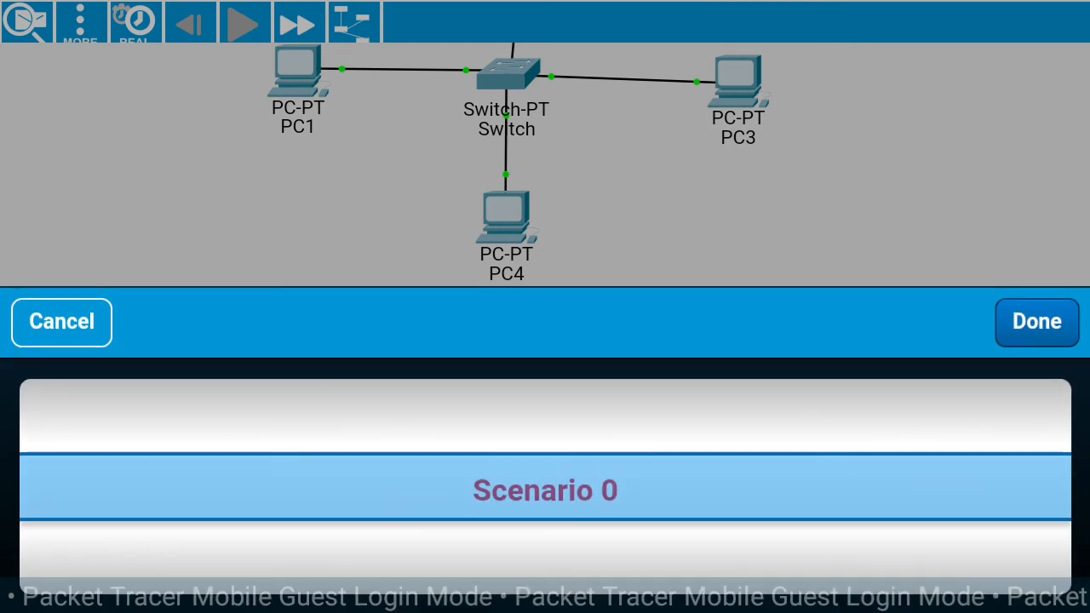
pyautogui.click(1035, 322)
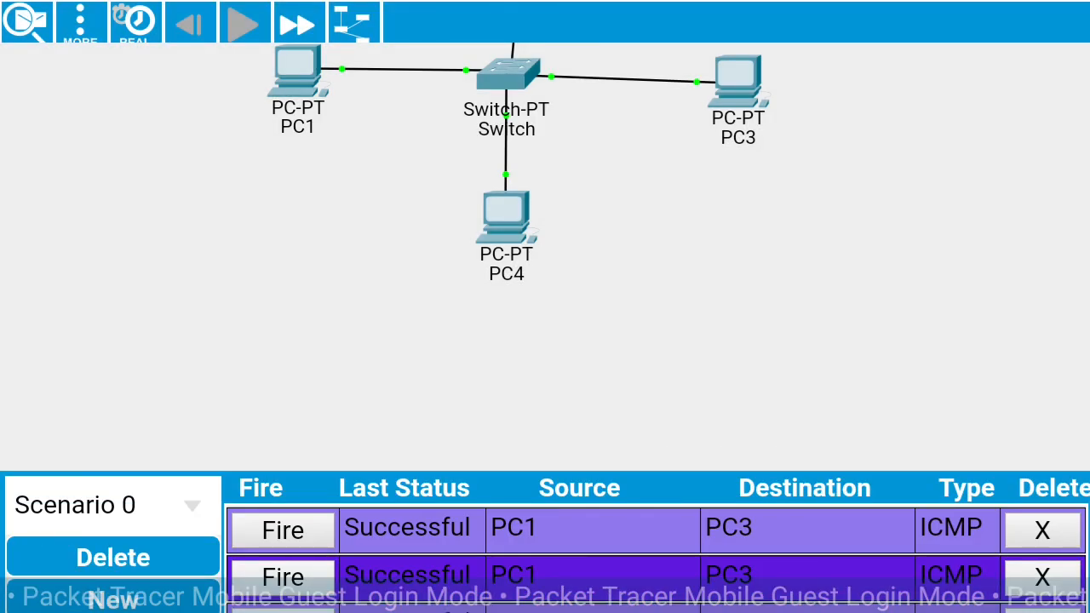